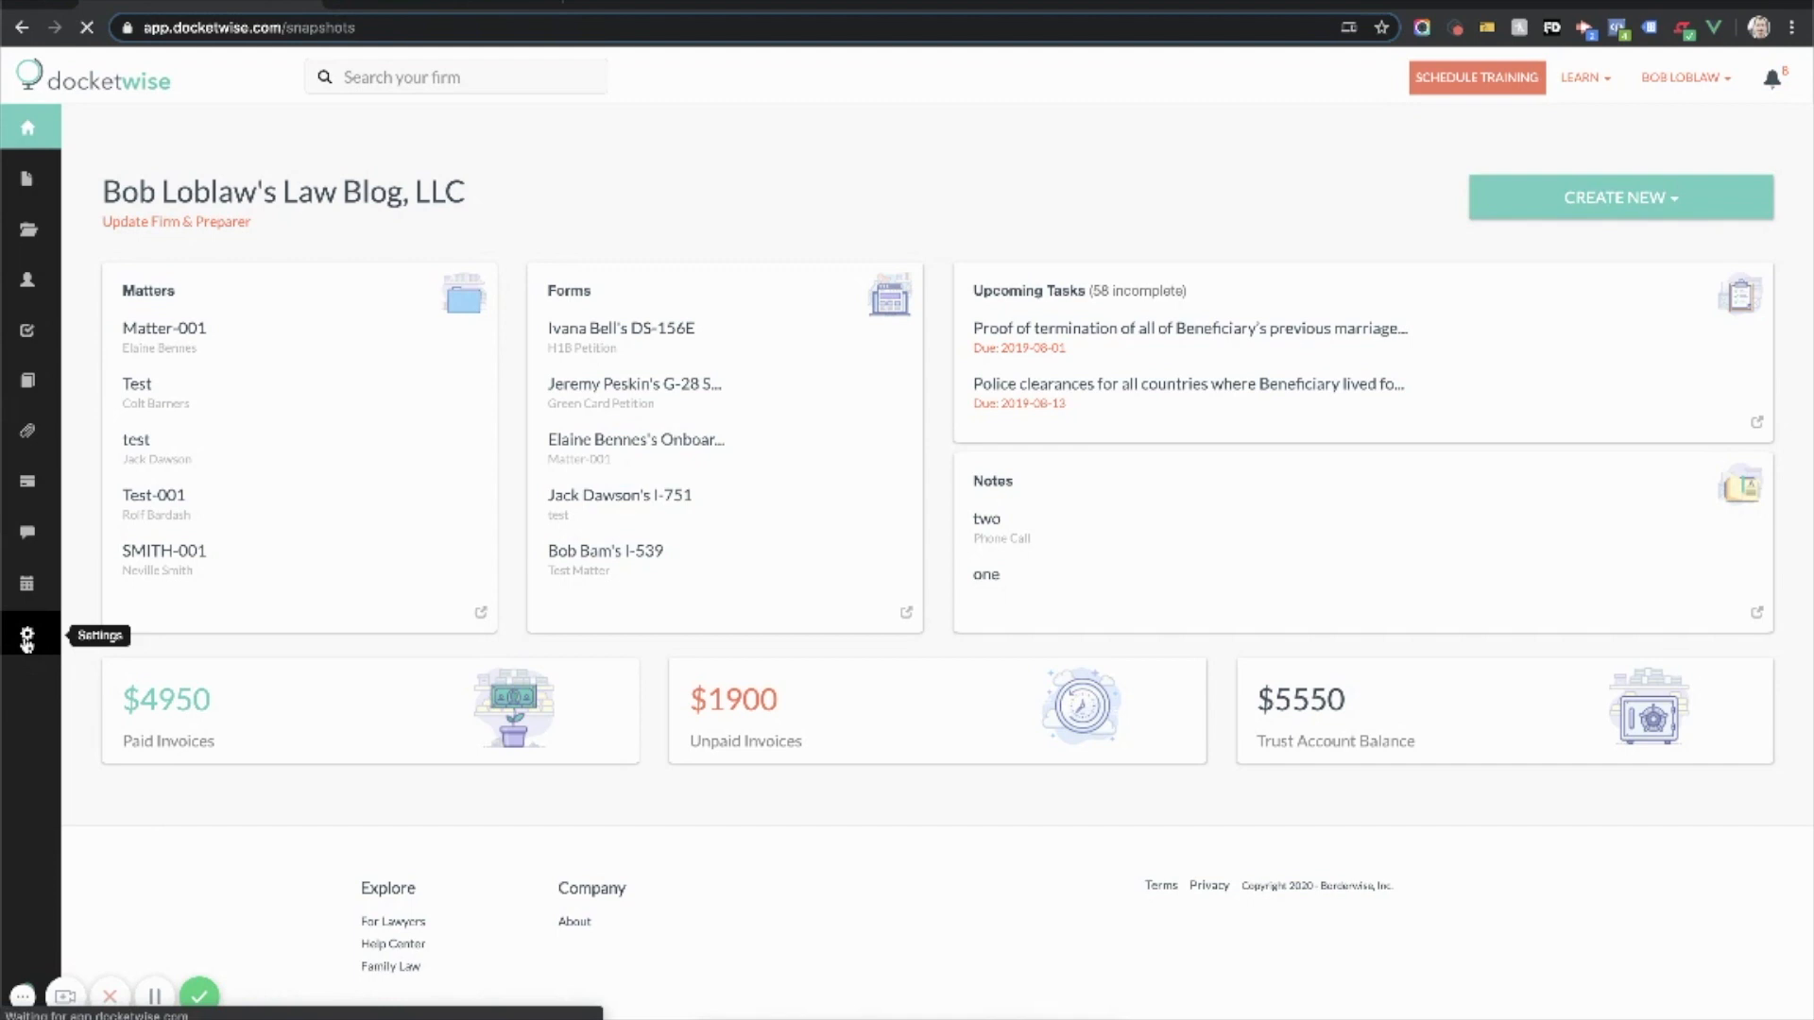
# Step: Start a new template from Settings > Automated Templates
pyautogui.click(27, 640)
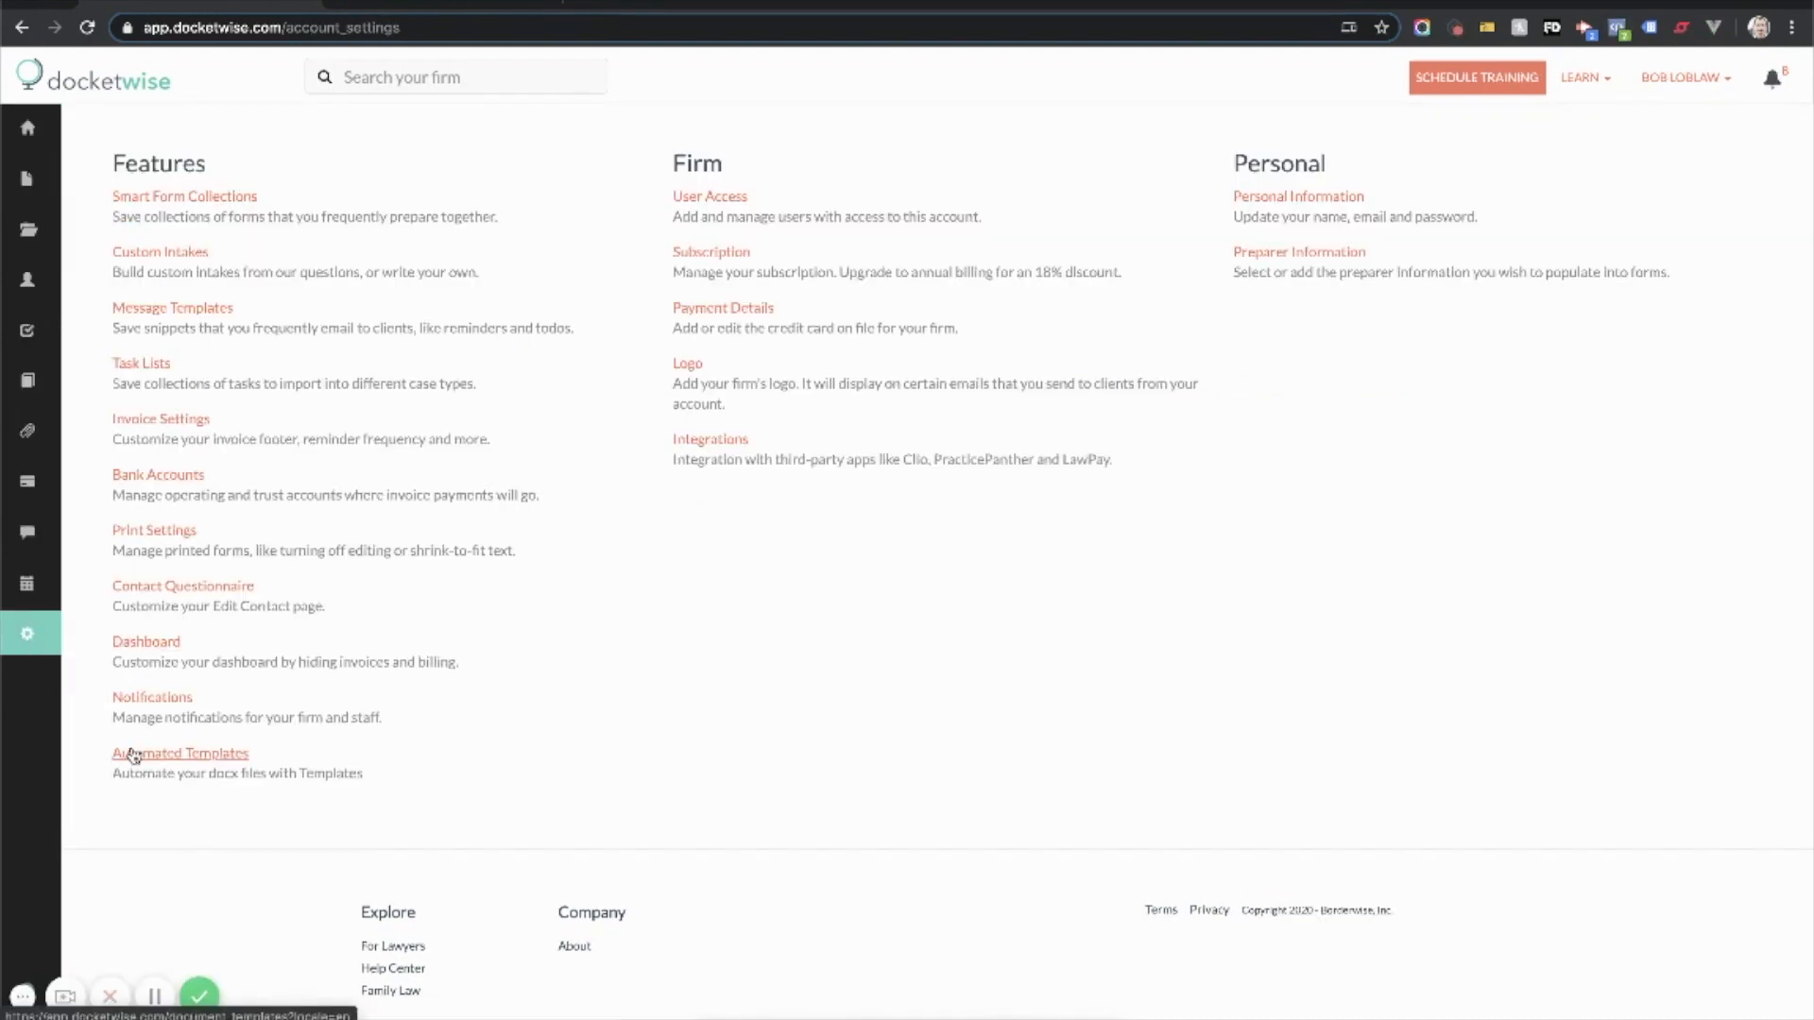
pyautogui.click(181, 753)
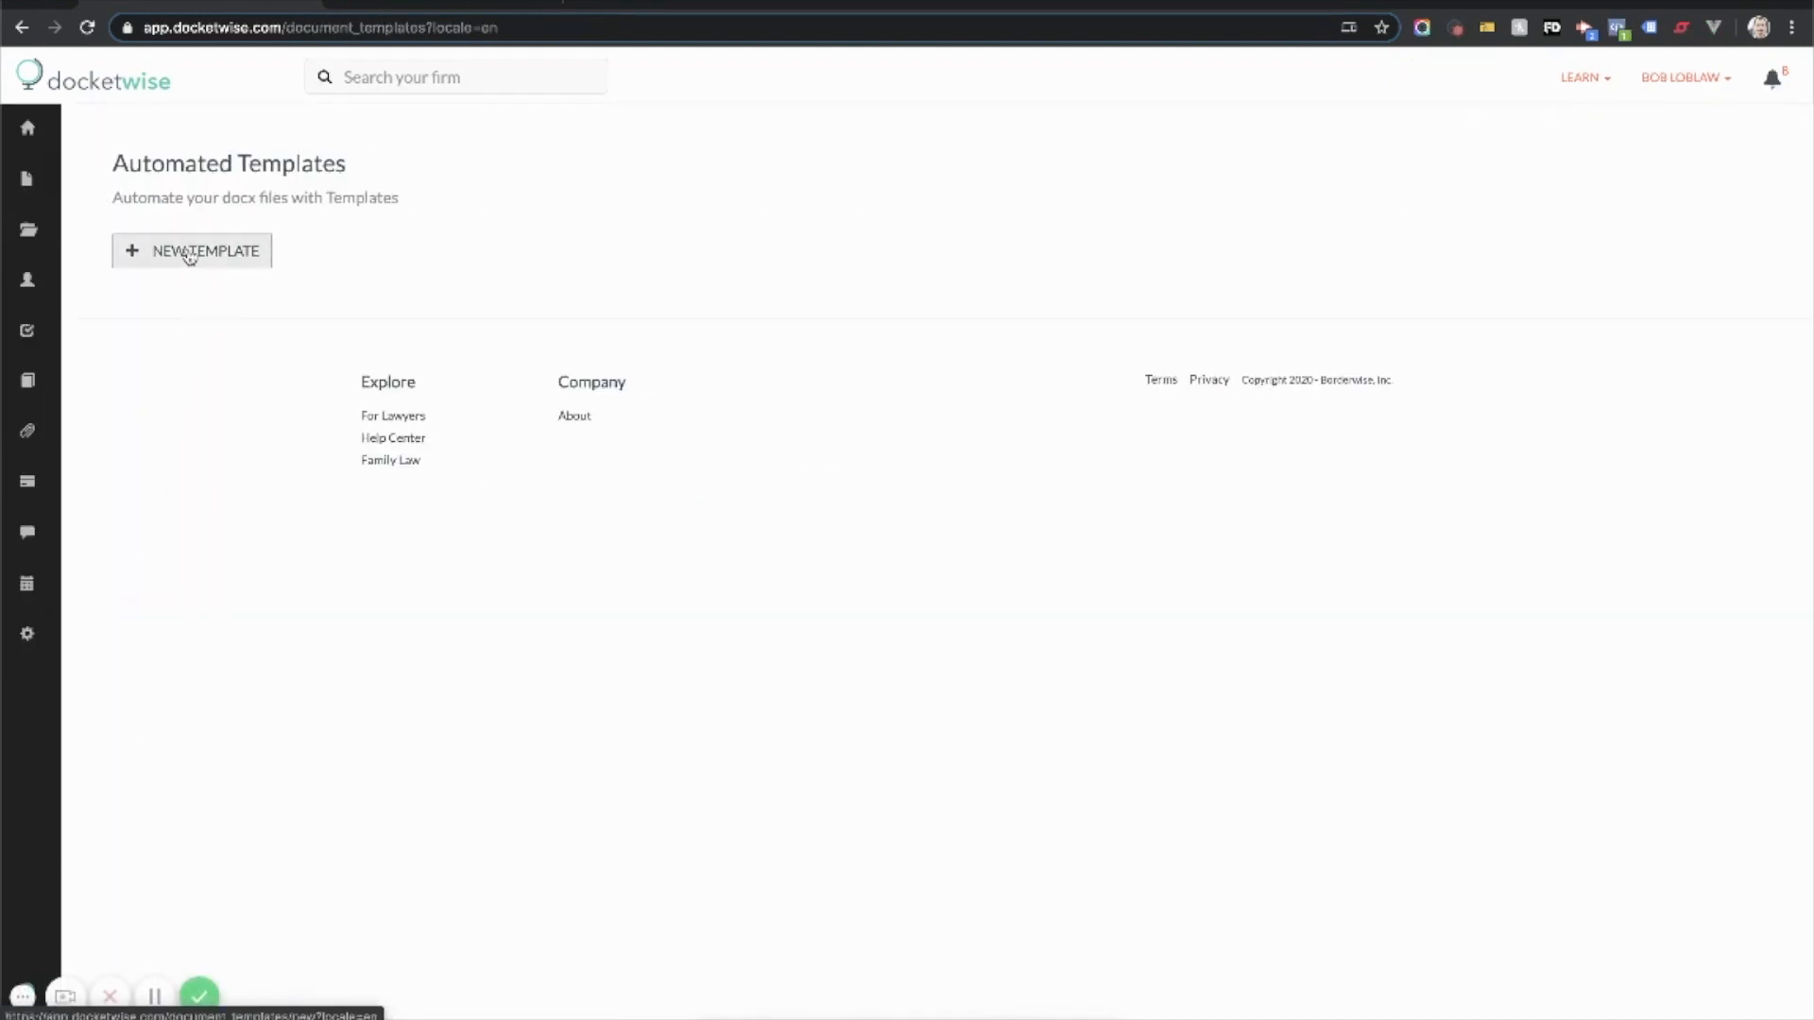
pyautogui.click(190, 251)
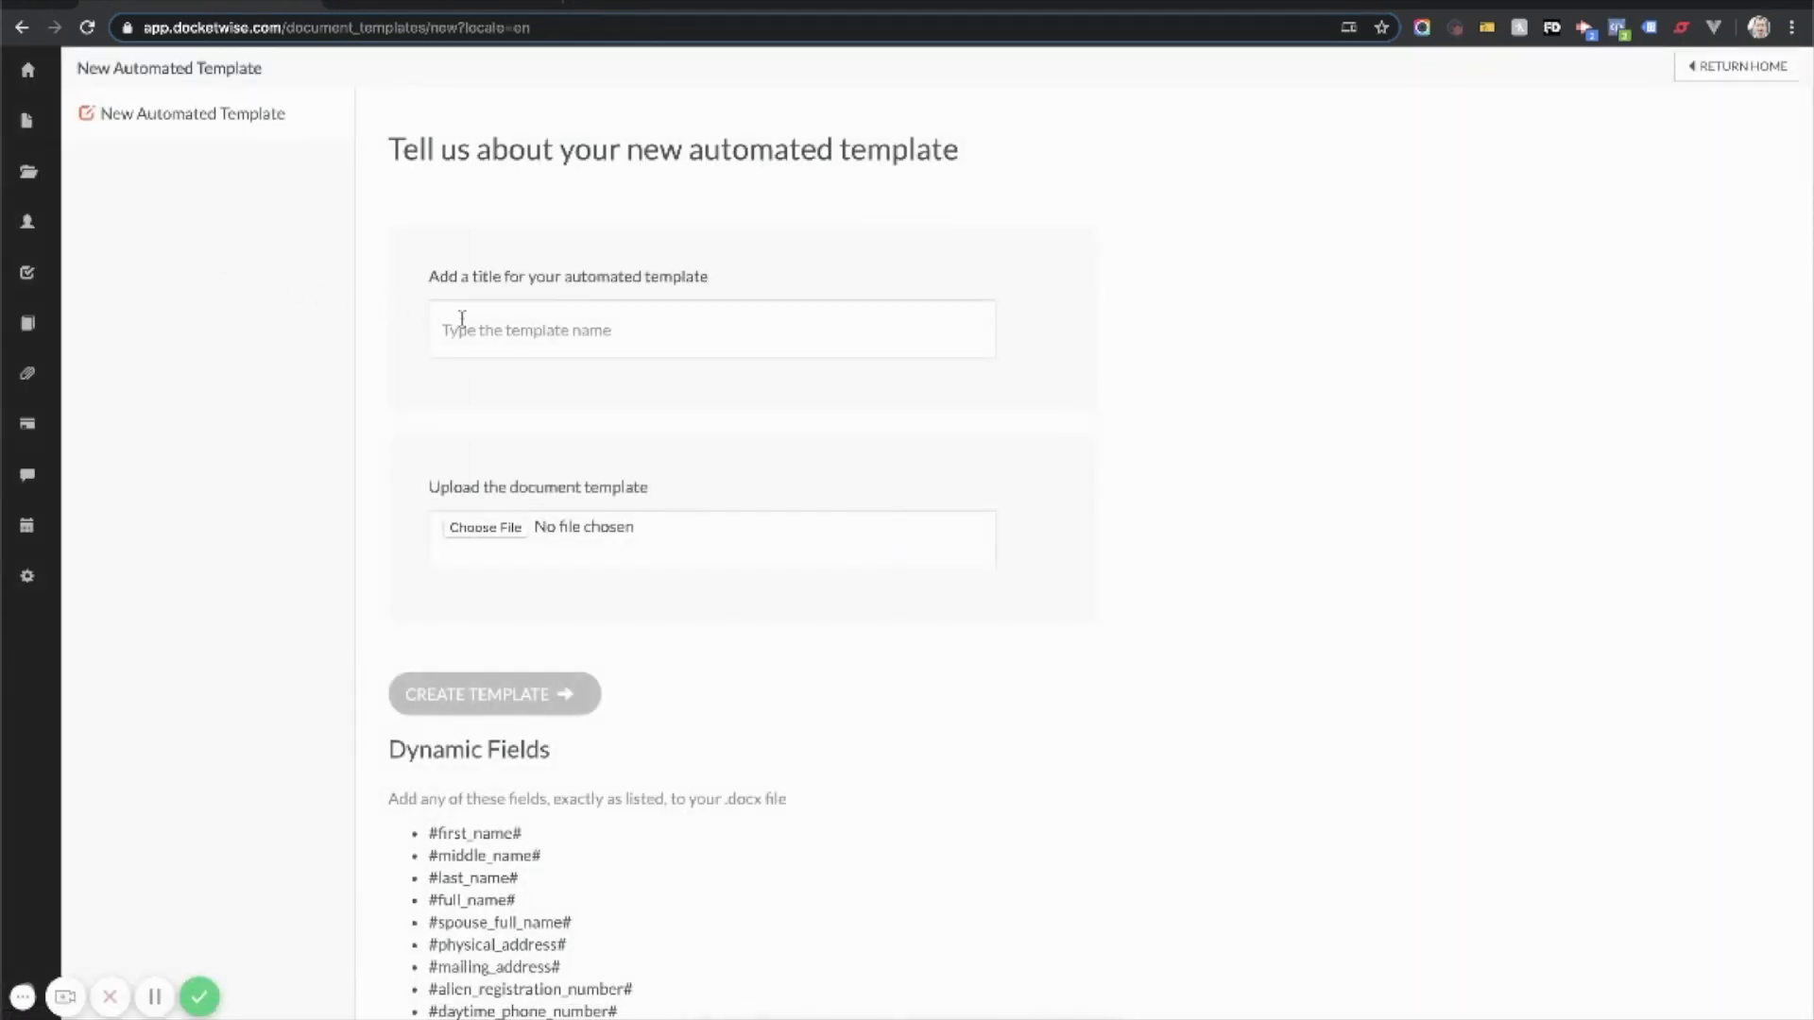
# Step: Enter 'Demo Template' as the new automated template's title
pyautogui.click(711, 330)
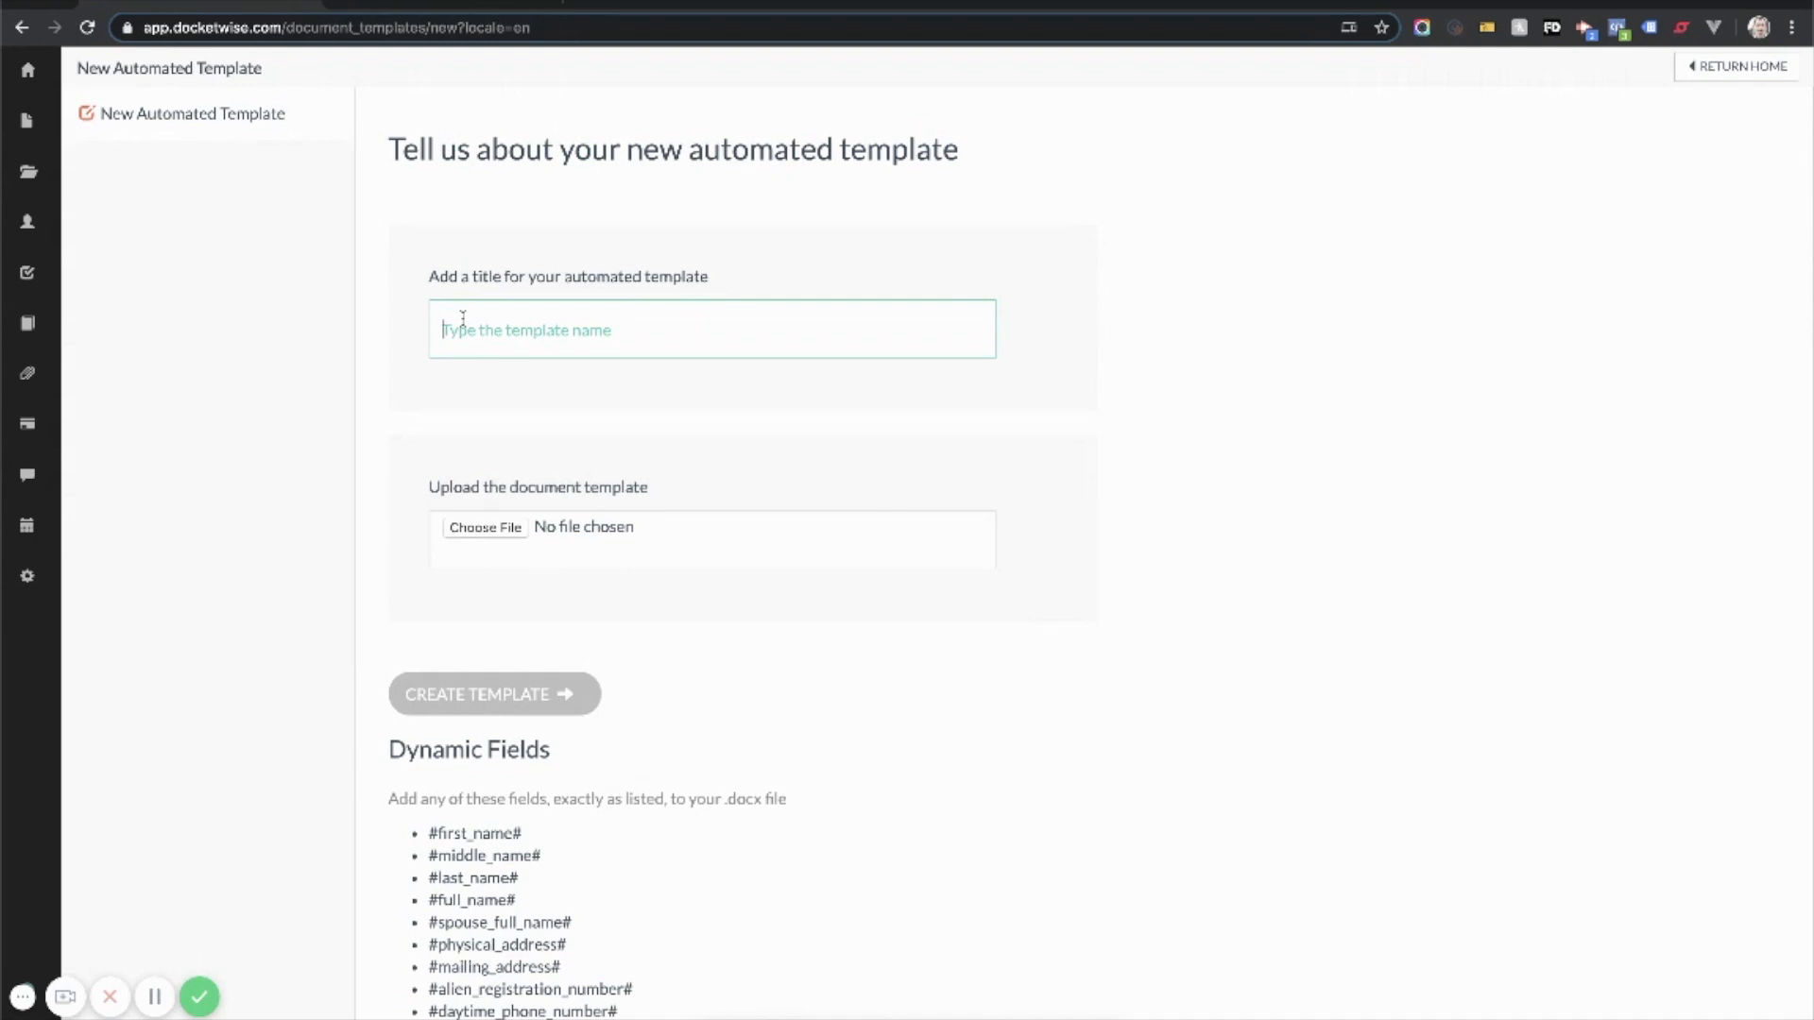
pyautogui.write('Demo')
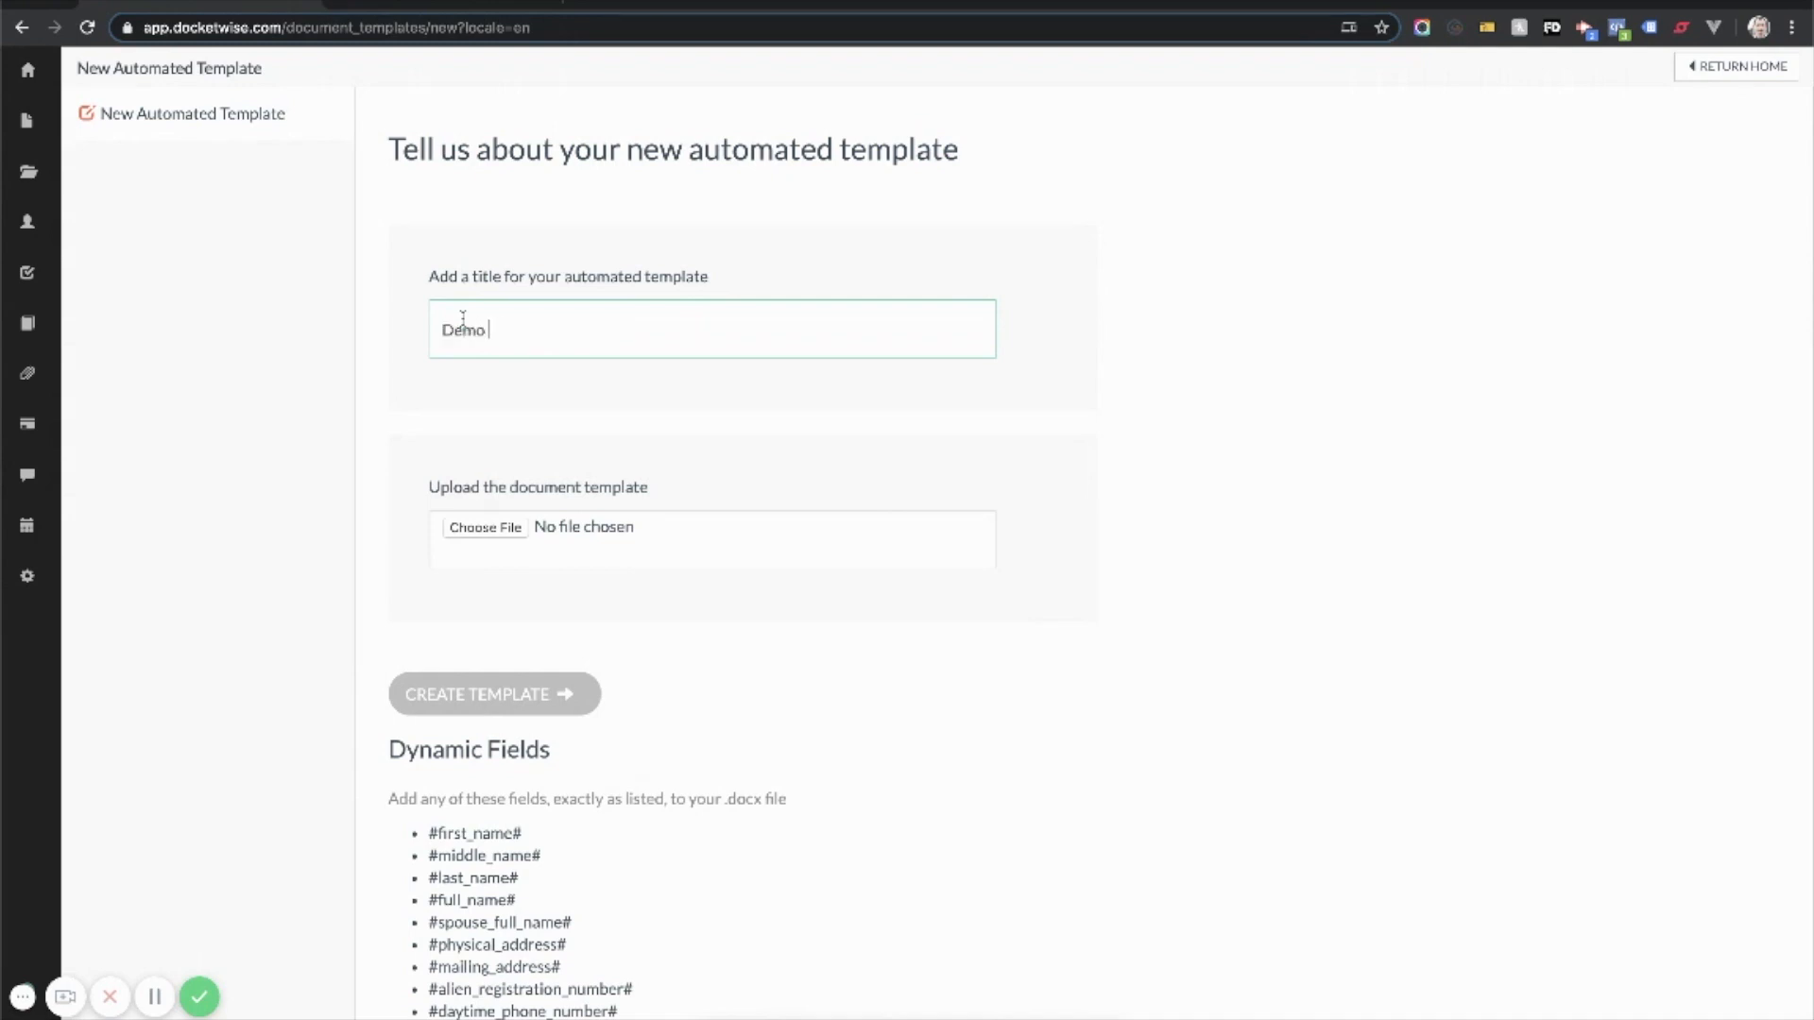
pyautogui.write('Template')
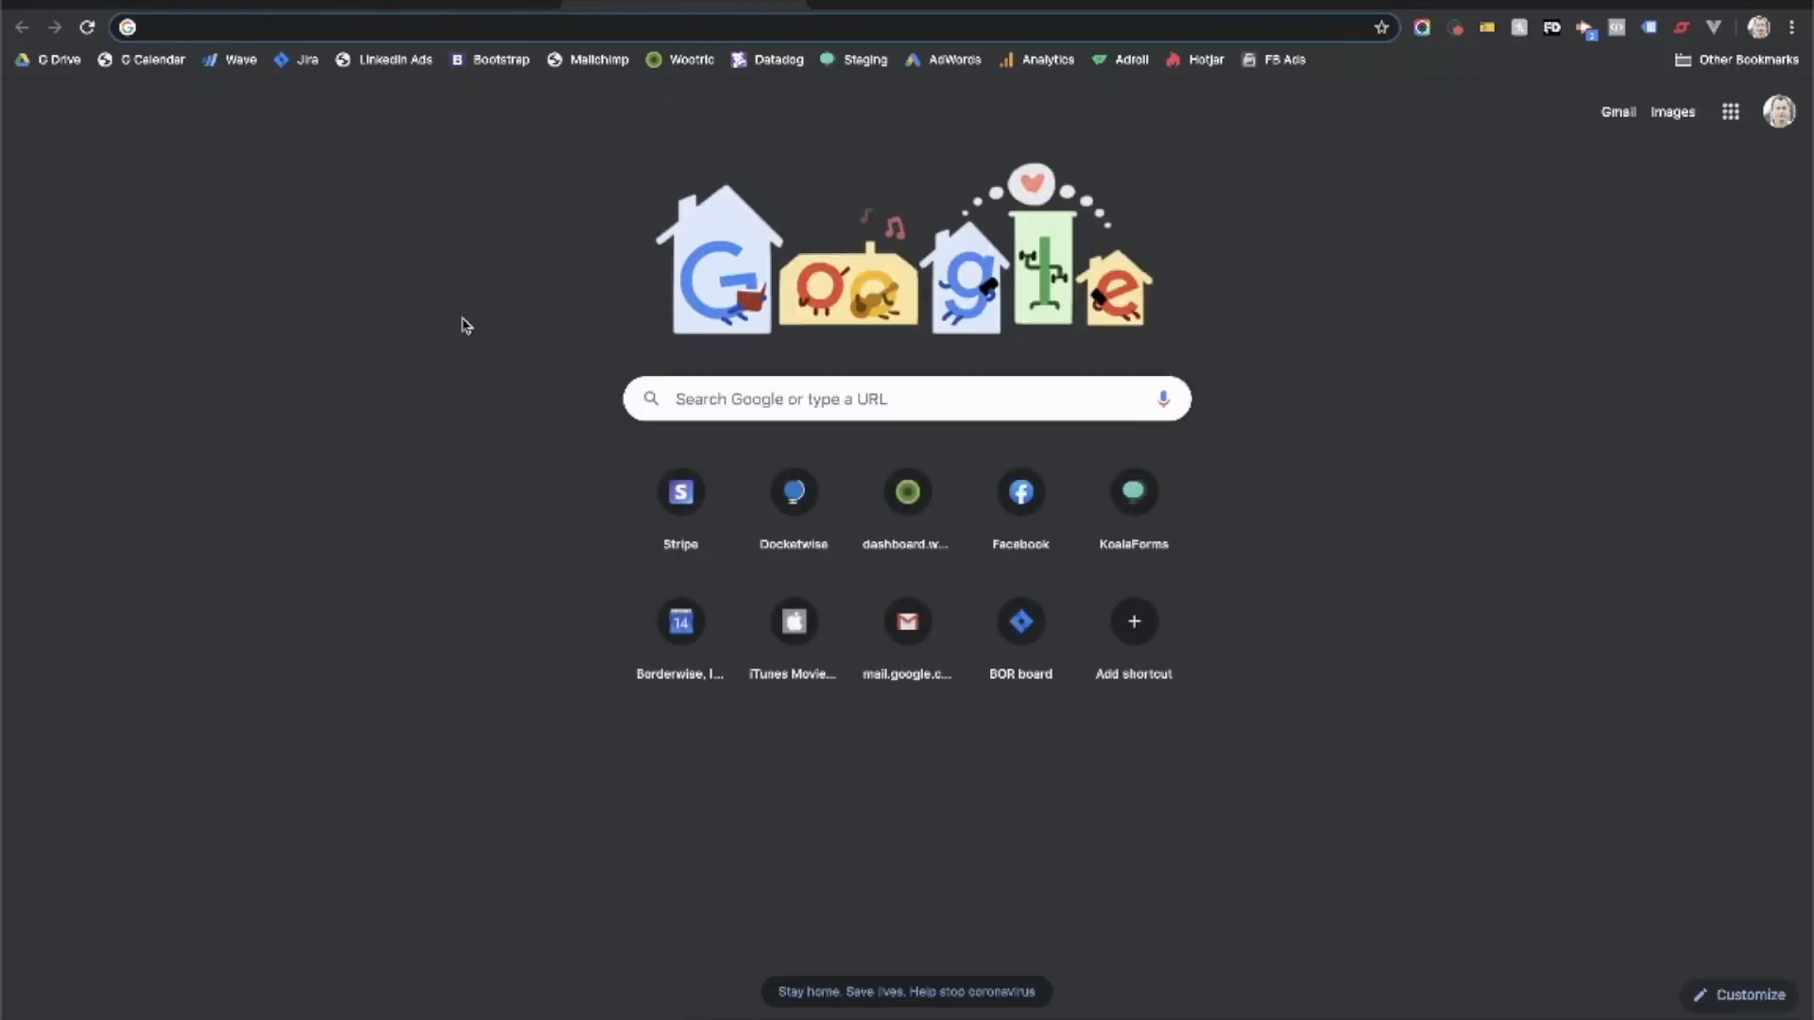
# Step: Create a blank Google Doc by going to docs.new
pyautogui.write('docs.new')
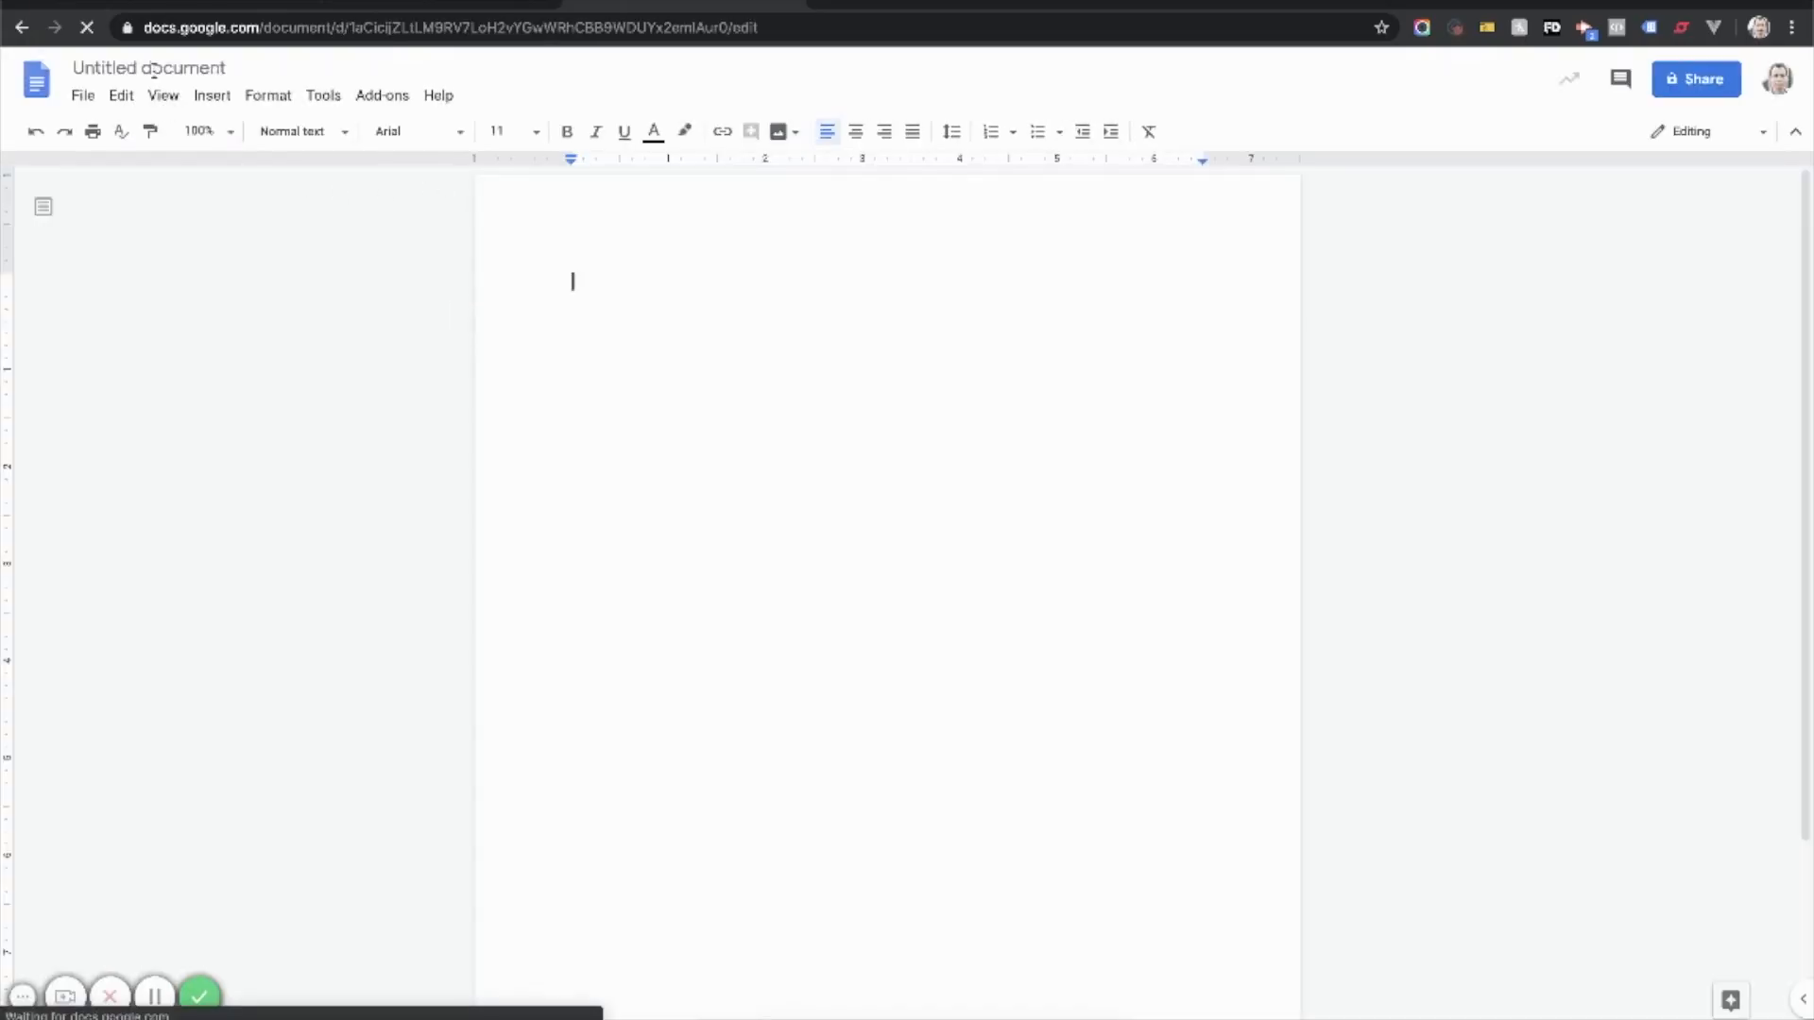
# Step: Rename the document 'Demo Template' and start the label list with 'Client:'
pyautogui.click(149, 67)
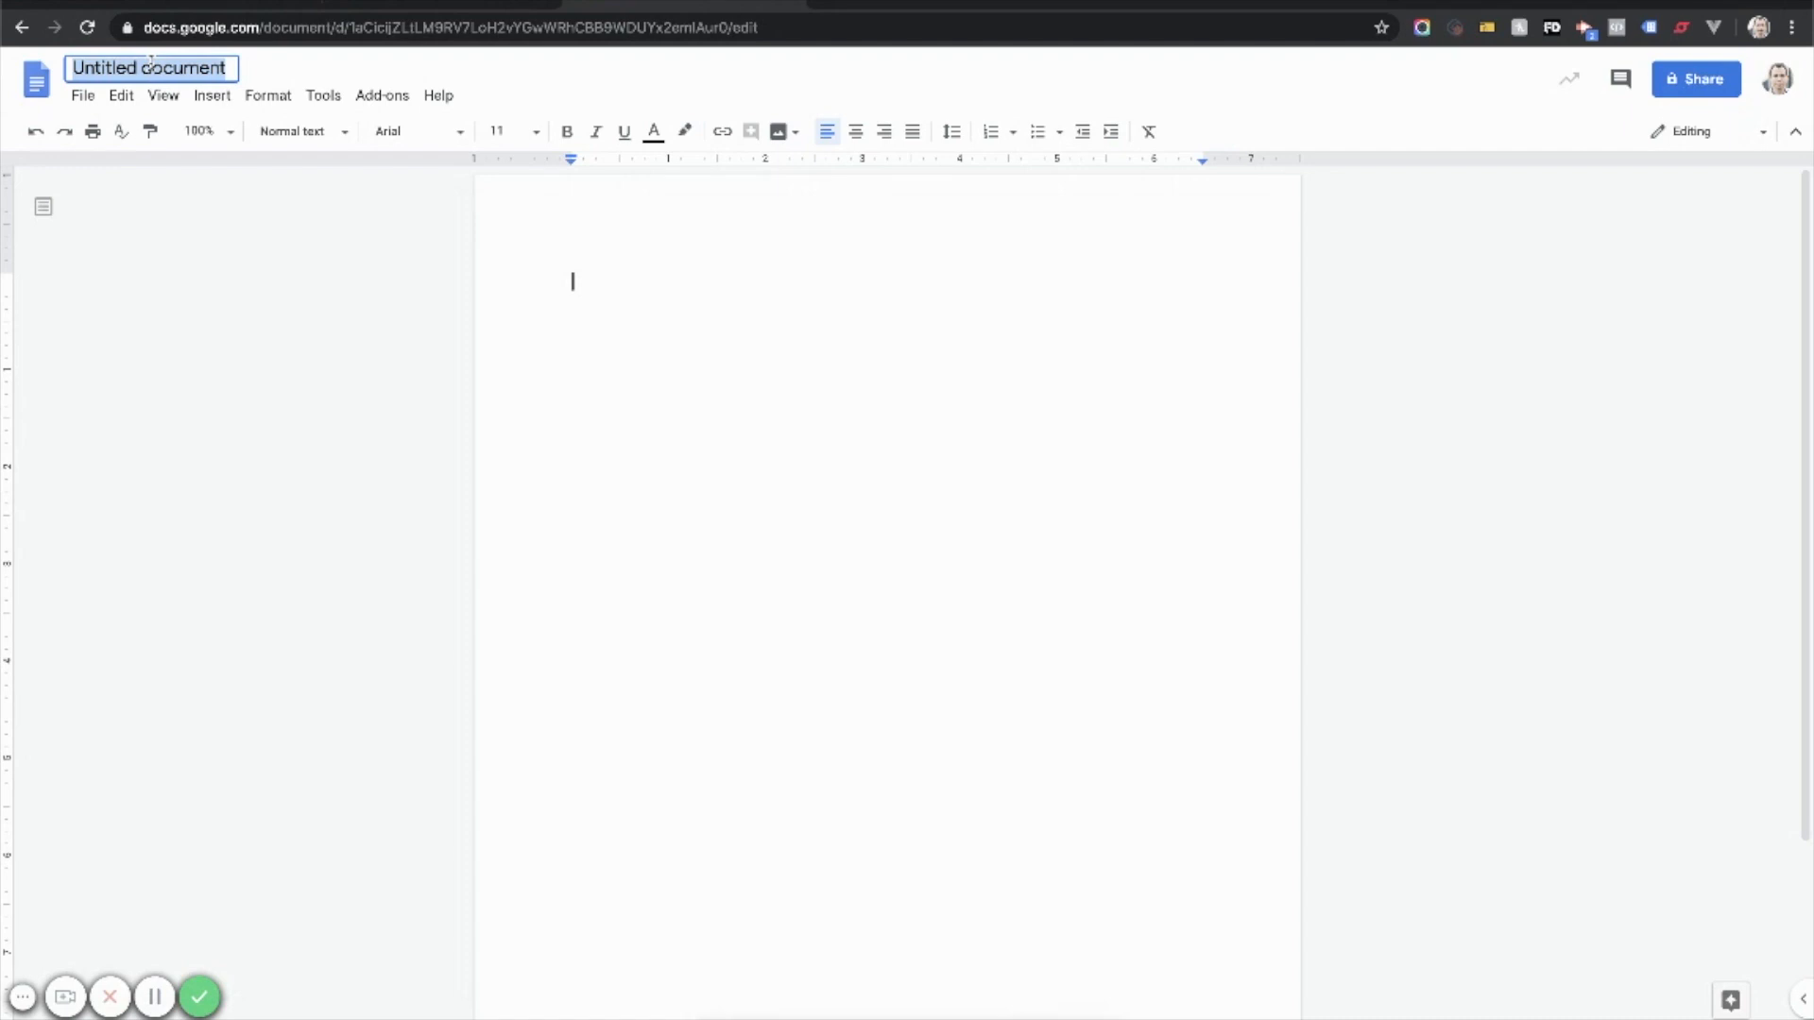
pyautogui.write('Demo Template')
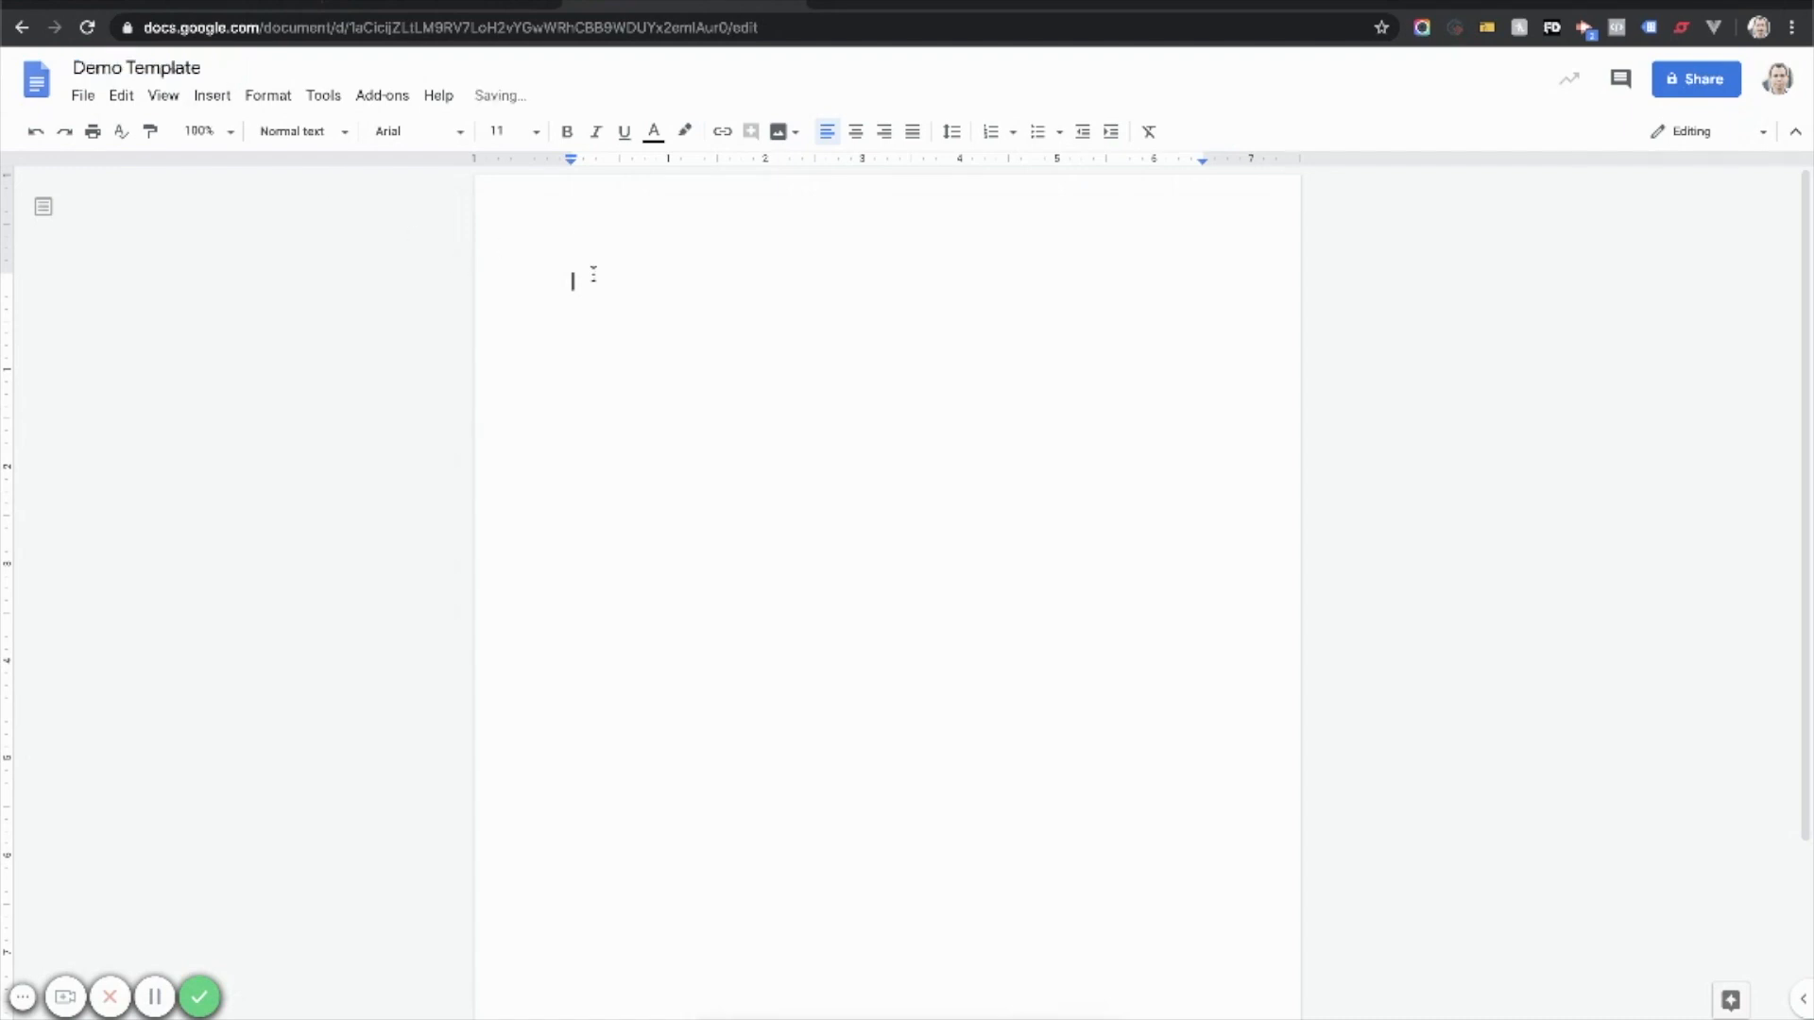
pyautogui.write('Client:')
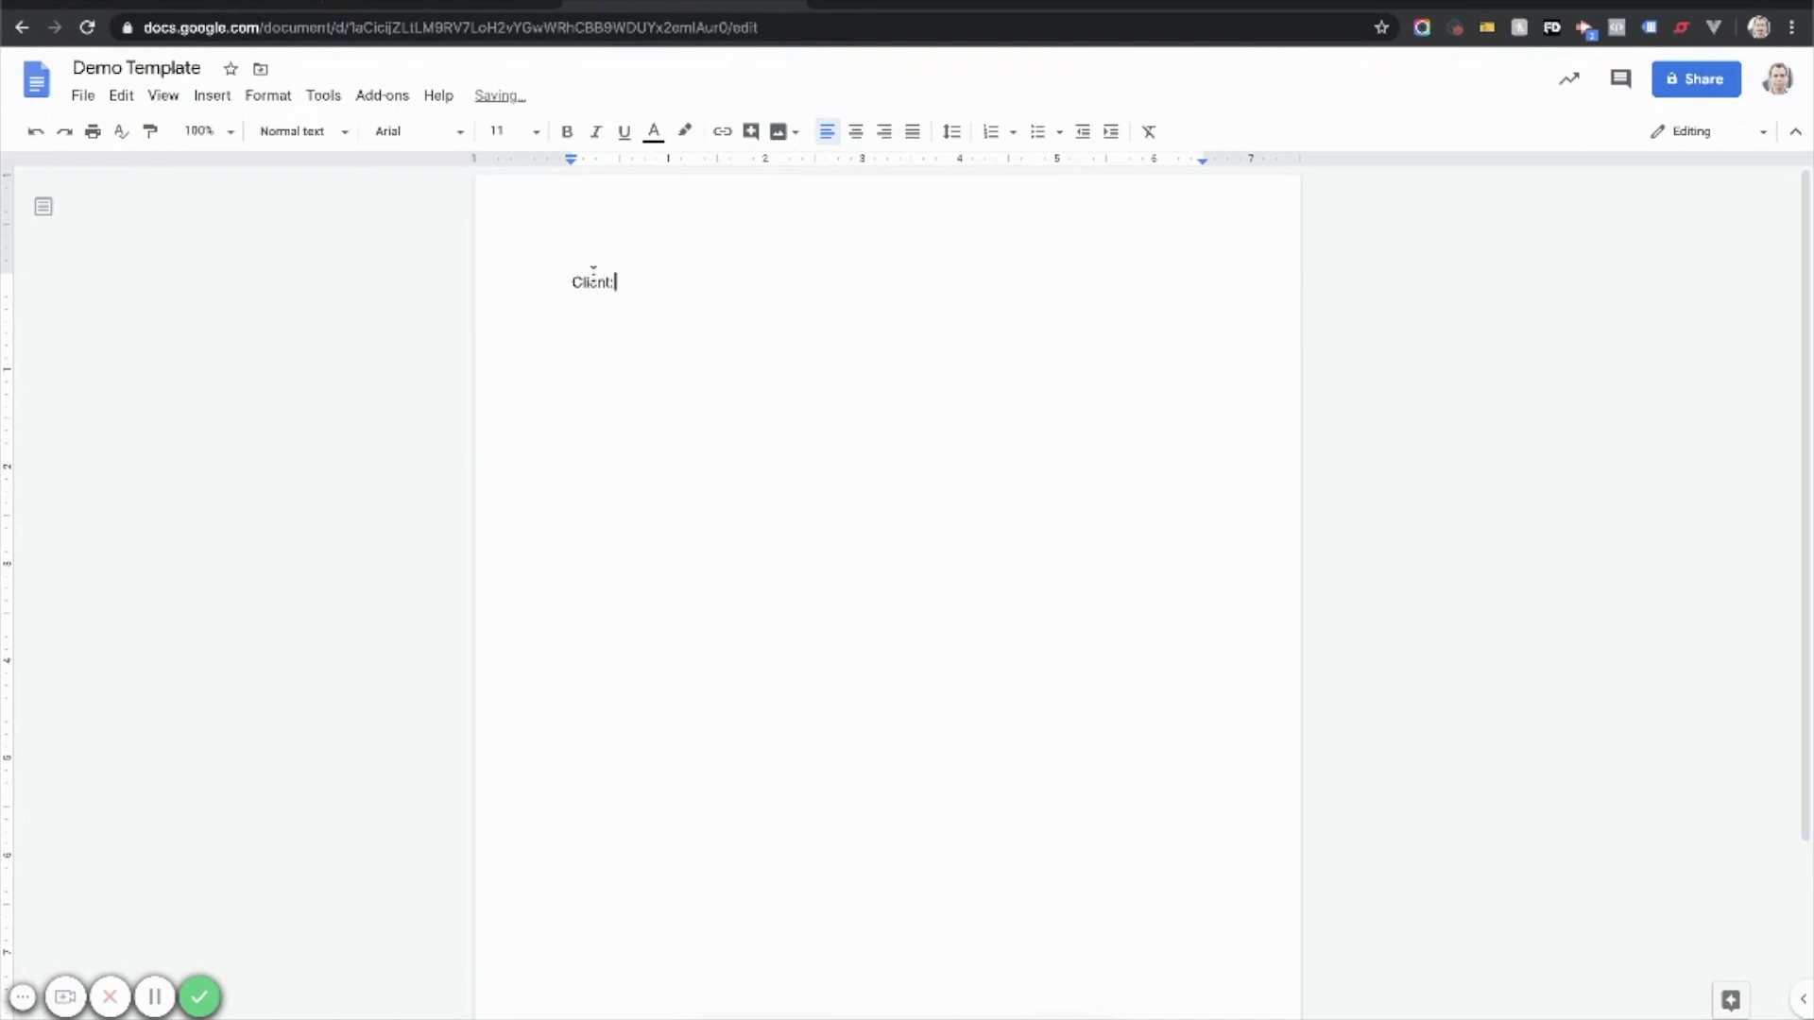
pyautogui.press('enter')
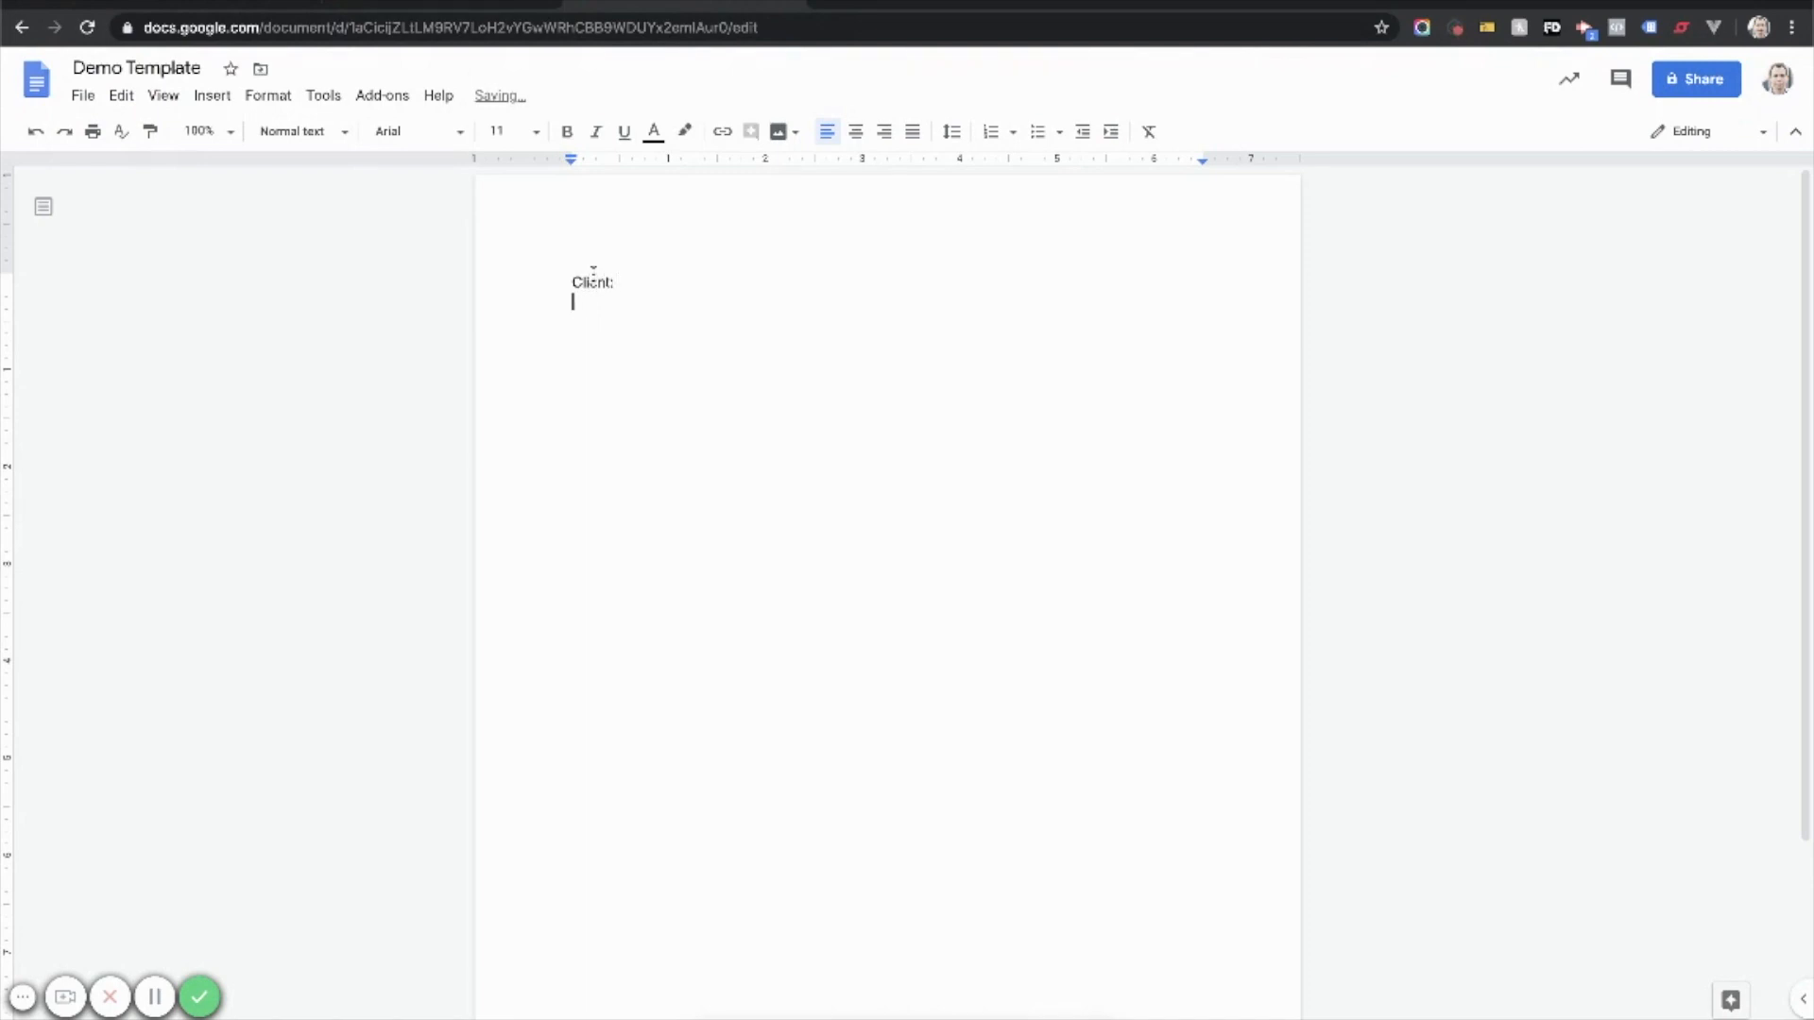
# Step: Add Phone number, Mailing address and Alien Registration Number label lines
pyautogui.write('Phone number:')
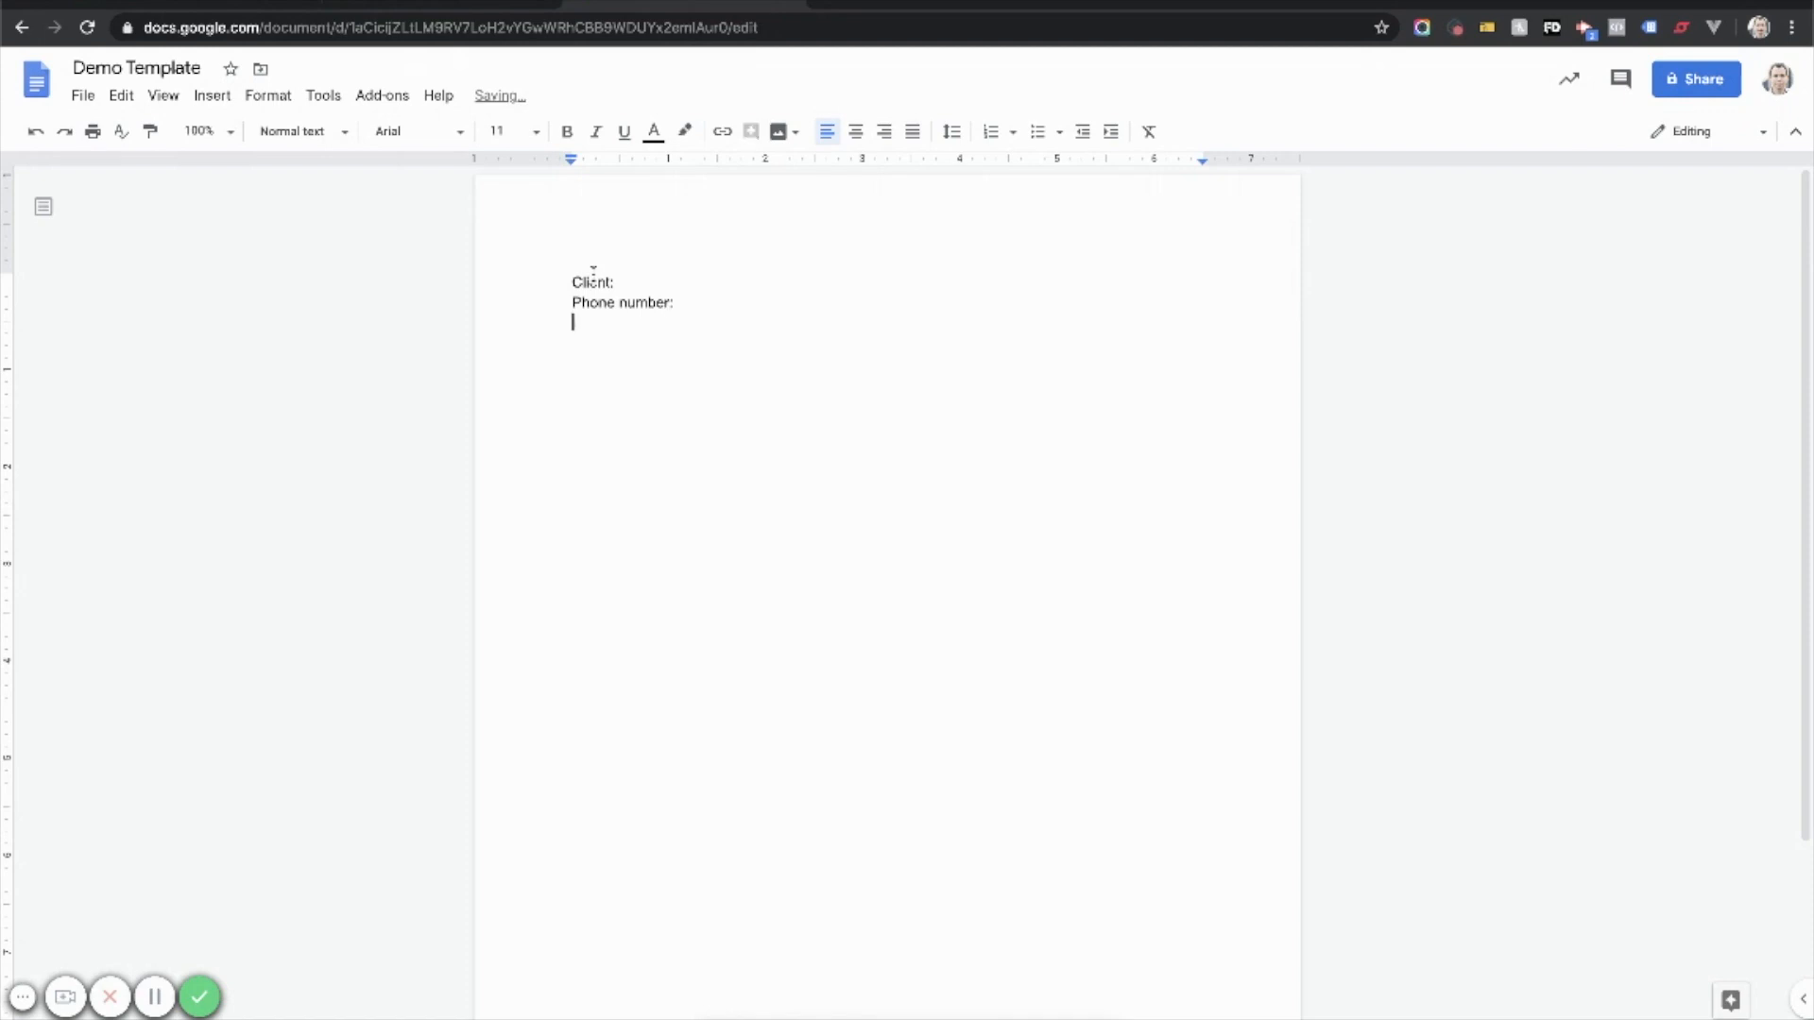
pyautogui.write('Mailing address')
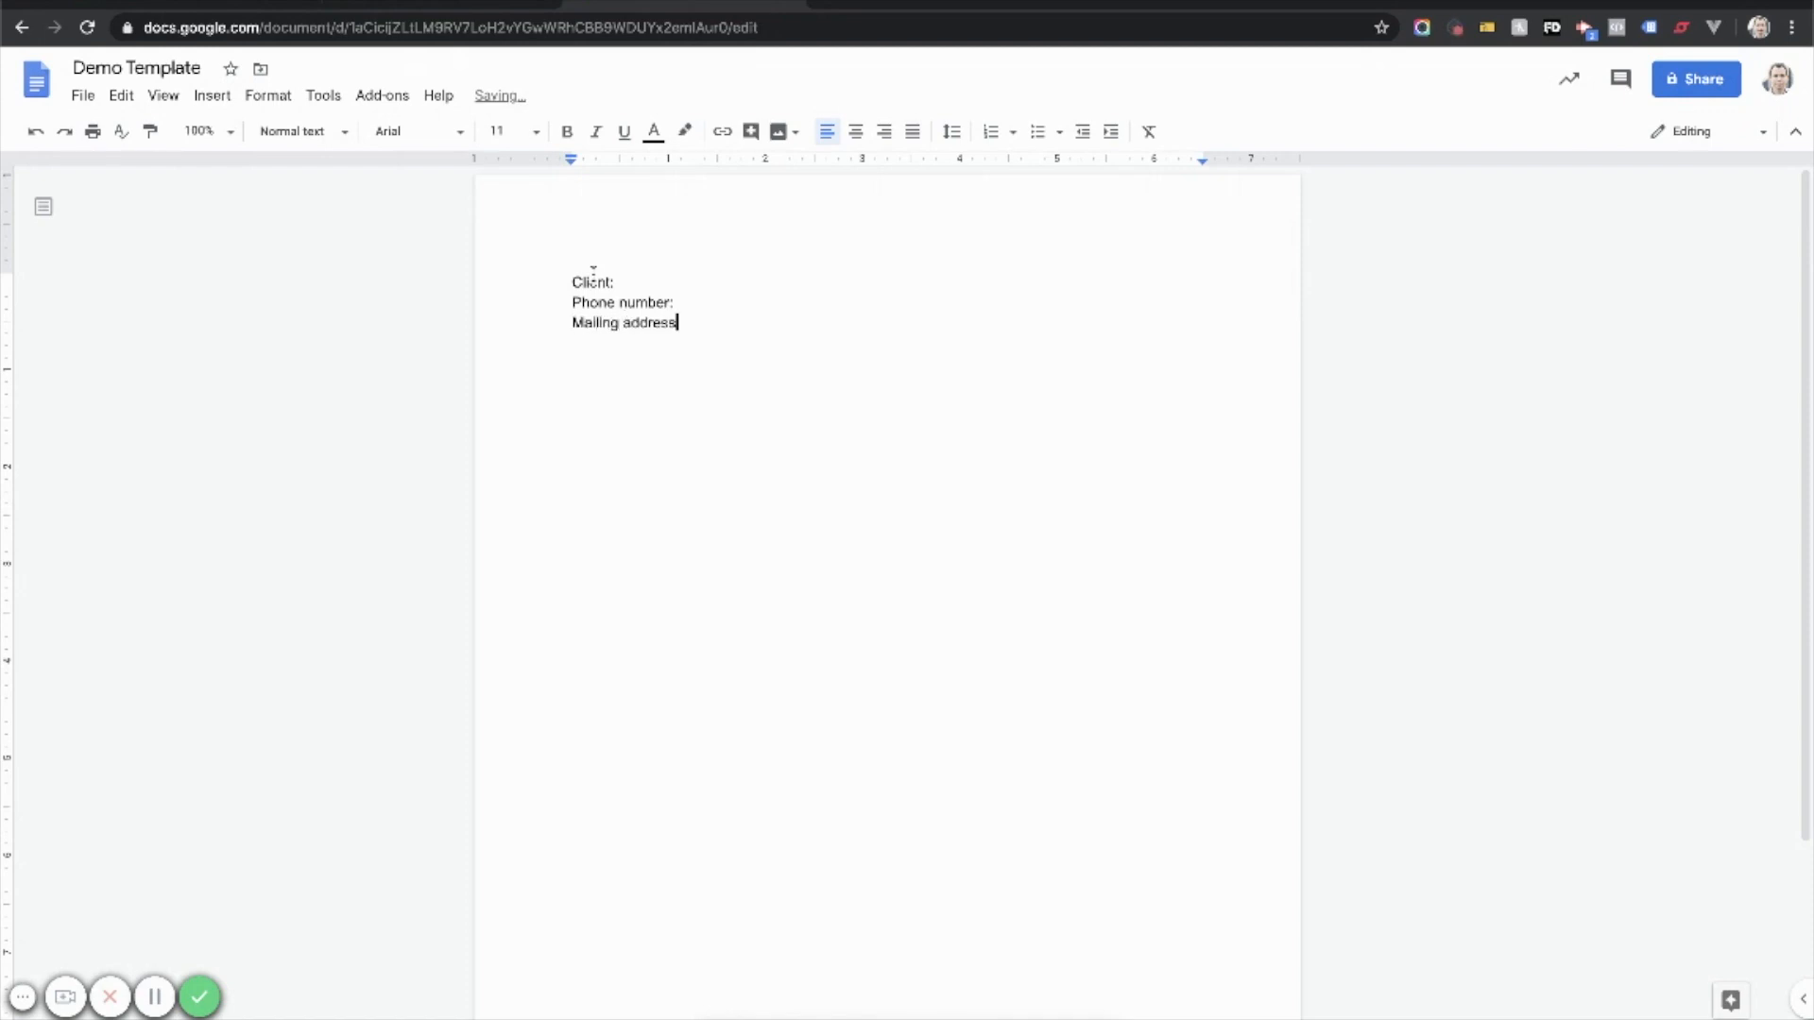
pyautogui.press('enter')
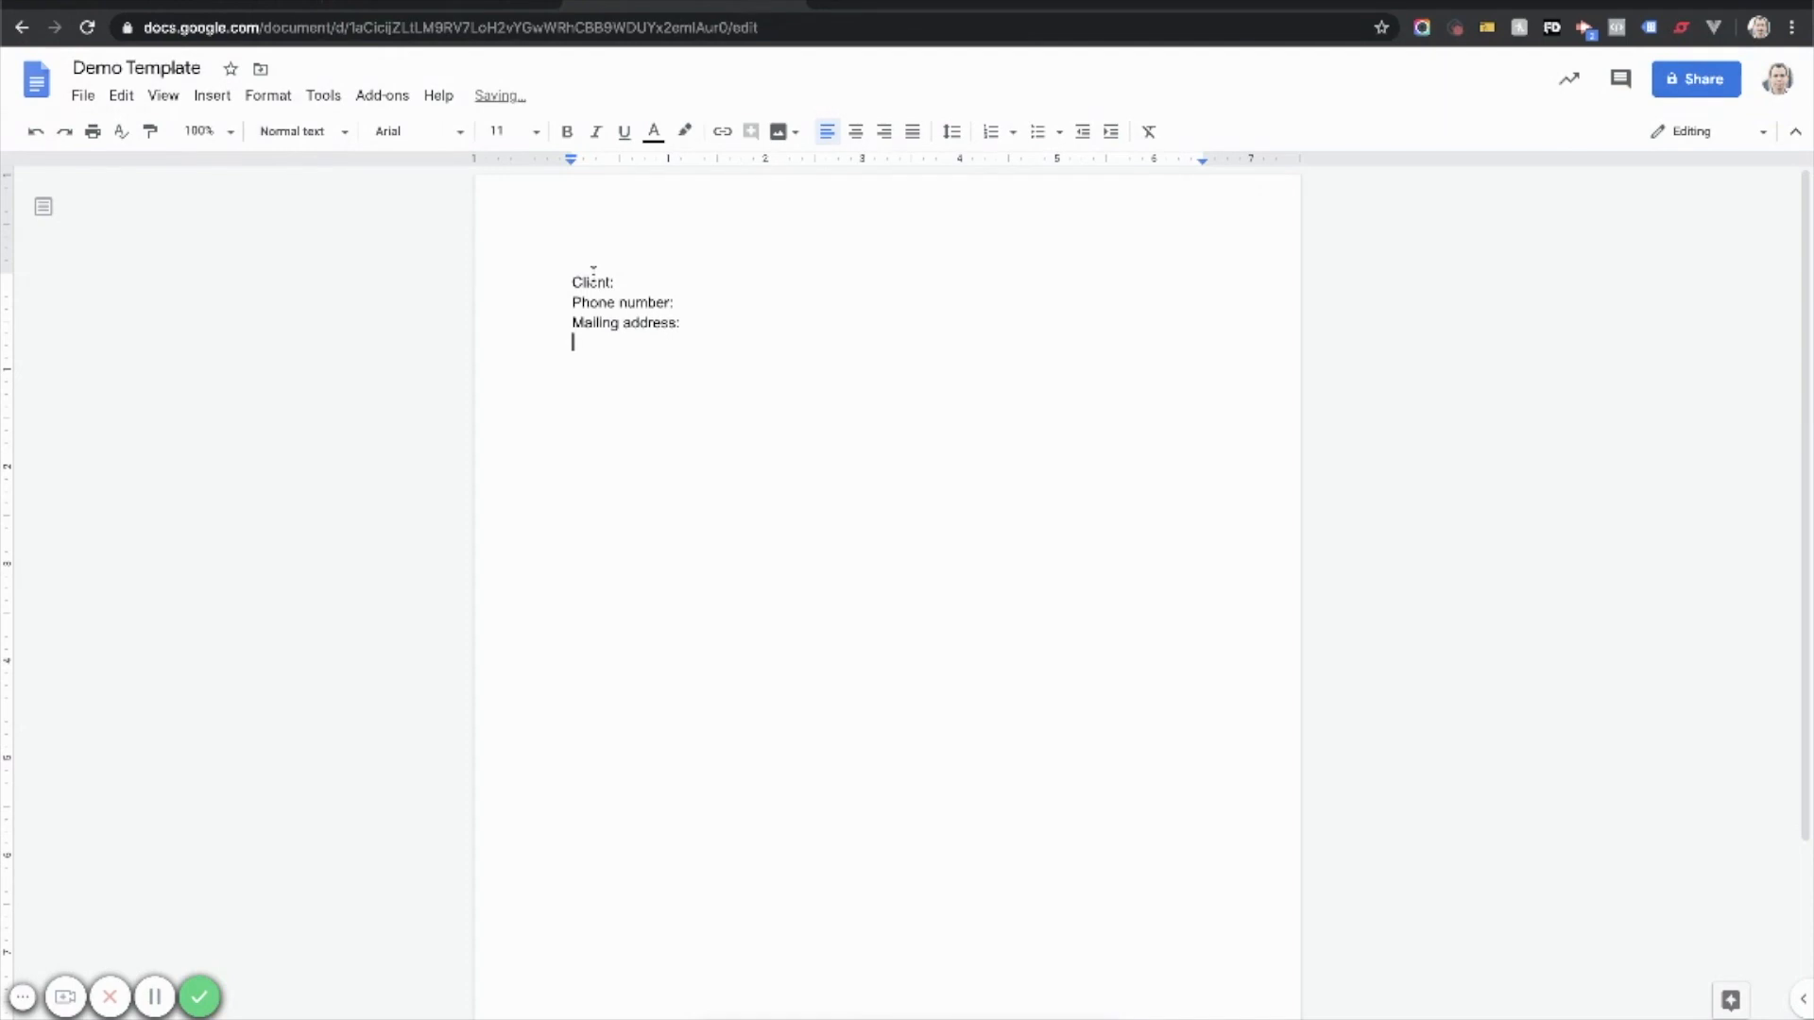
pyautogui.write('Alien Registration')
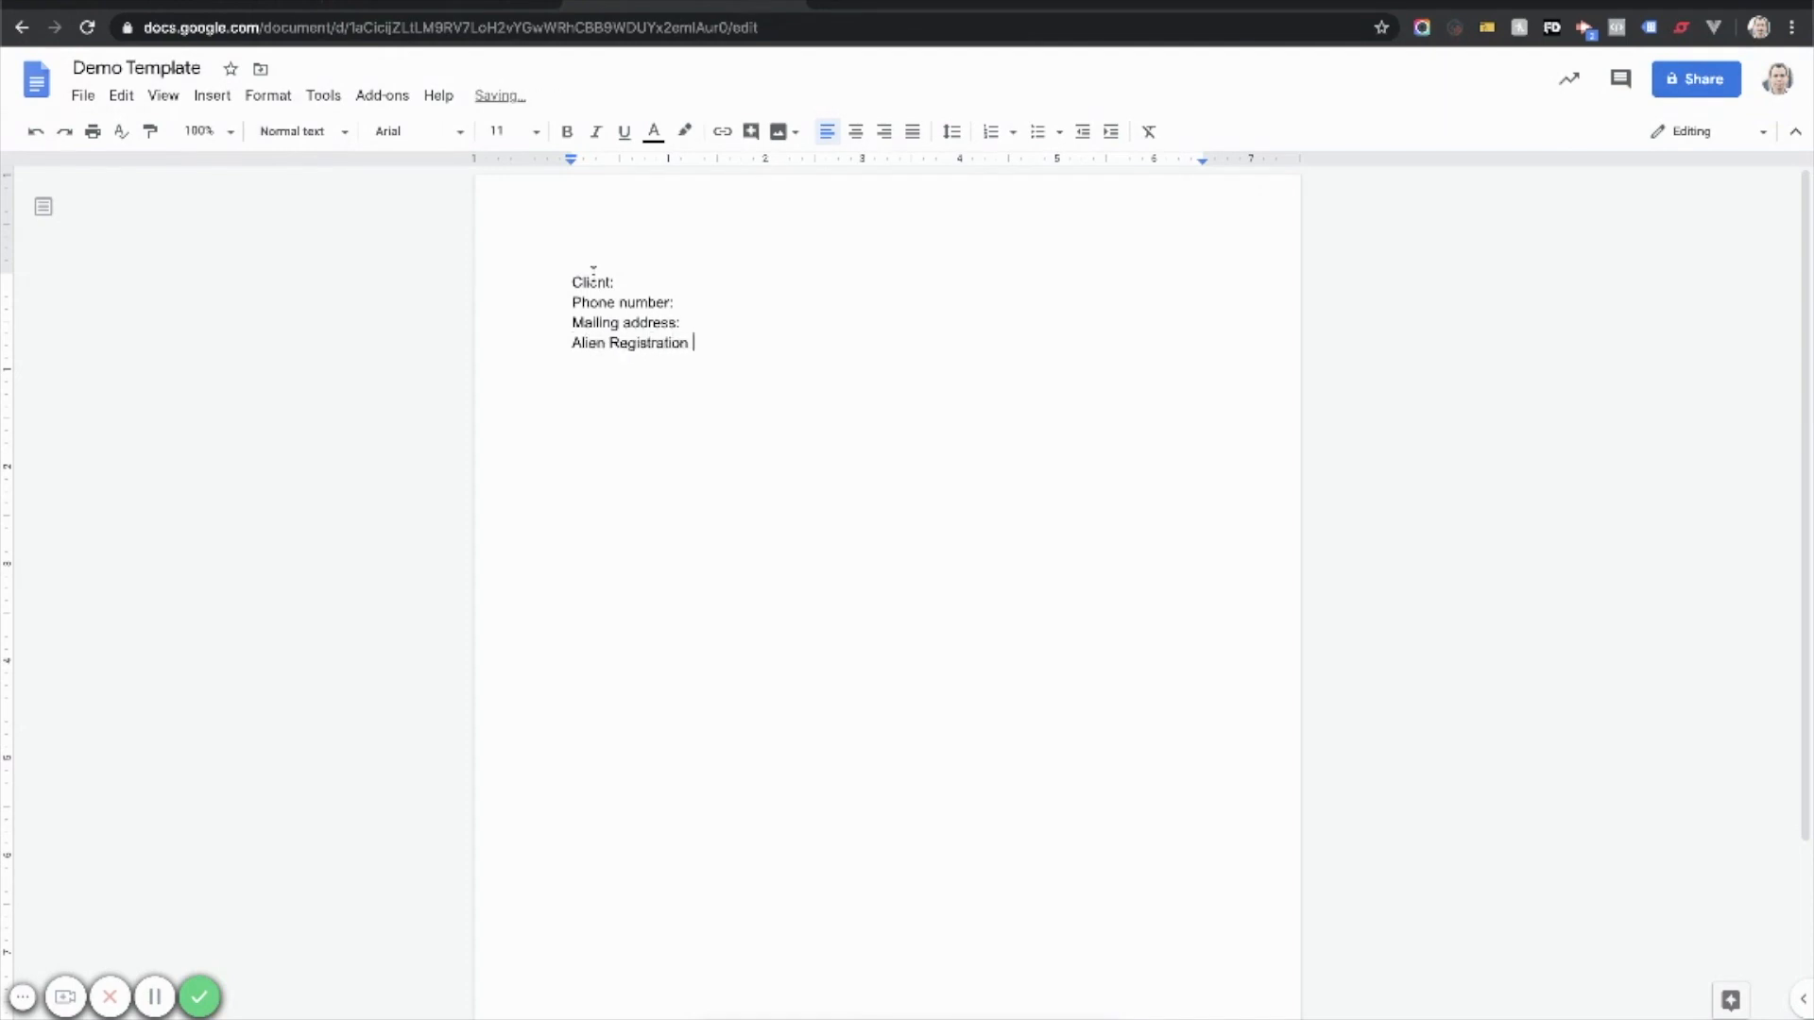
pyautogui.write('Number:')
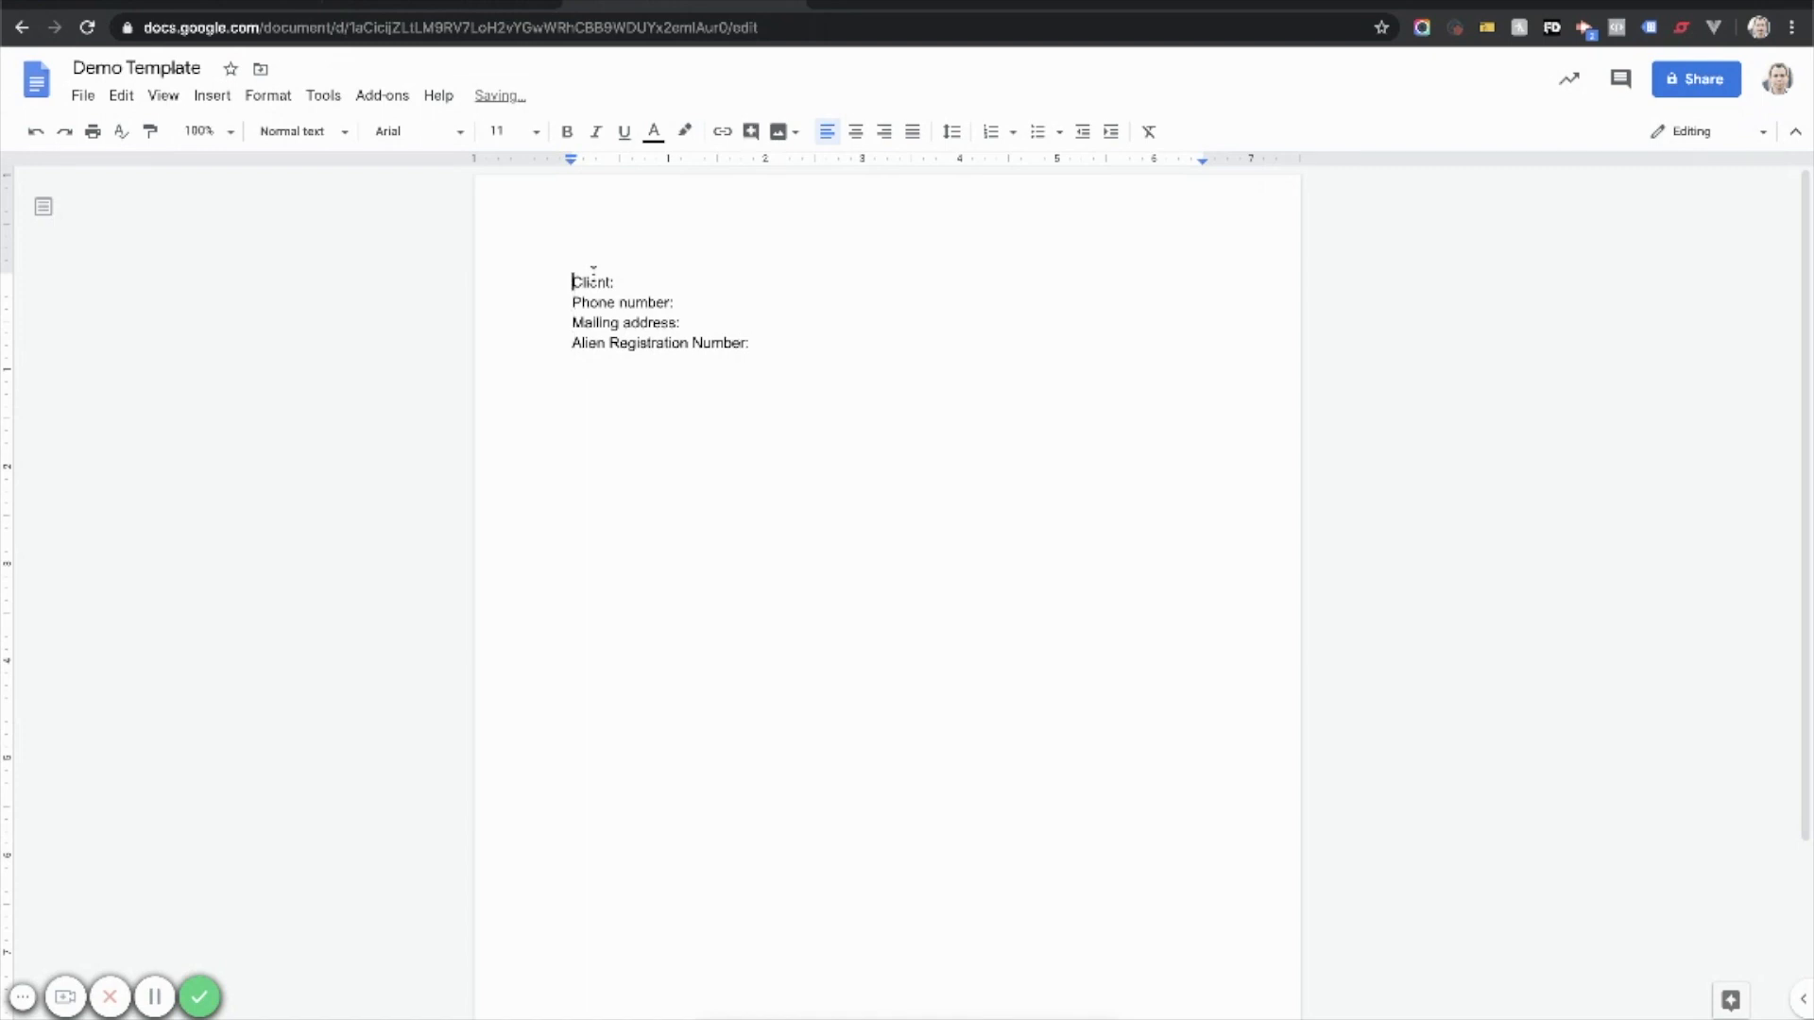
pyautogui.press('Enter')
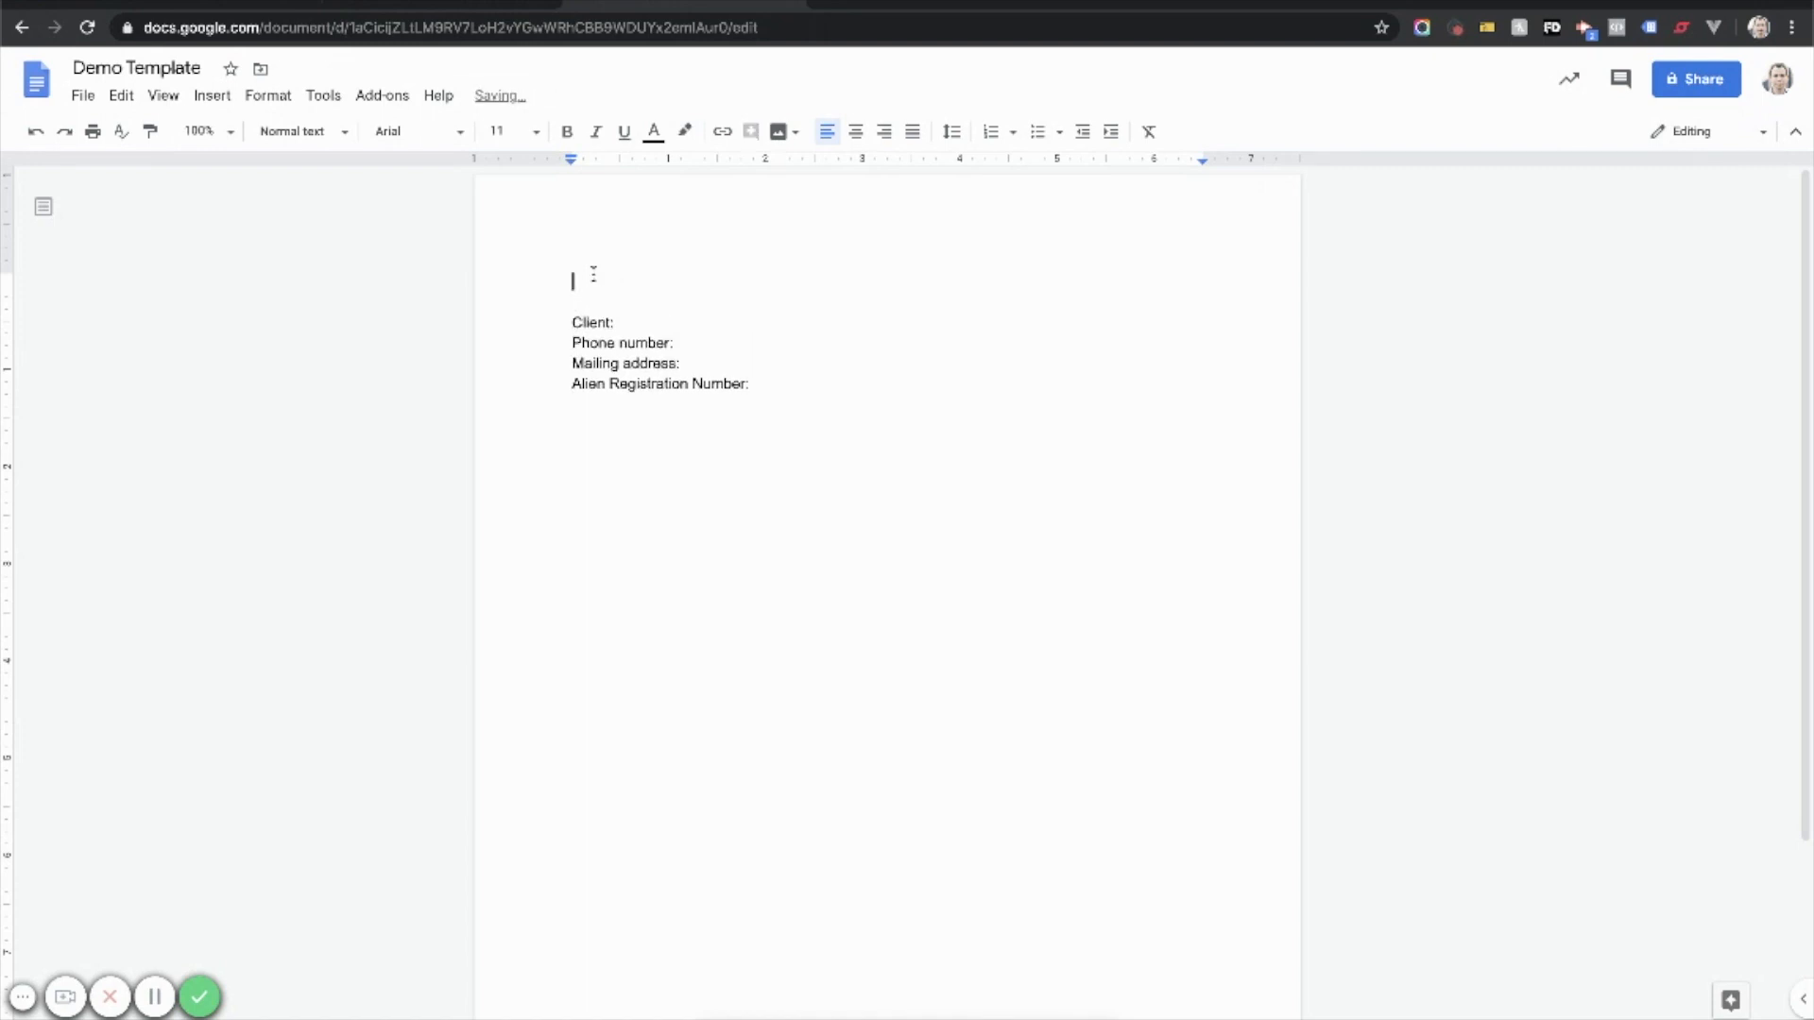
# Step: Make the top line a centred Heading 1 reading 'Demo Template'
pyautogui.click(292, 130)
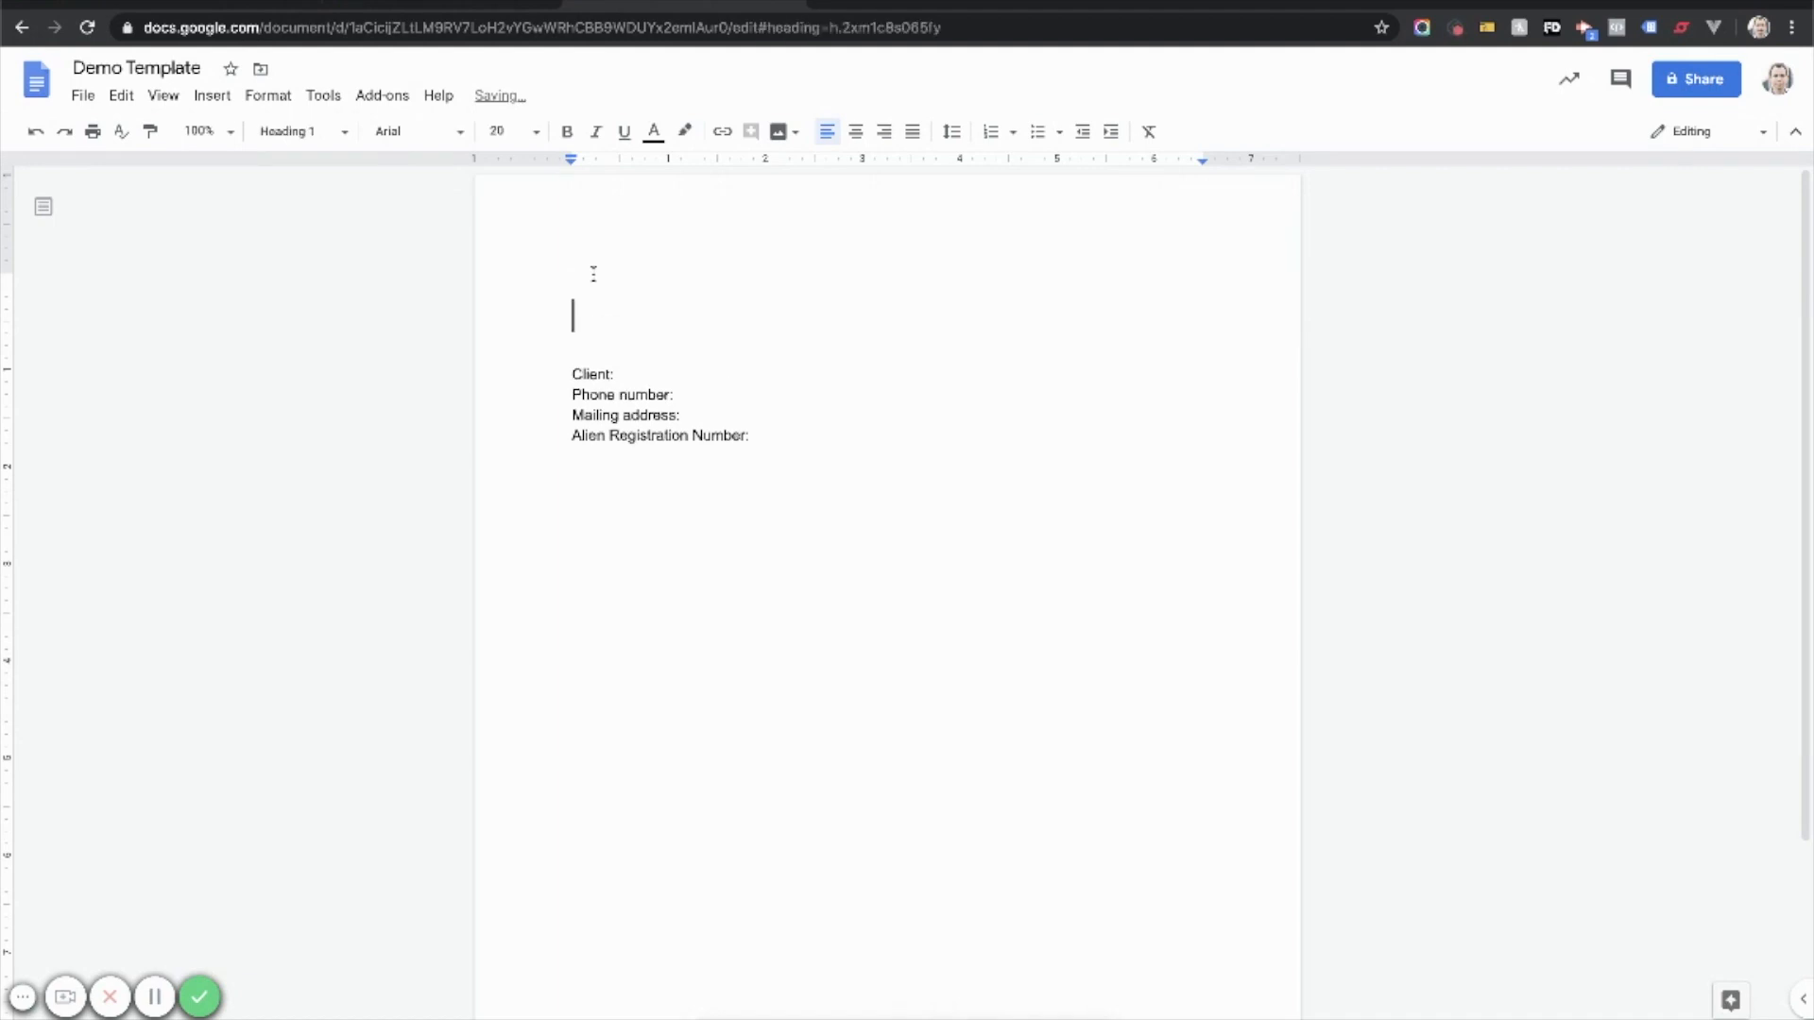
pyautogui.write('Demo Template')
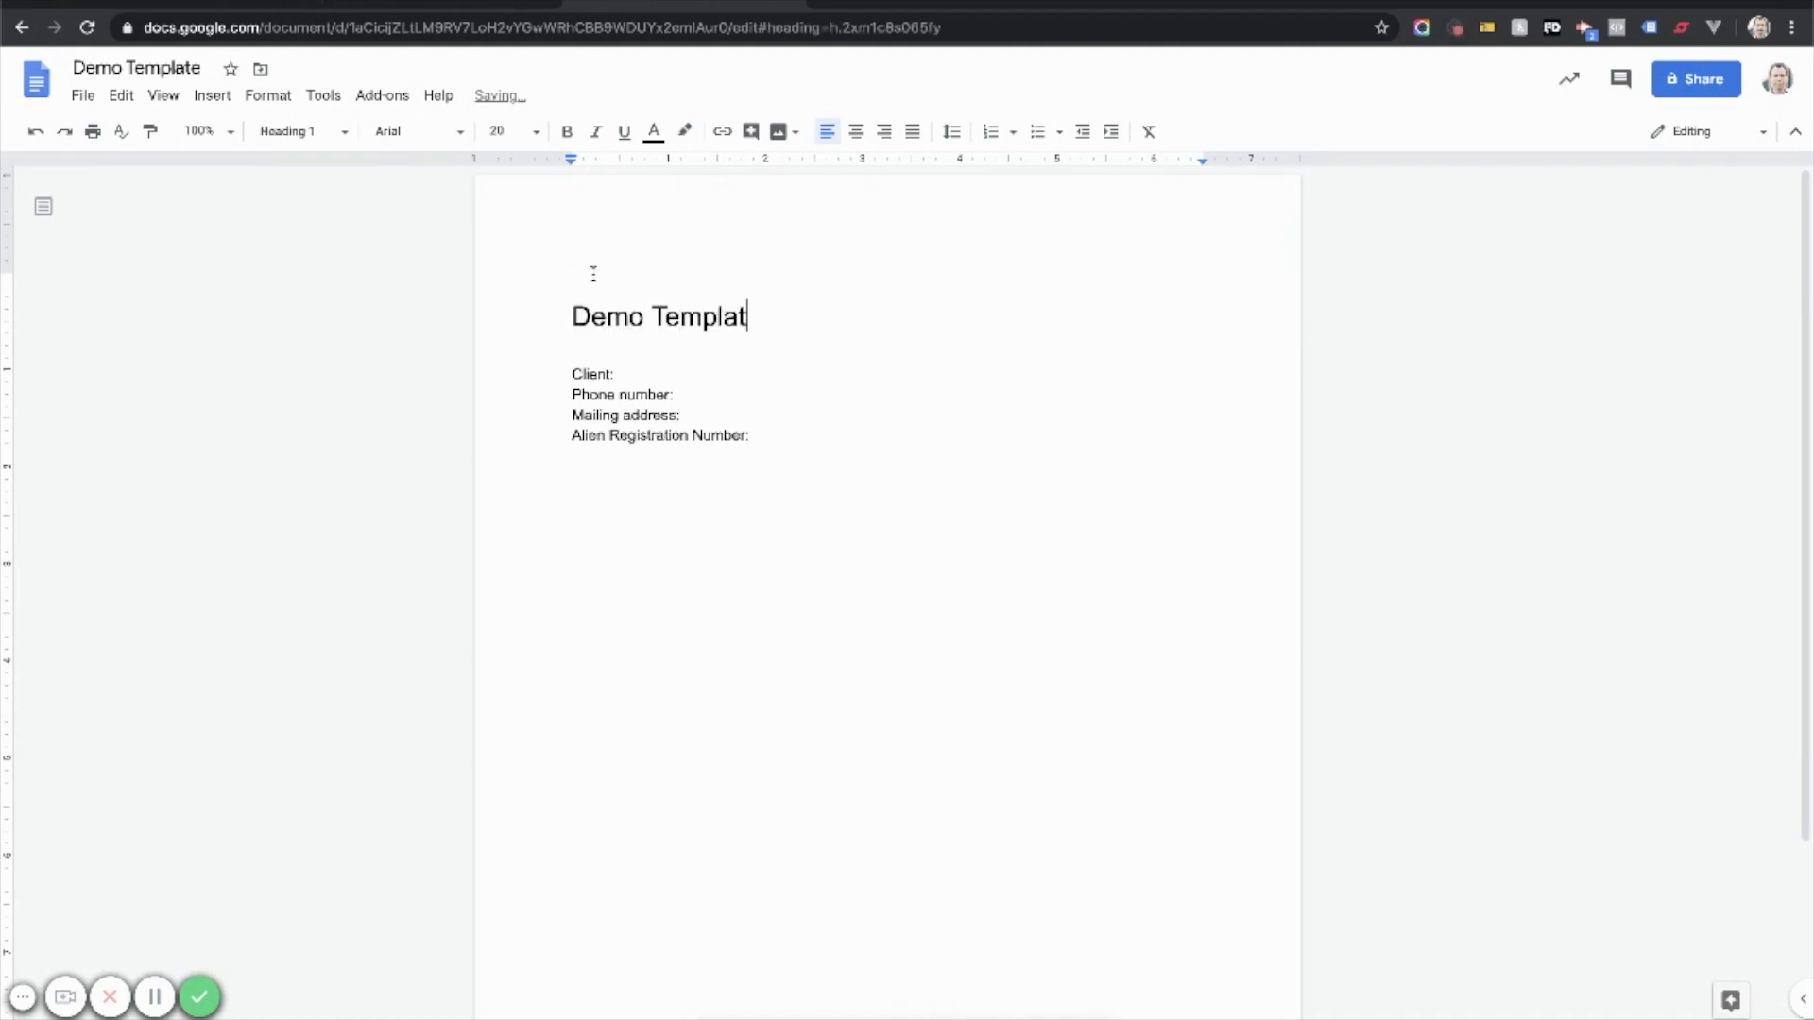
pyautogui.click(856, 131)
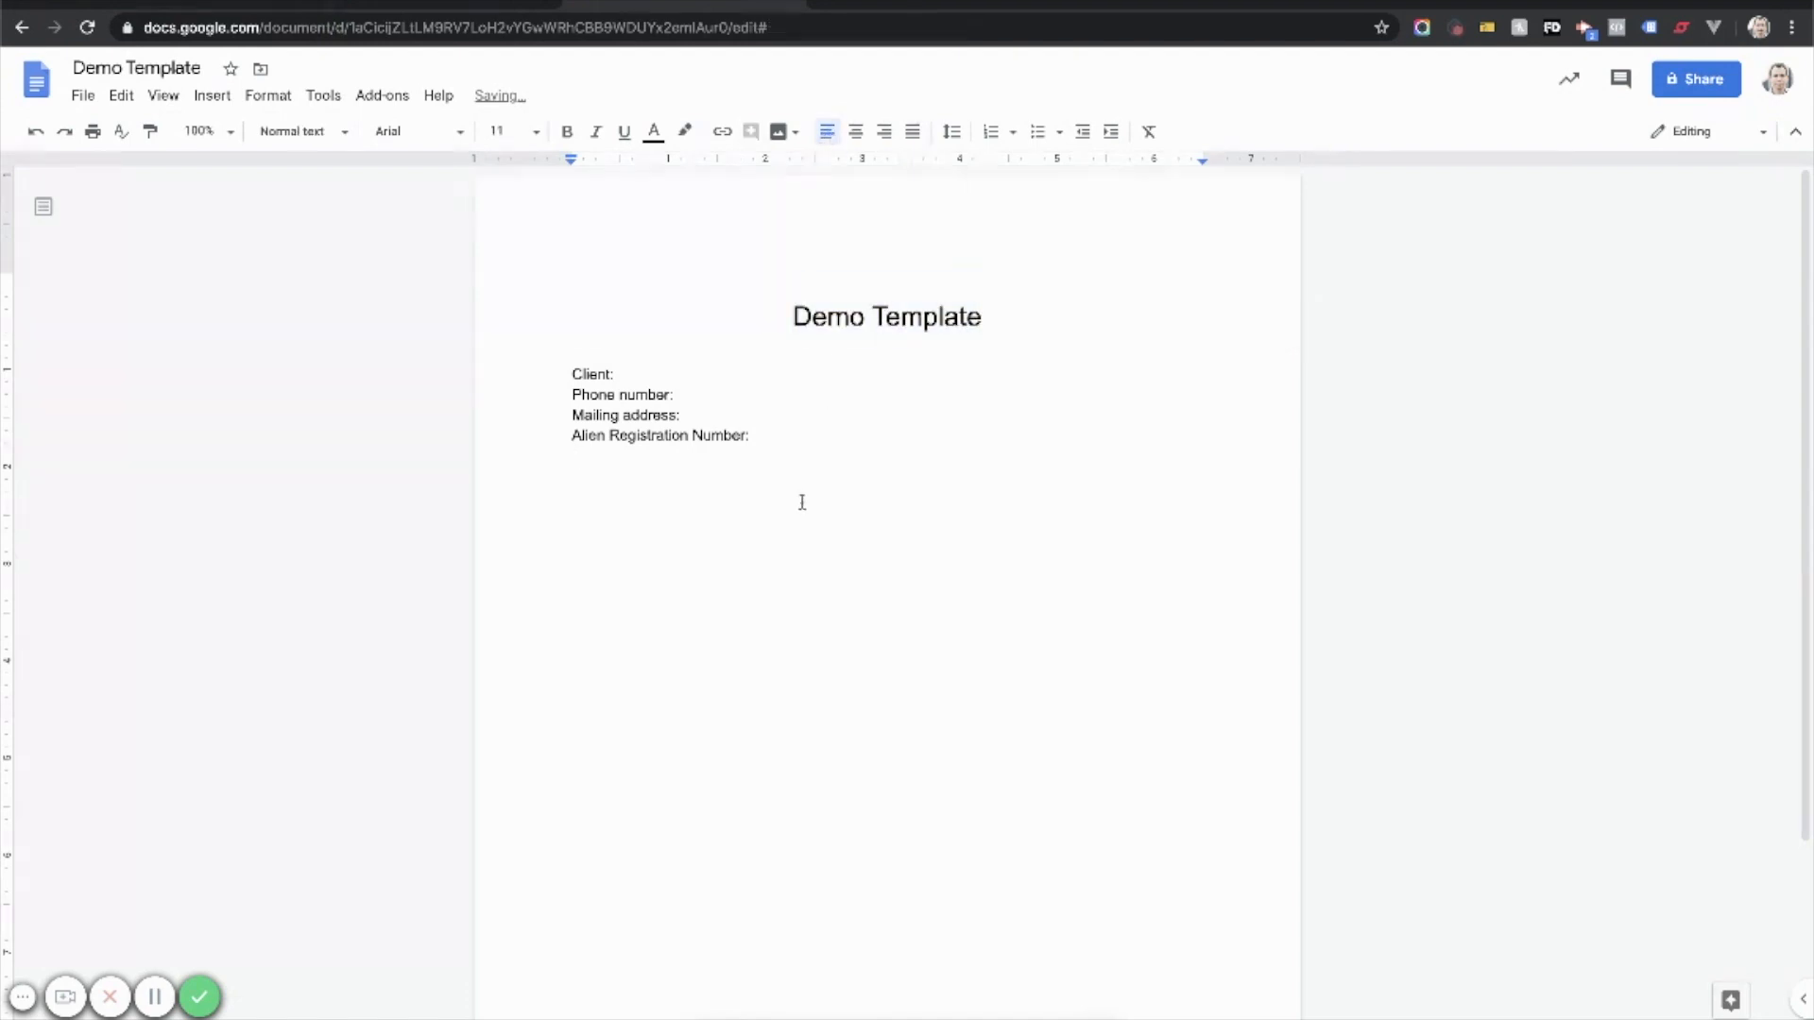
pyautogui.click(573, 495)
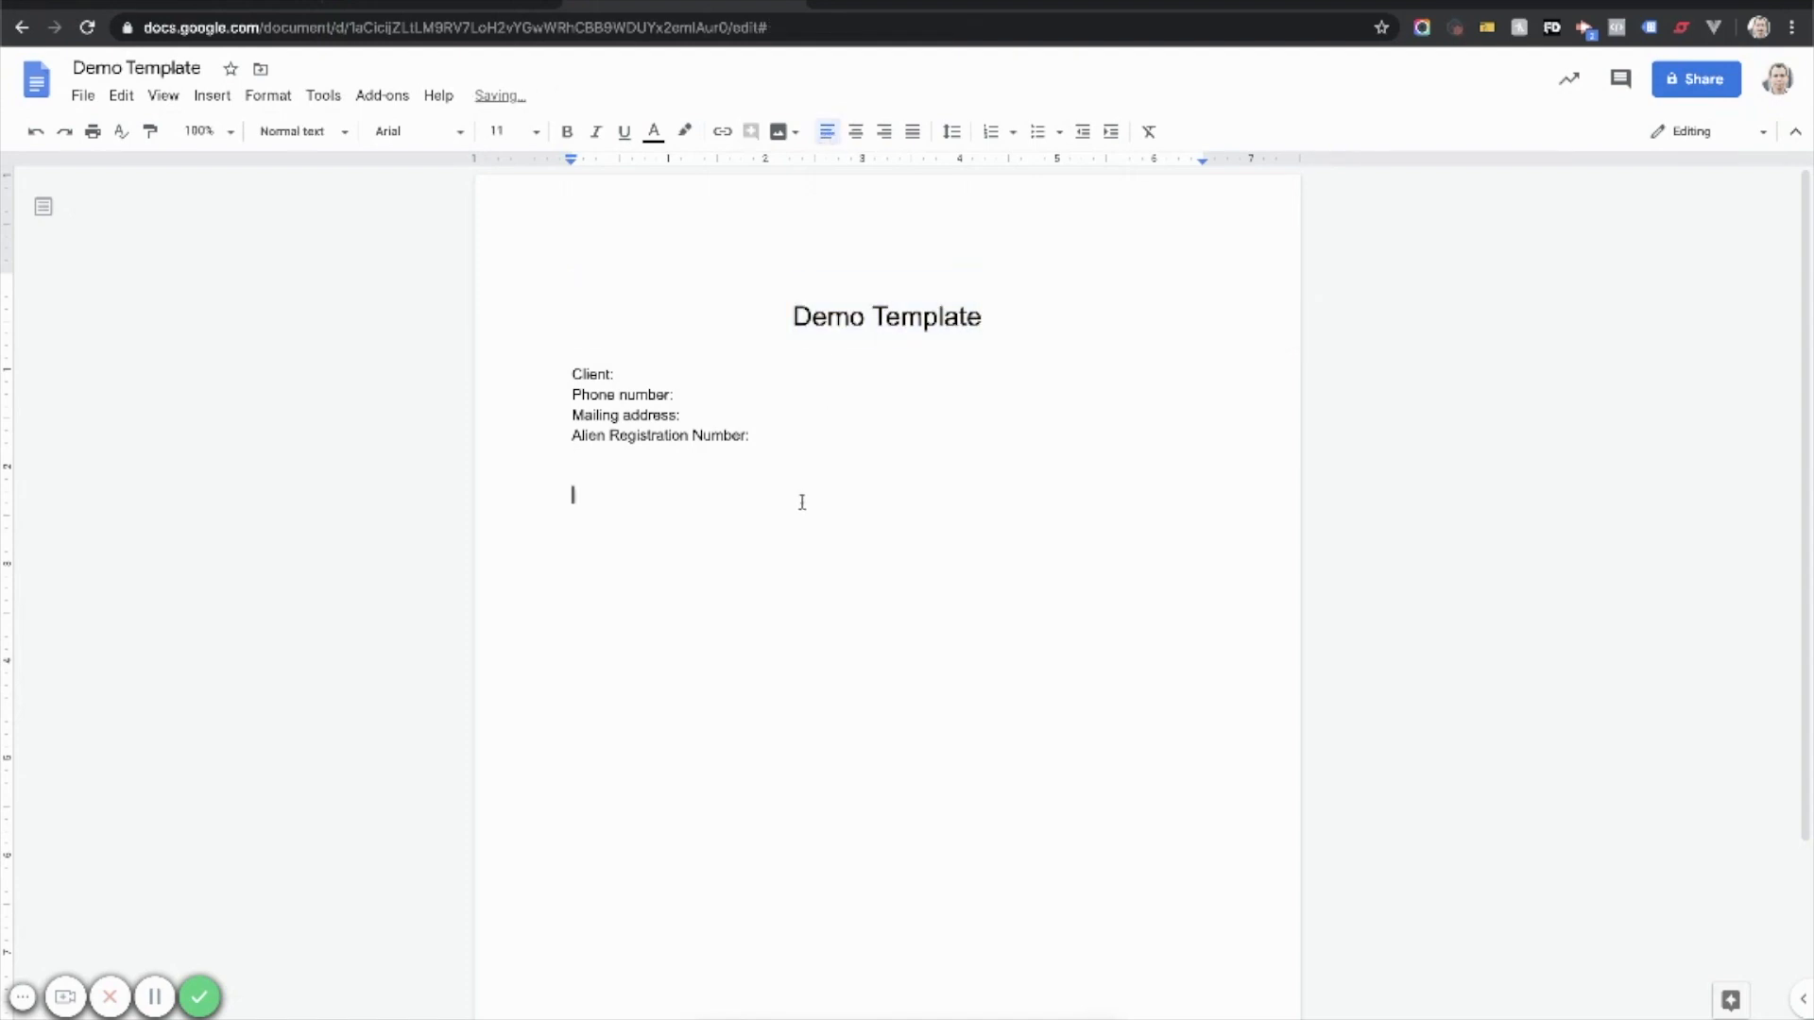
# Step: Write the sentence 'This is a demo template for, #full_name#, my client.'
pyautogui.write('This')
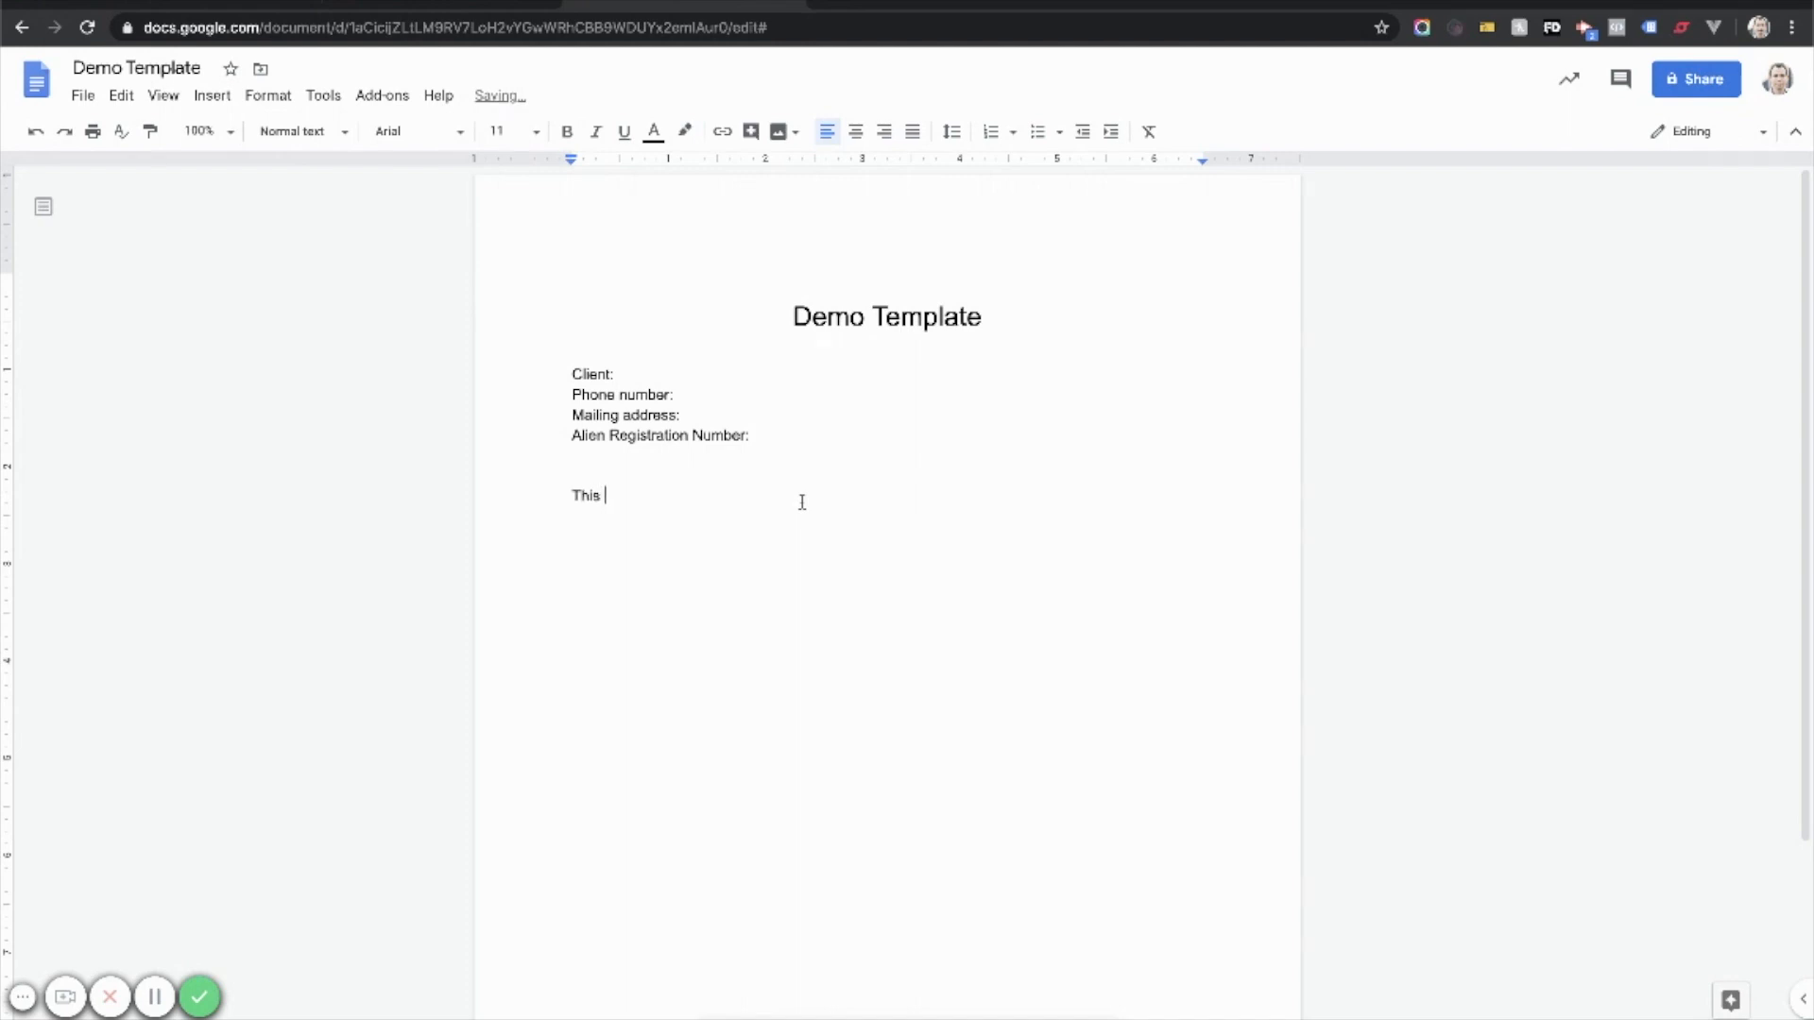
pyautogui.write('is a demo templ')
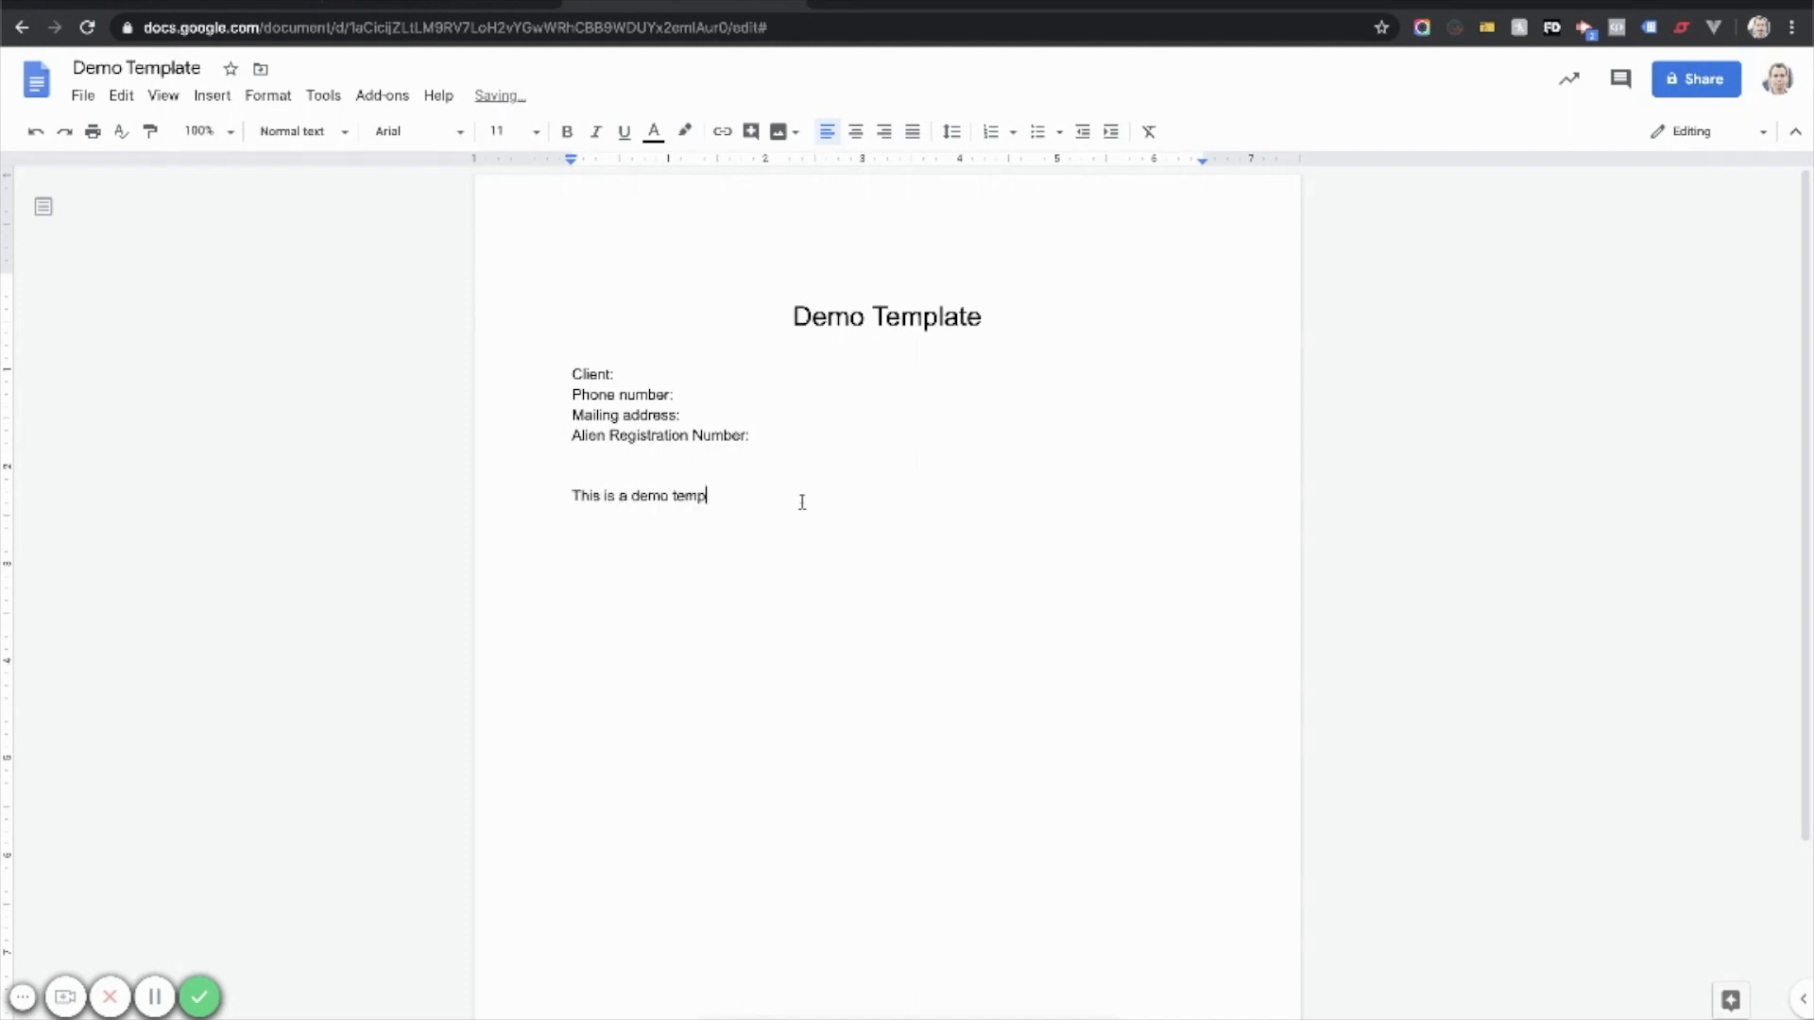
pyautogui.write('late for,')
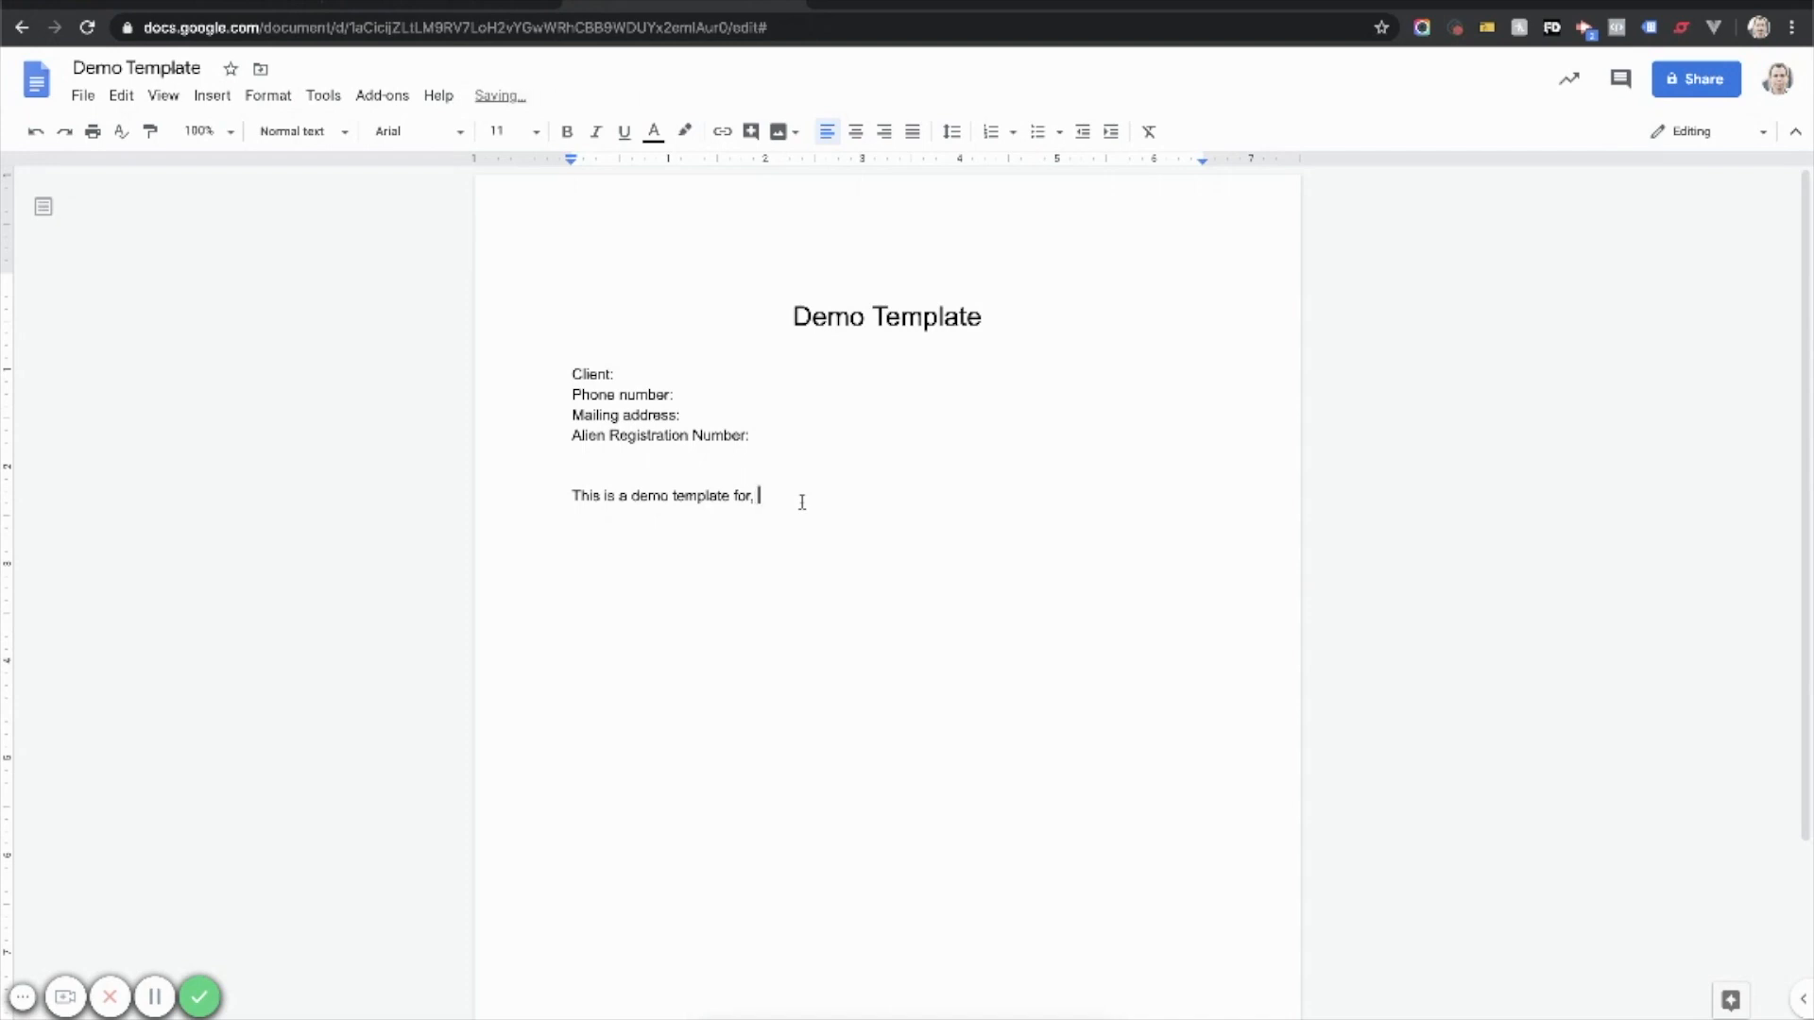
pyautogui.write('#')
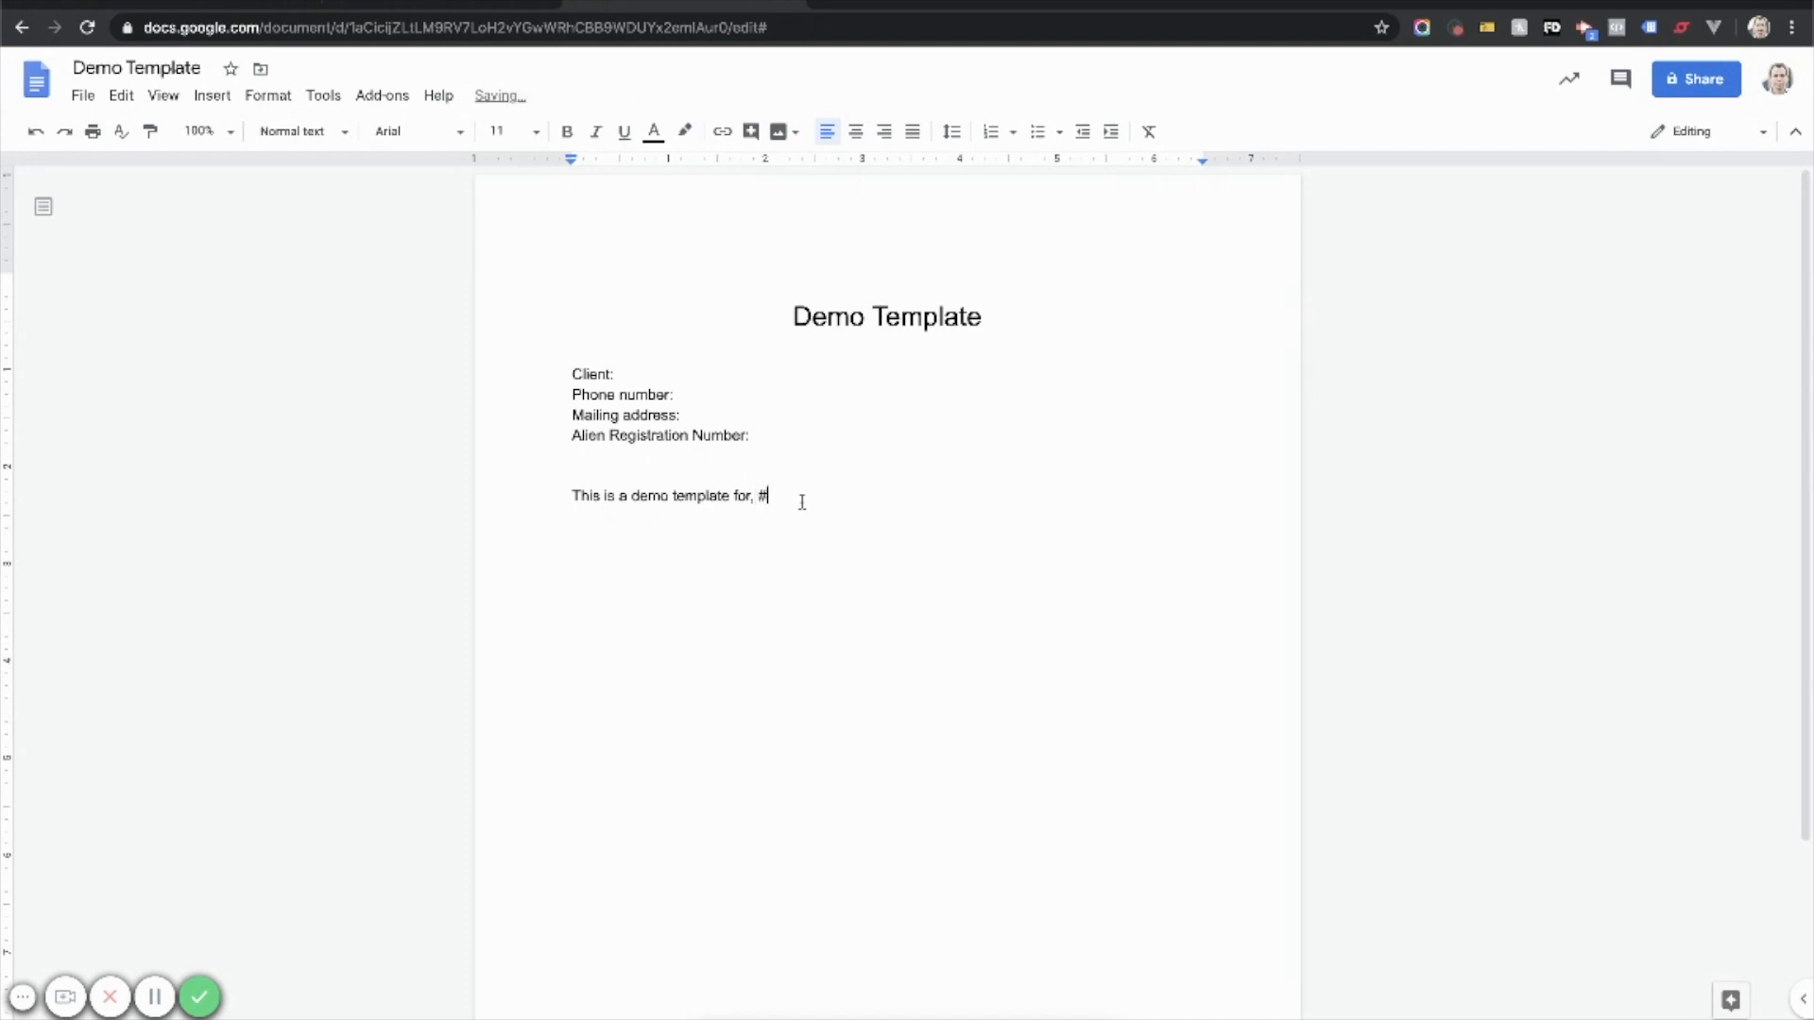
pyautogui.write('full')
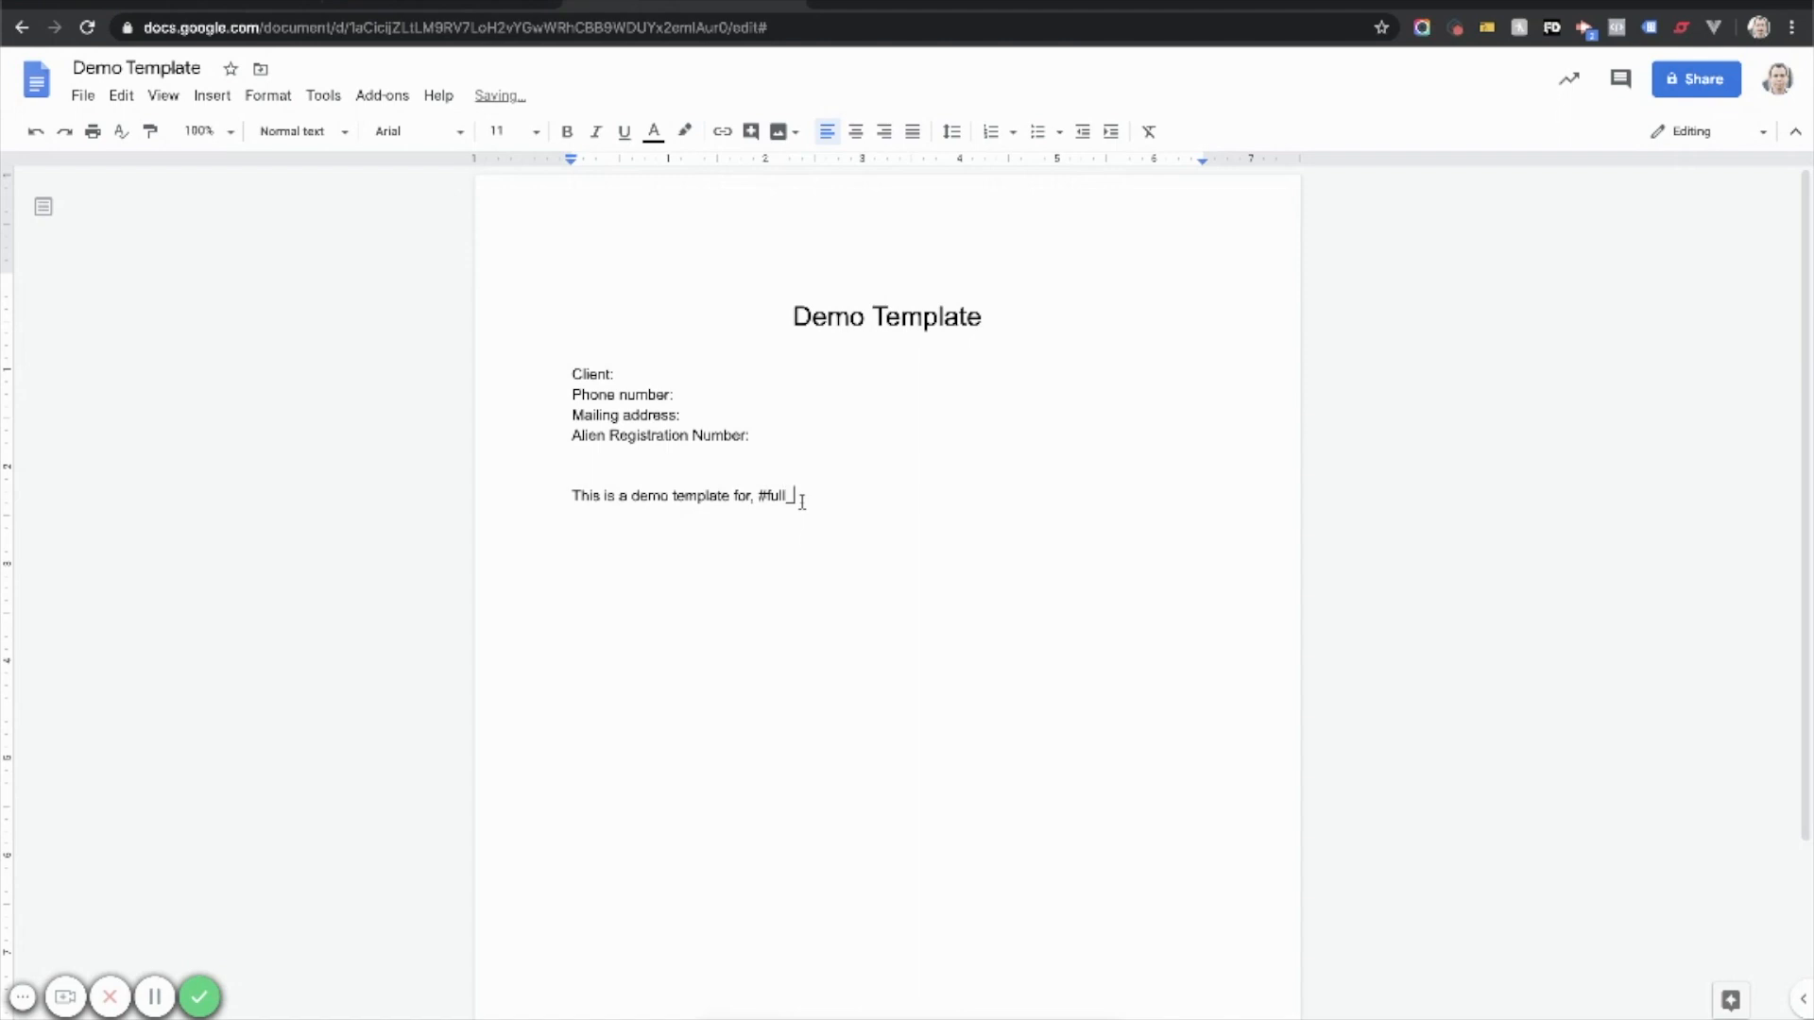
pyautogui.write('_name#,')
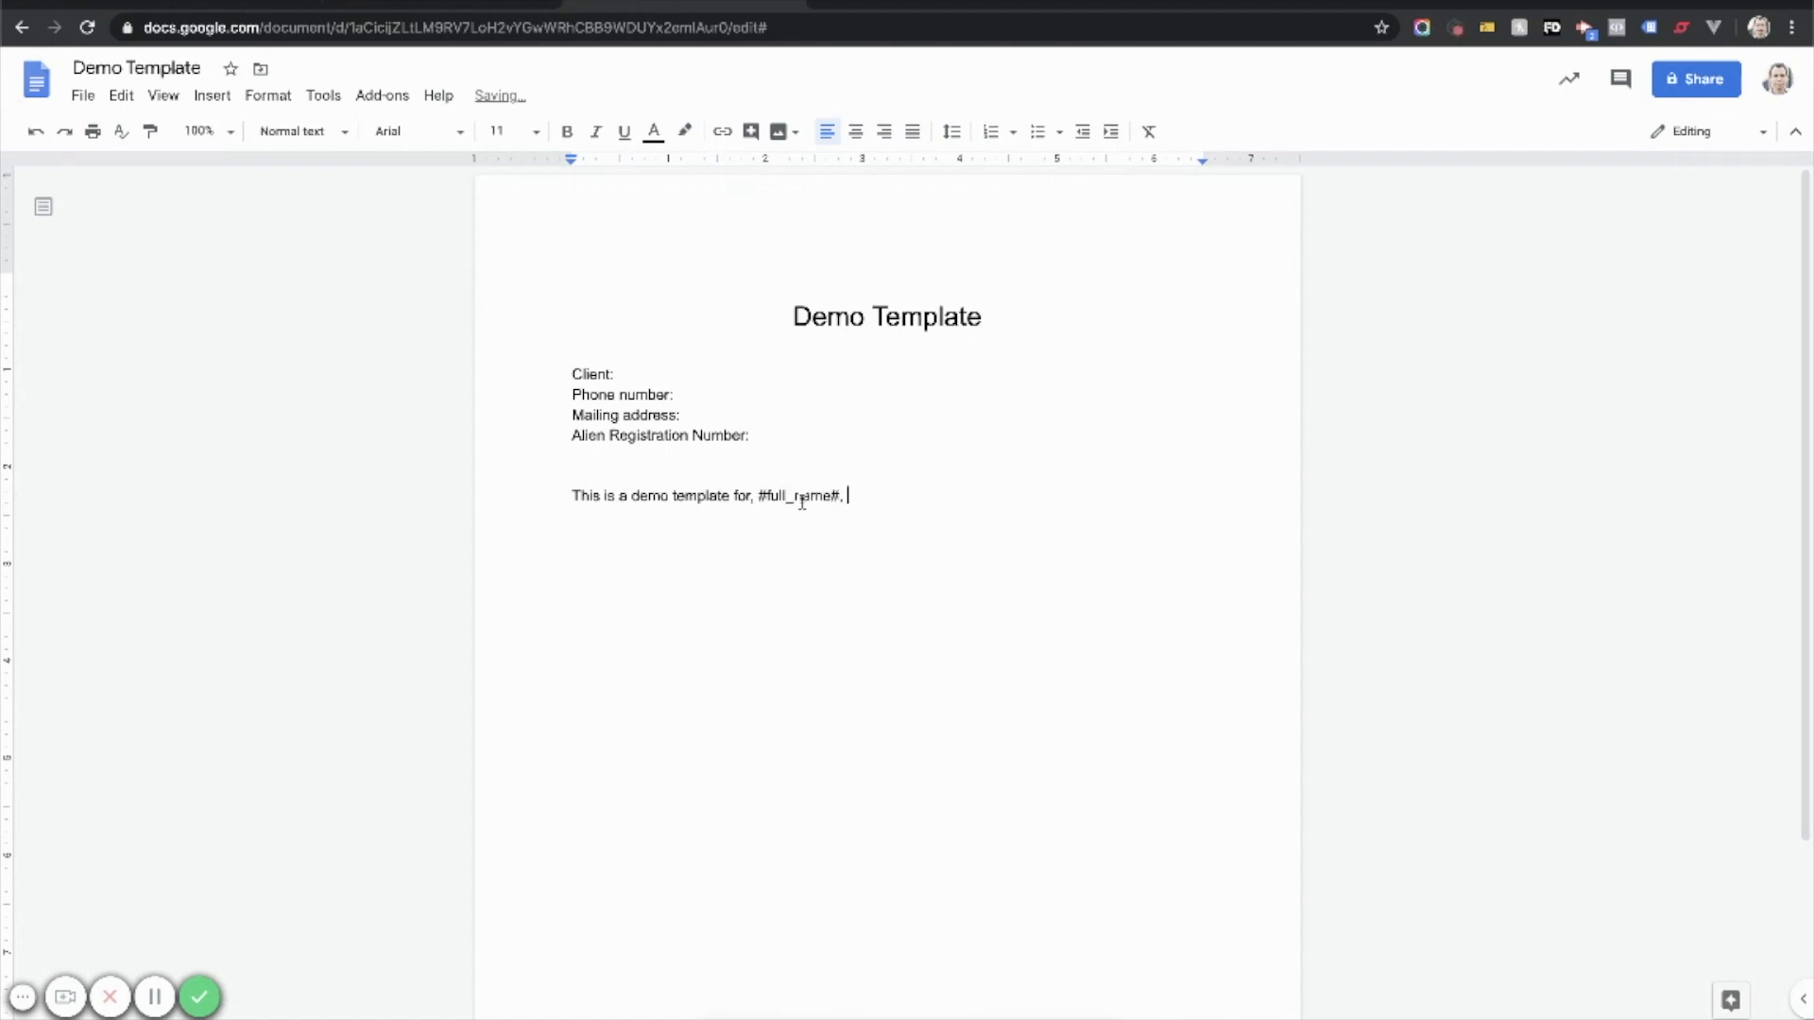
pyautogui.write('my client')
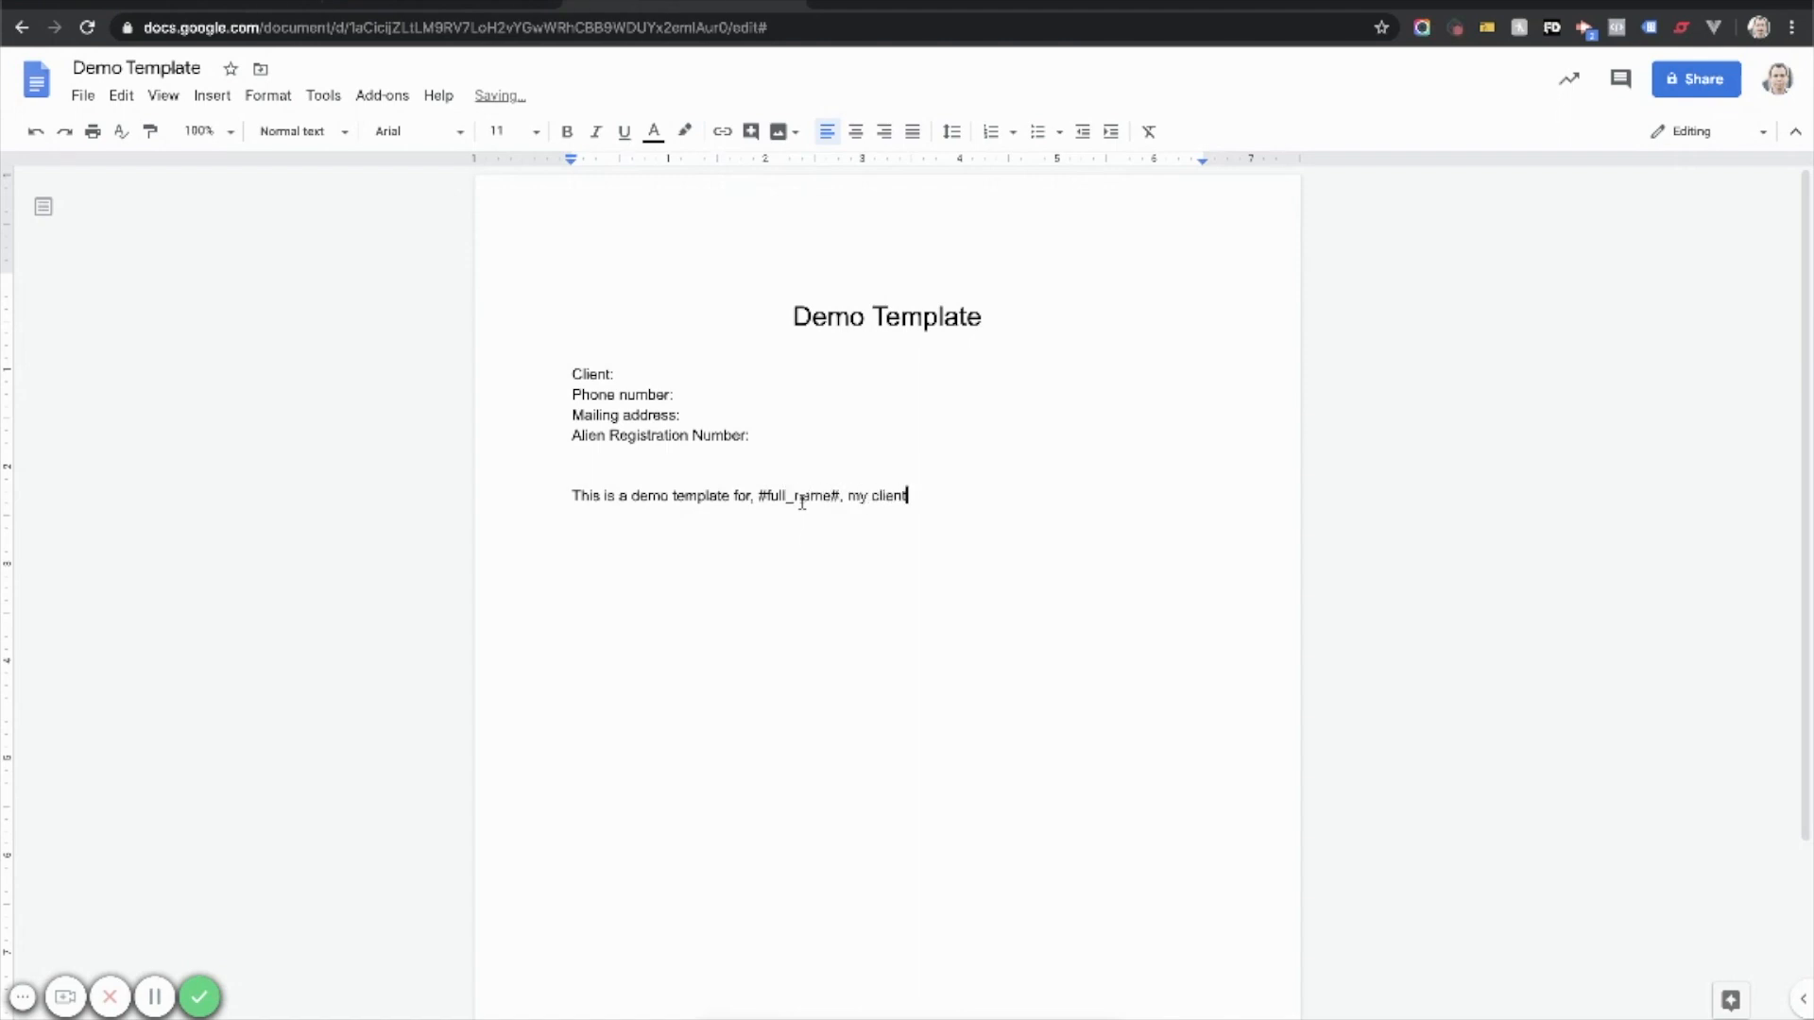
pyautogui.write('.')
pyautogui.write('S')
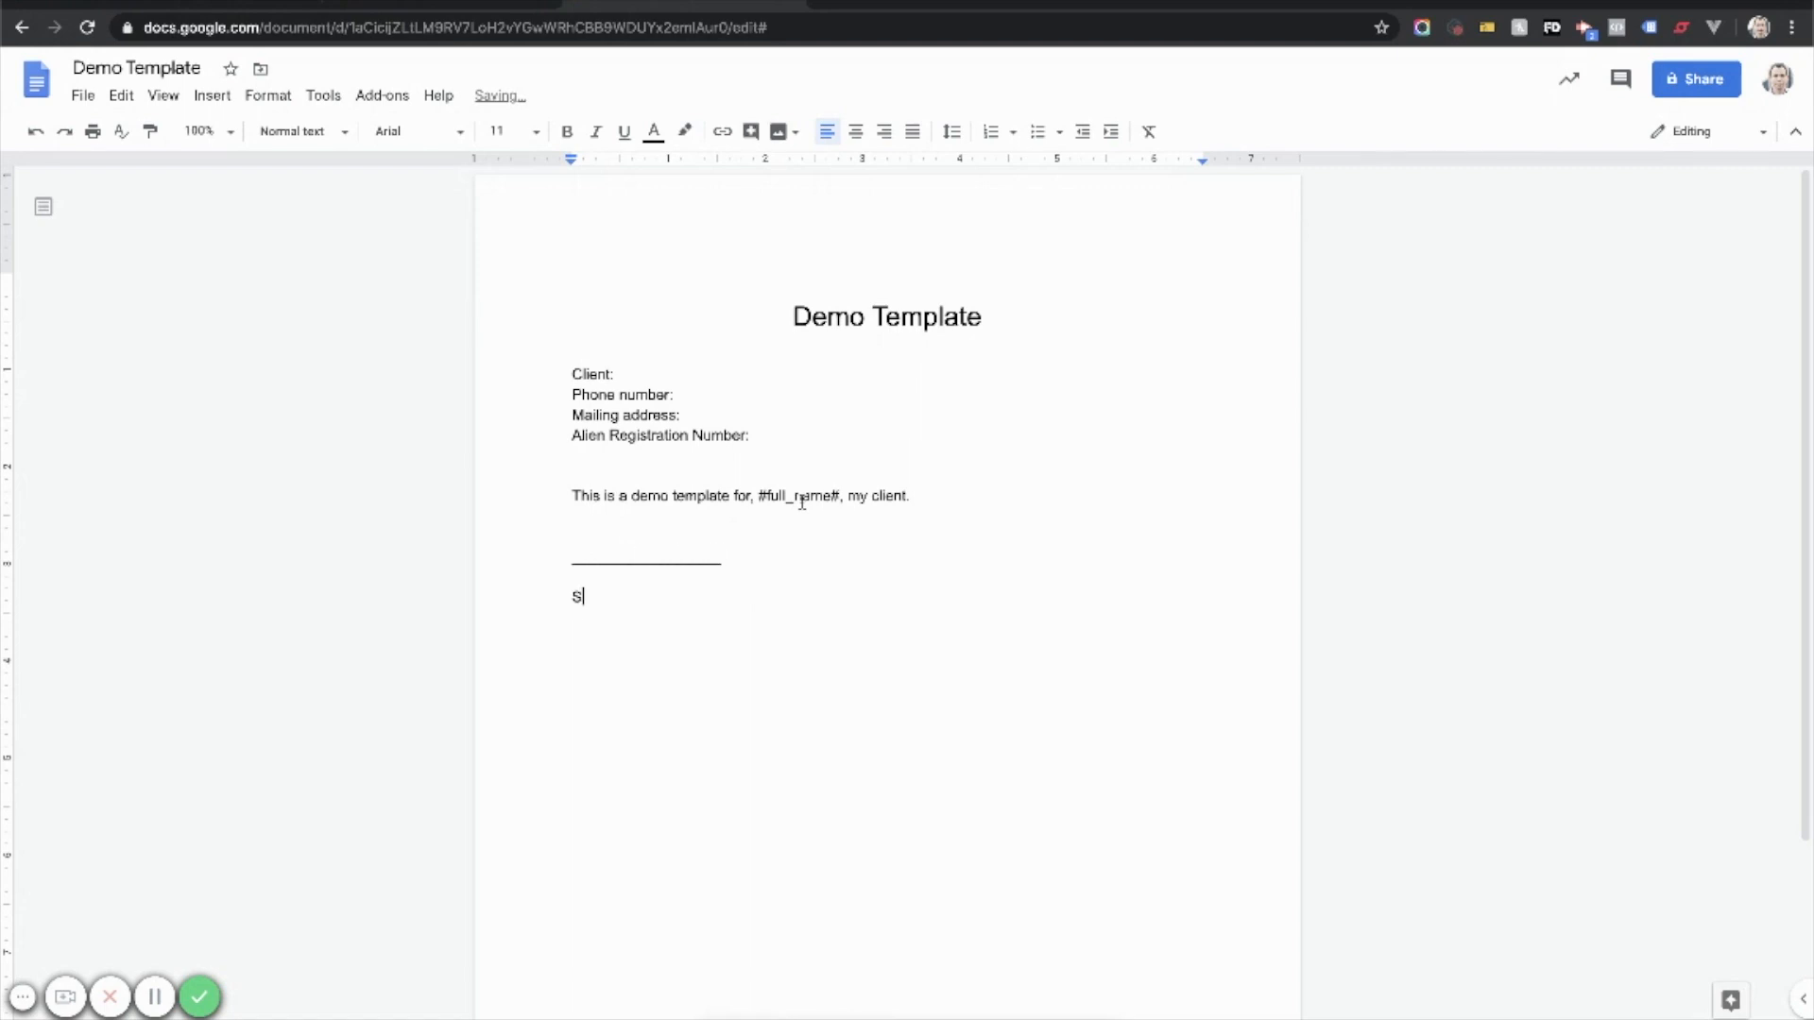
pyautogui.write('igned,')
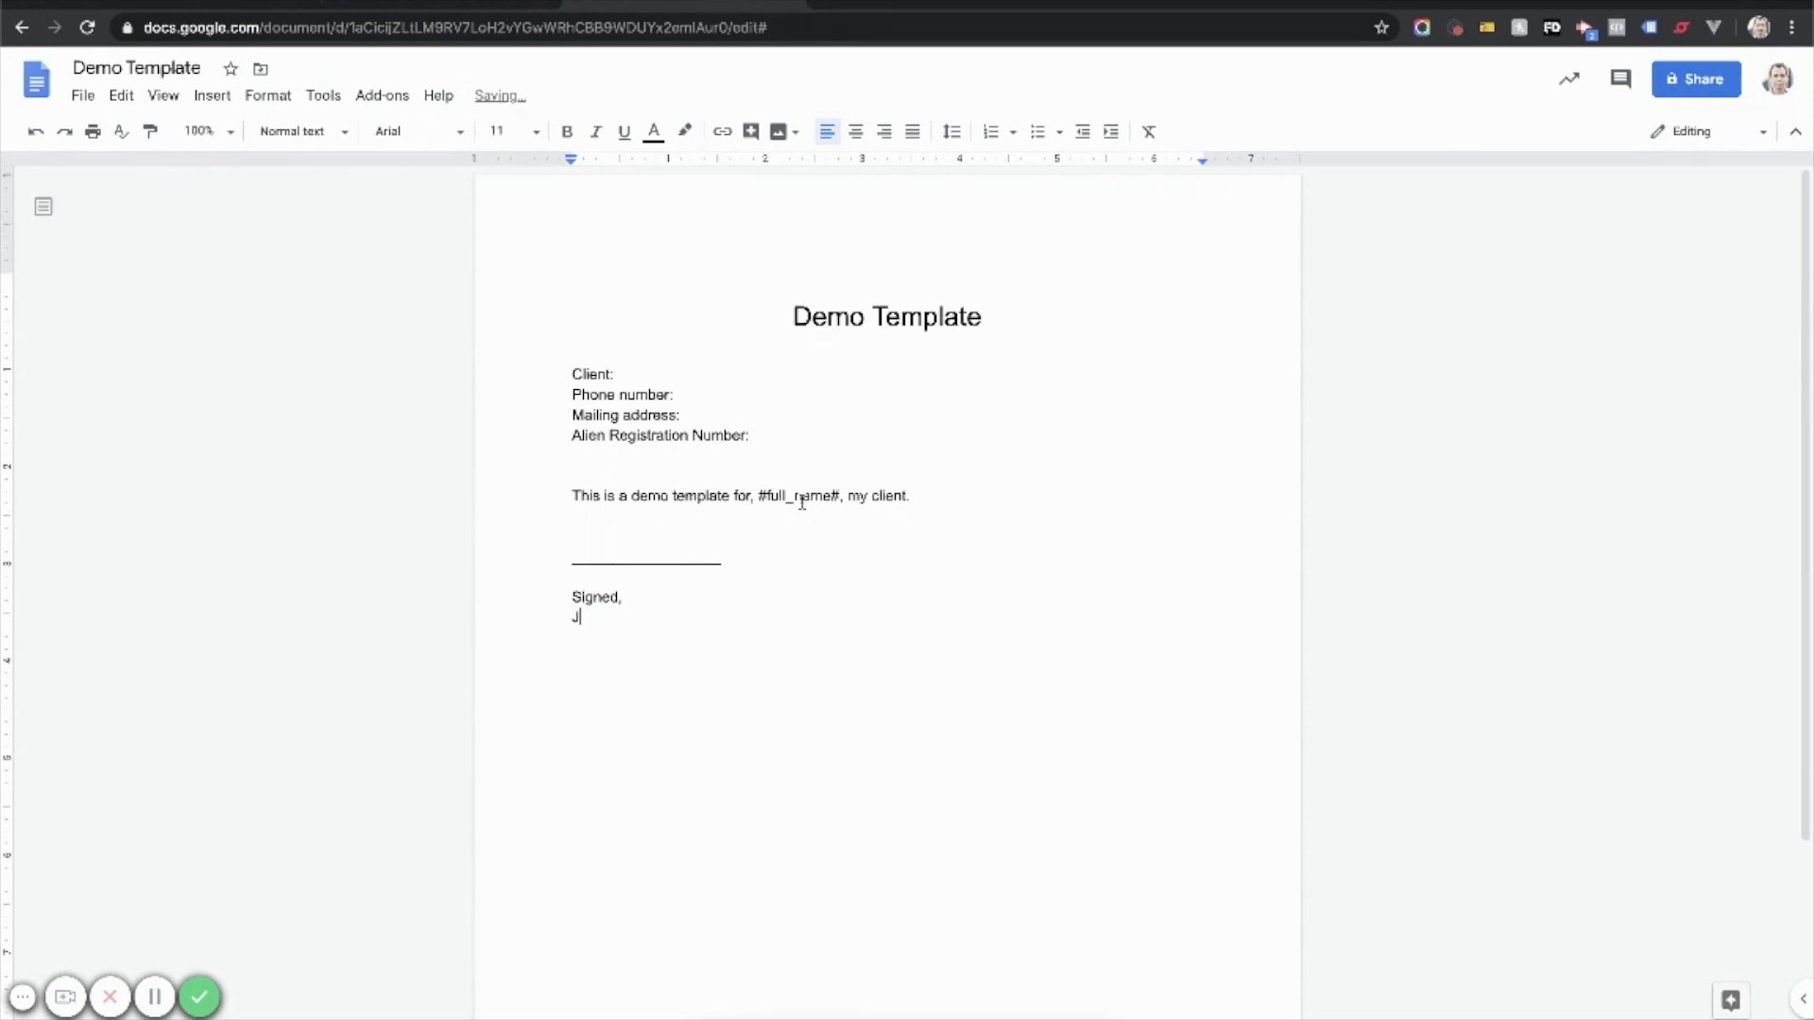
pyautogui.write('eremy Peskin')
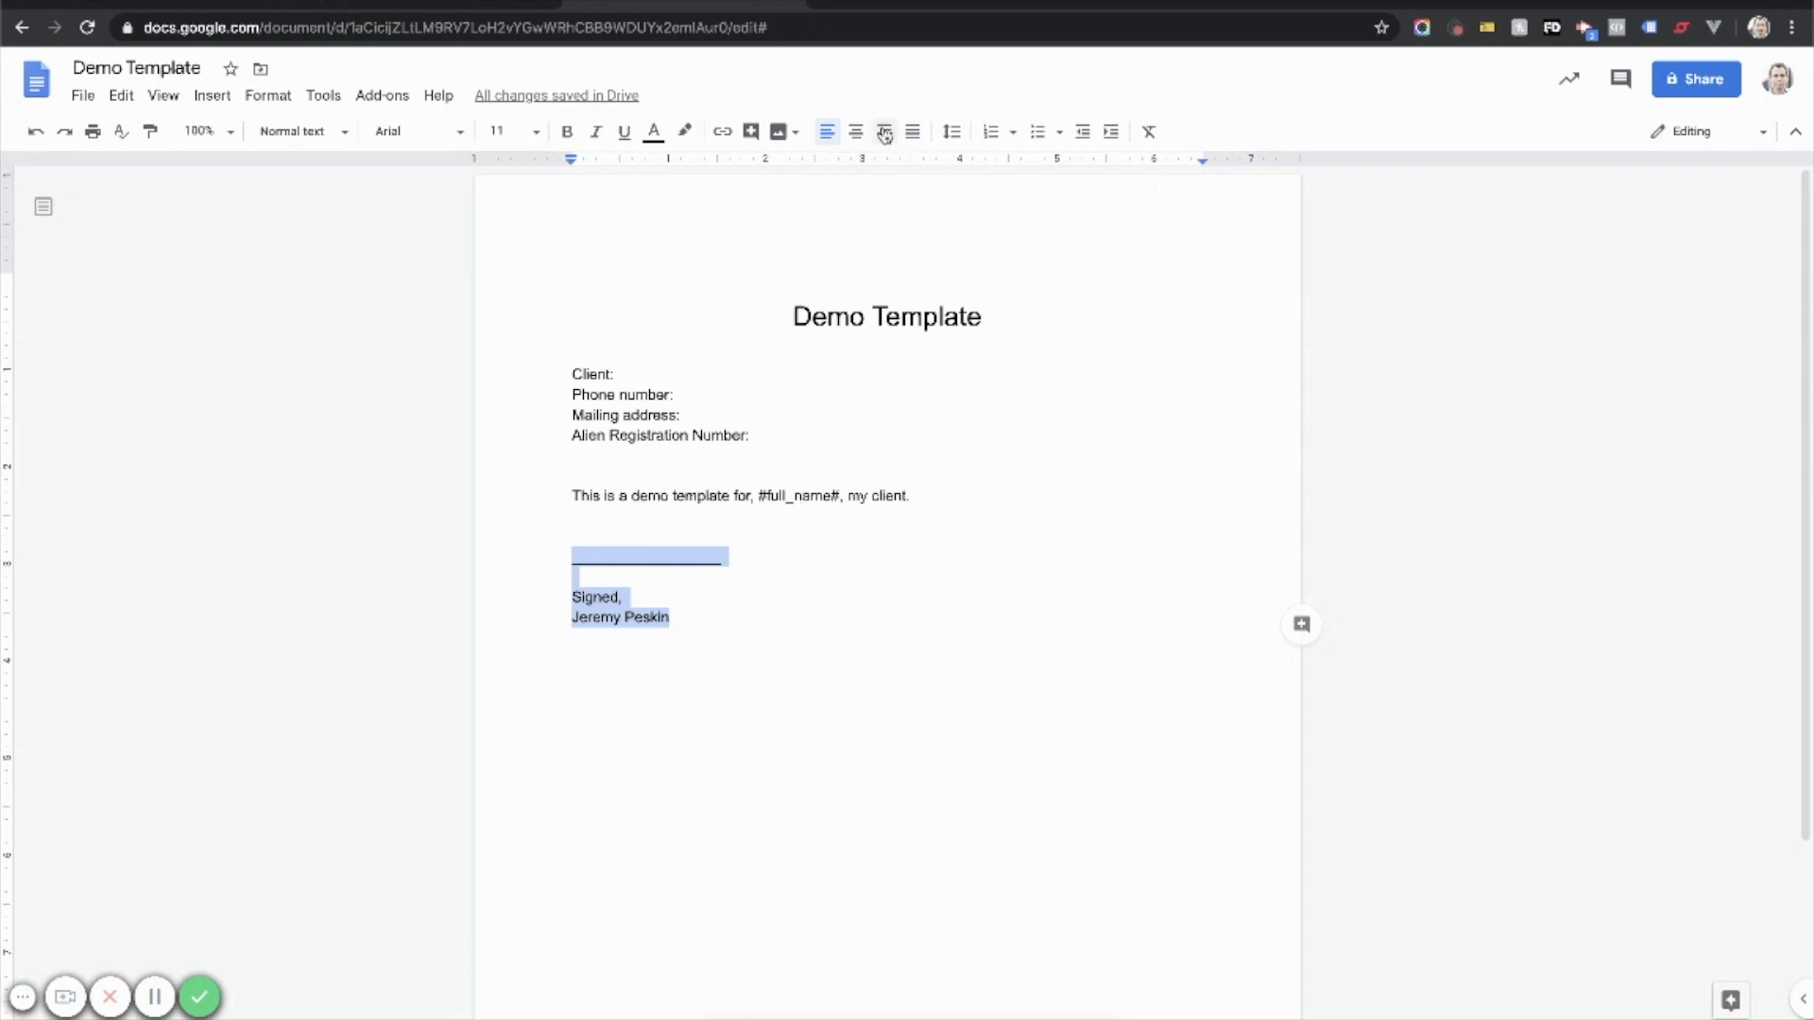
pyautogui.click(885, 130)
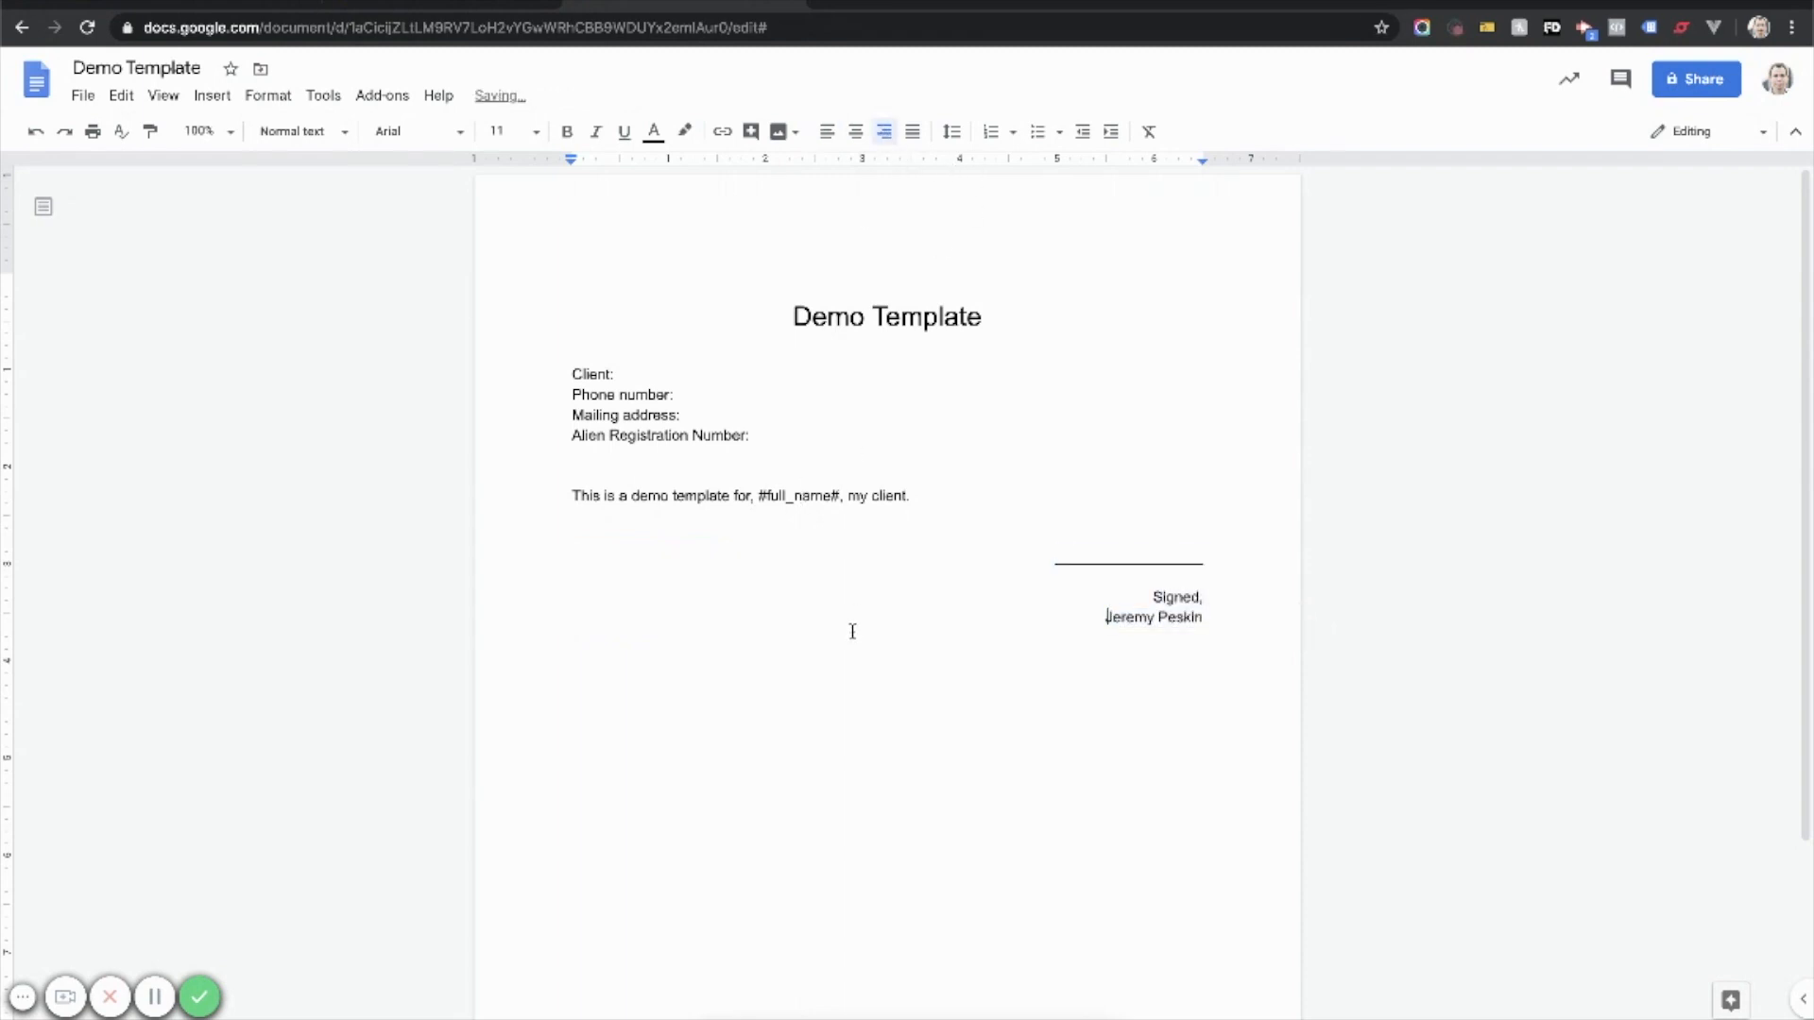
pyautogui.click(614, 374)
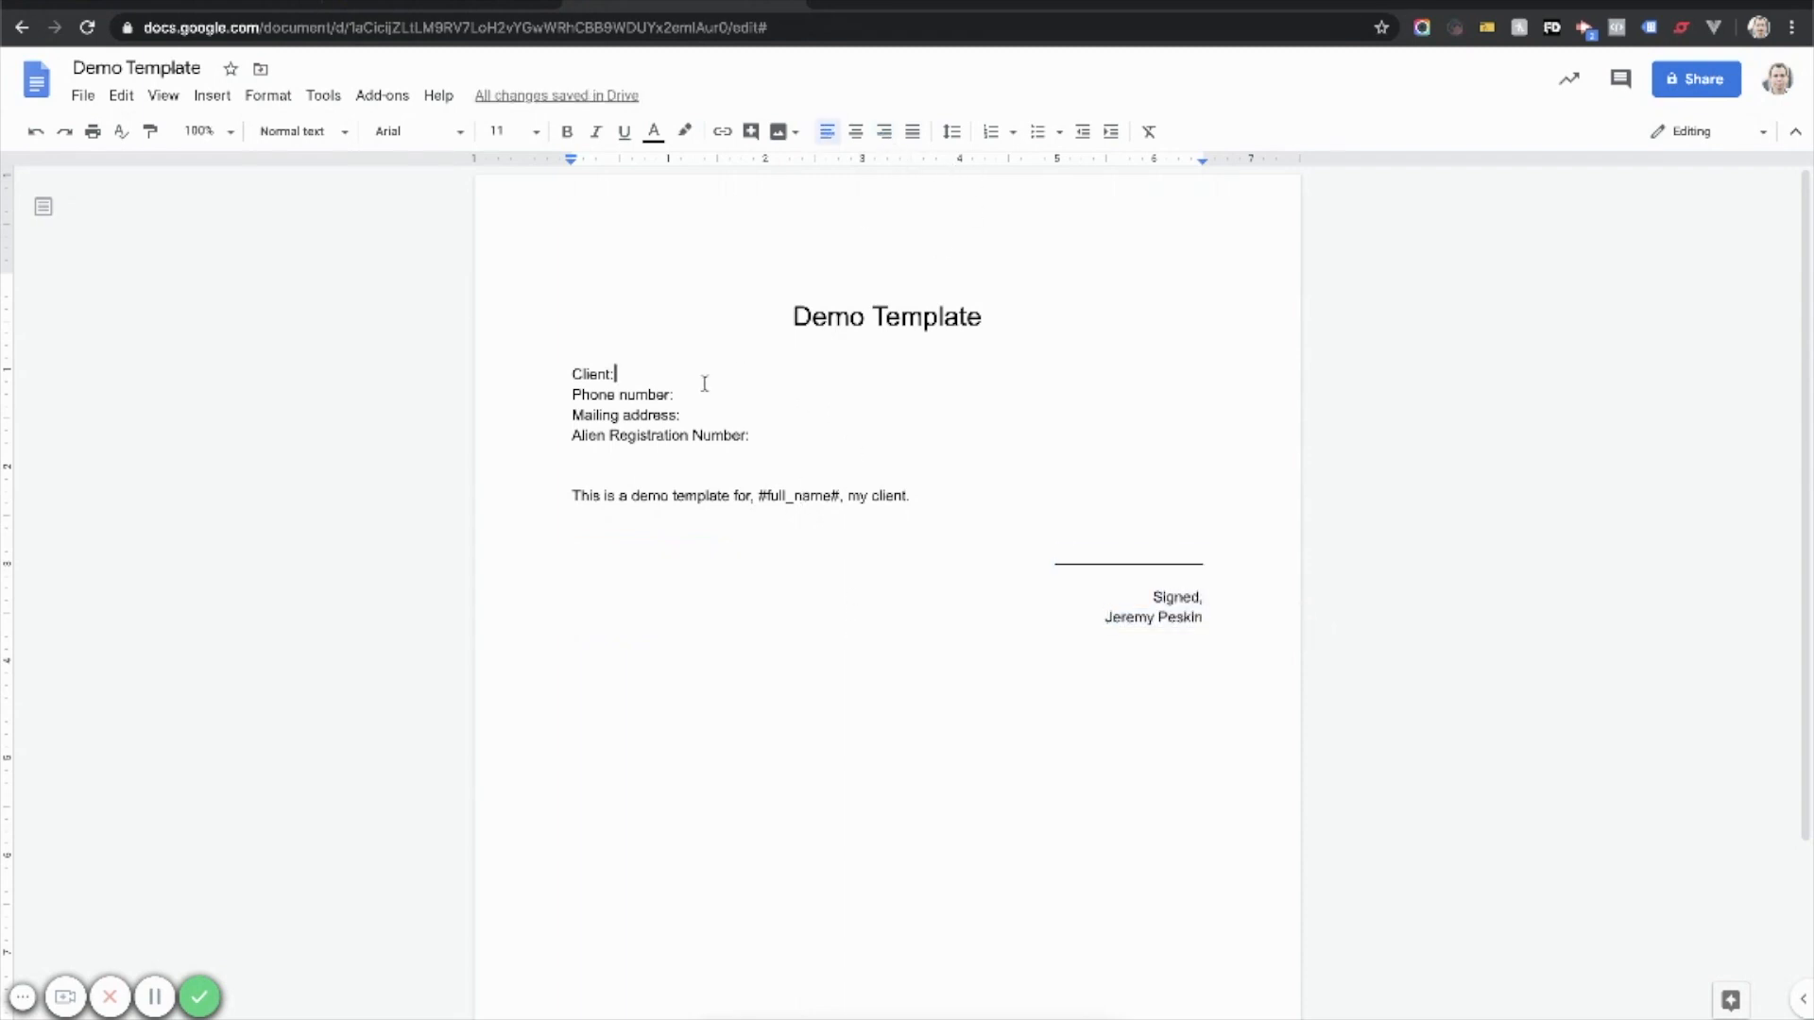
# Step: Type #full_name#, #mobile_phone_number#, #mailing_address# and #alien_registration_number# after their labels
pyautogui.write('#fu')
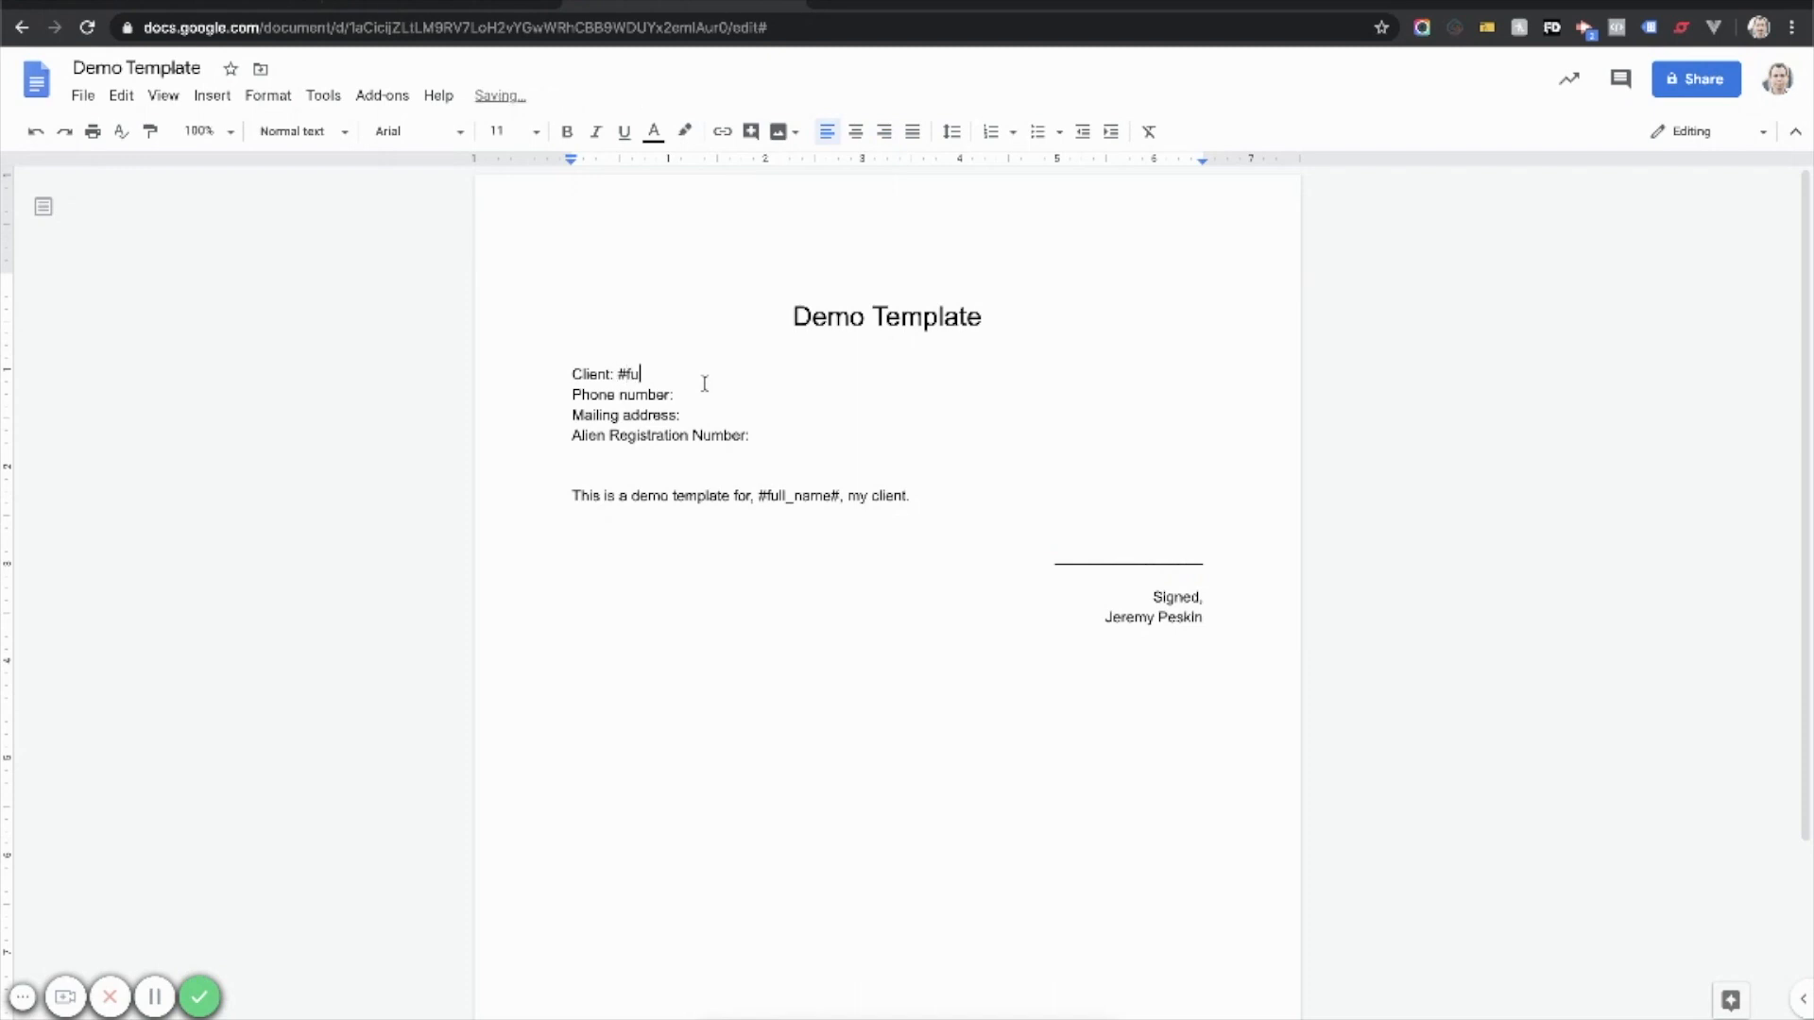
pyautogui.write('ll_name')
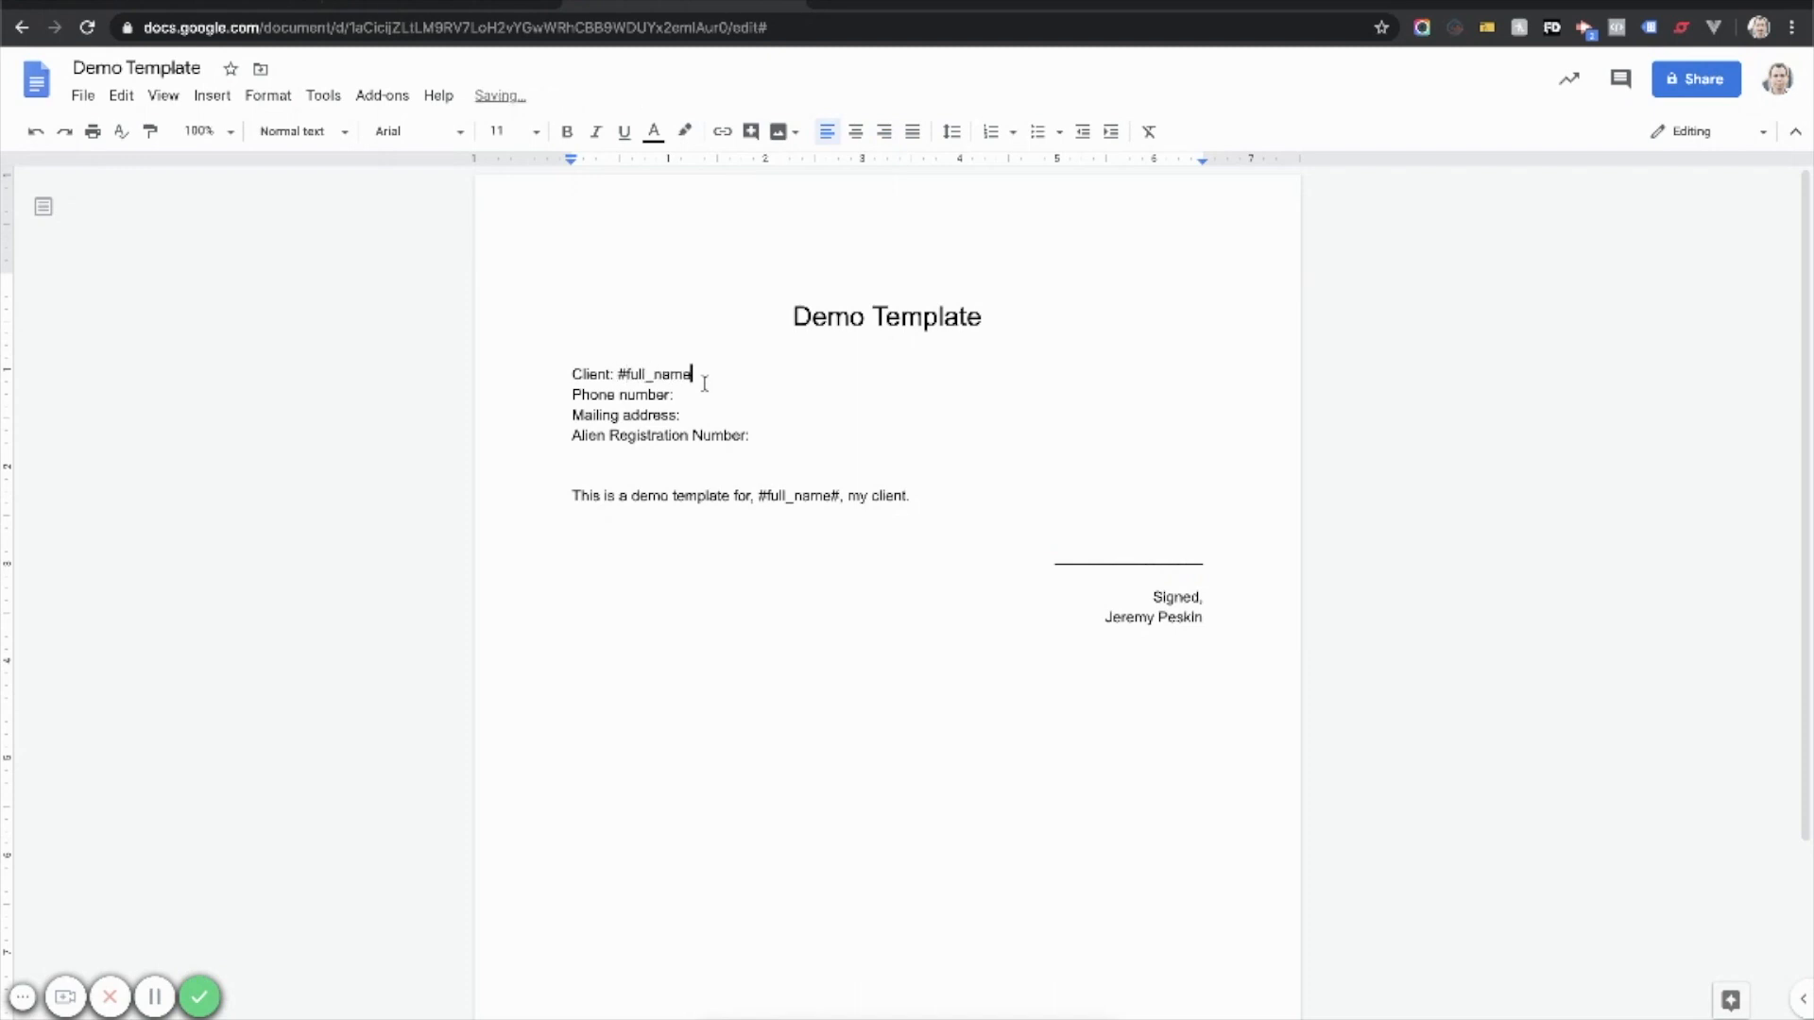
pyautogui.write('#')
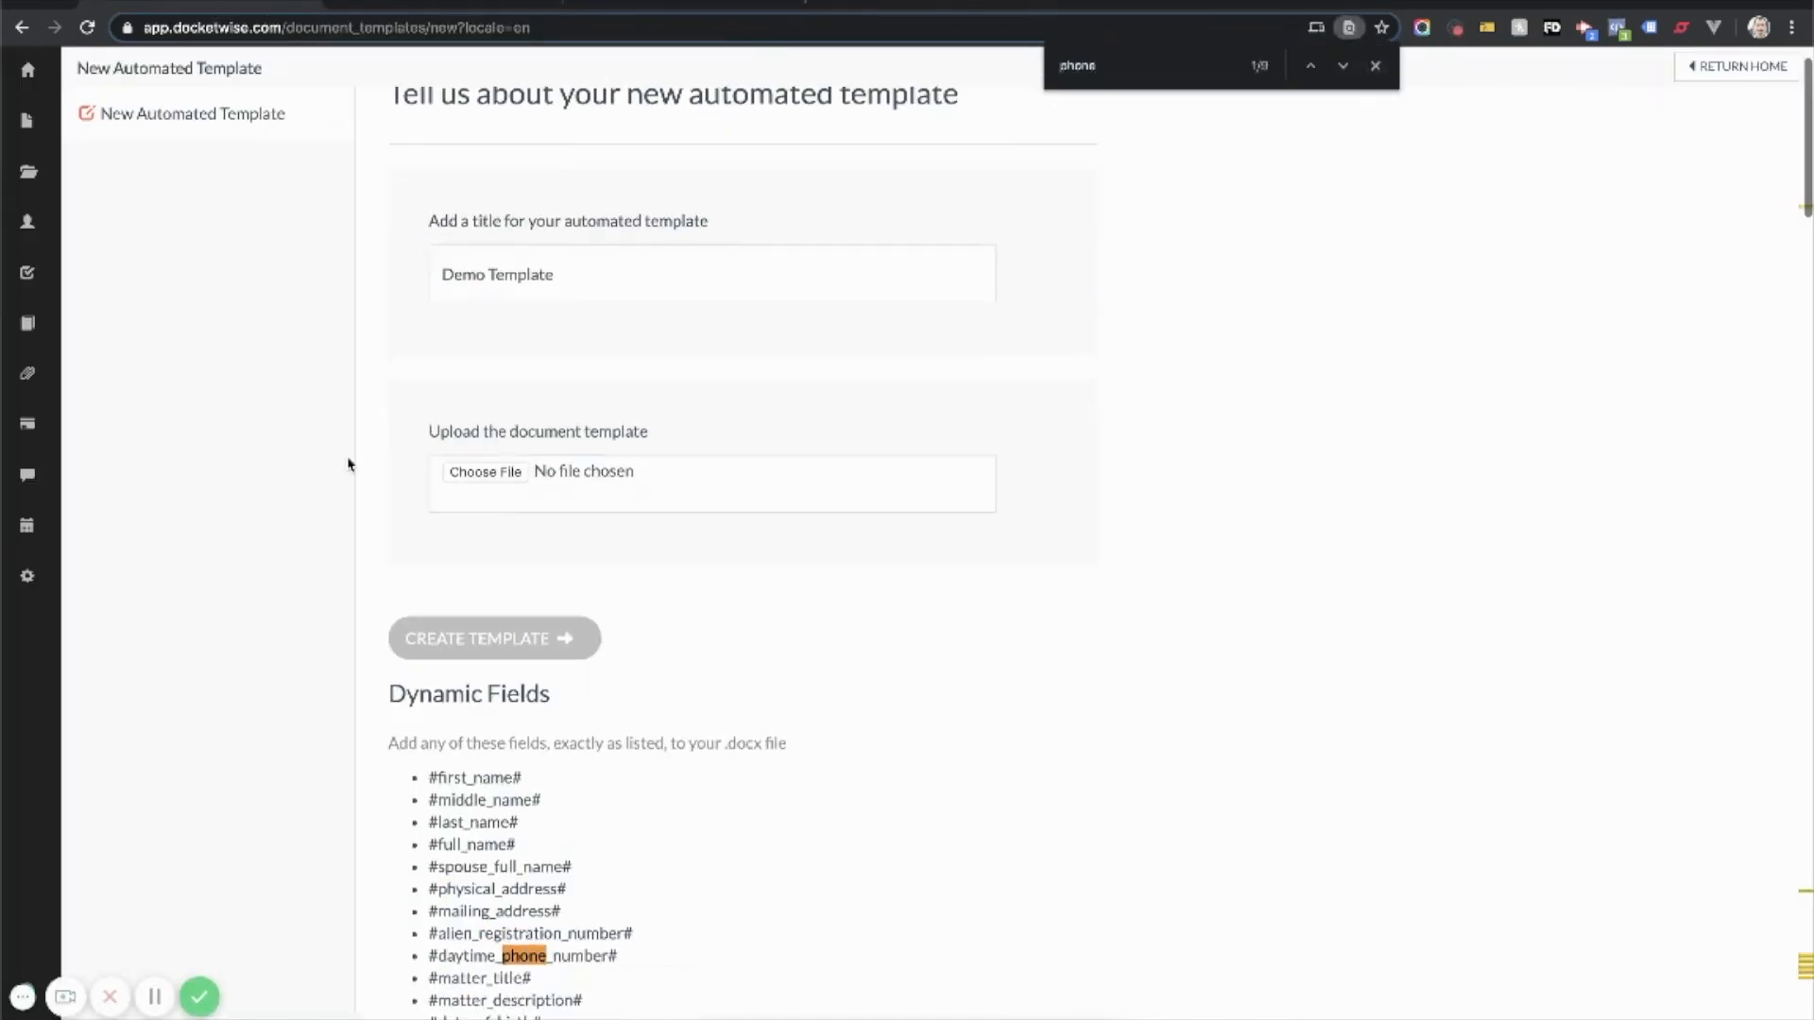
pyautogui.write('m')
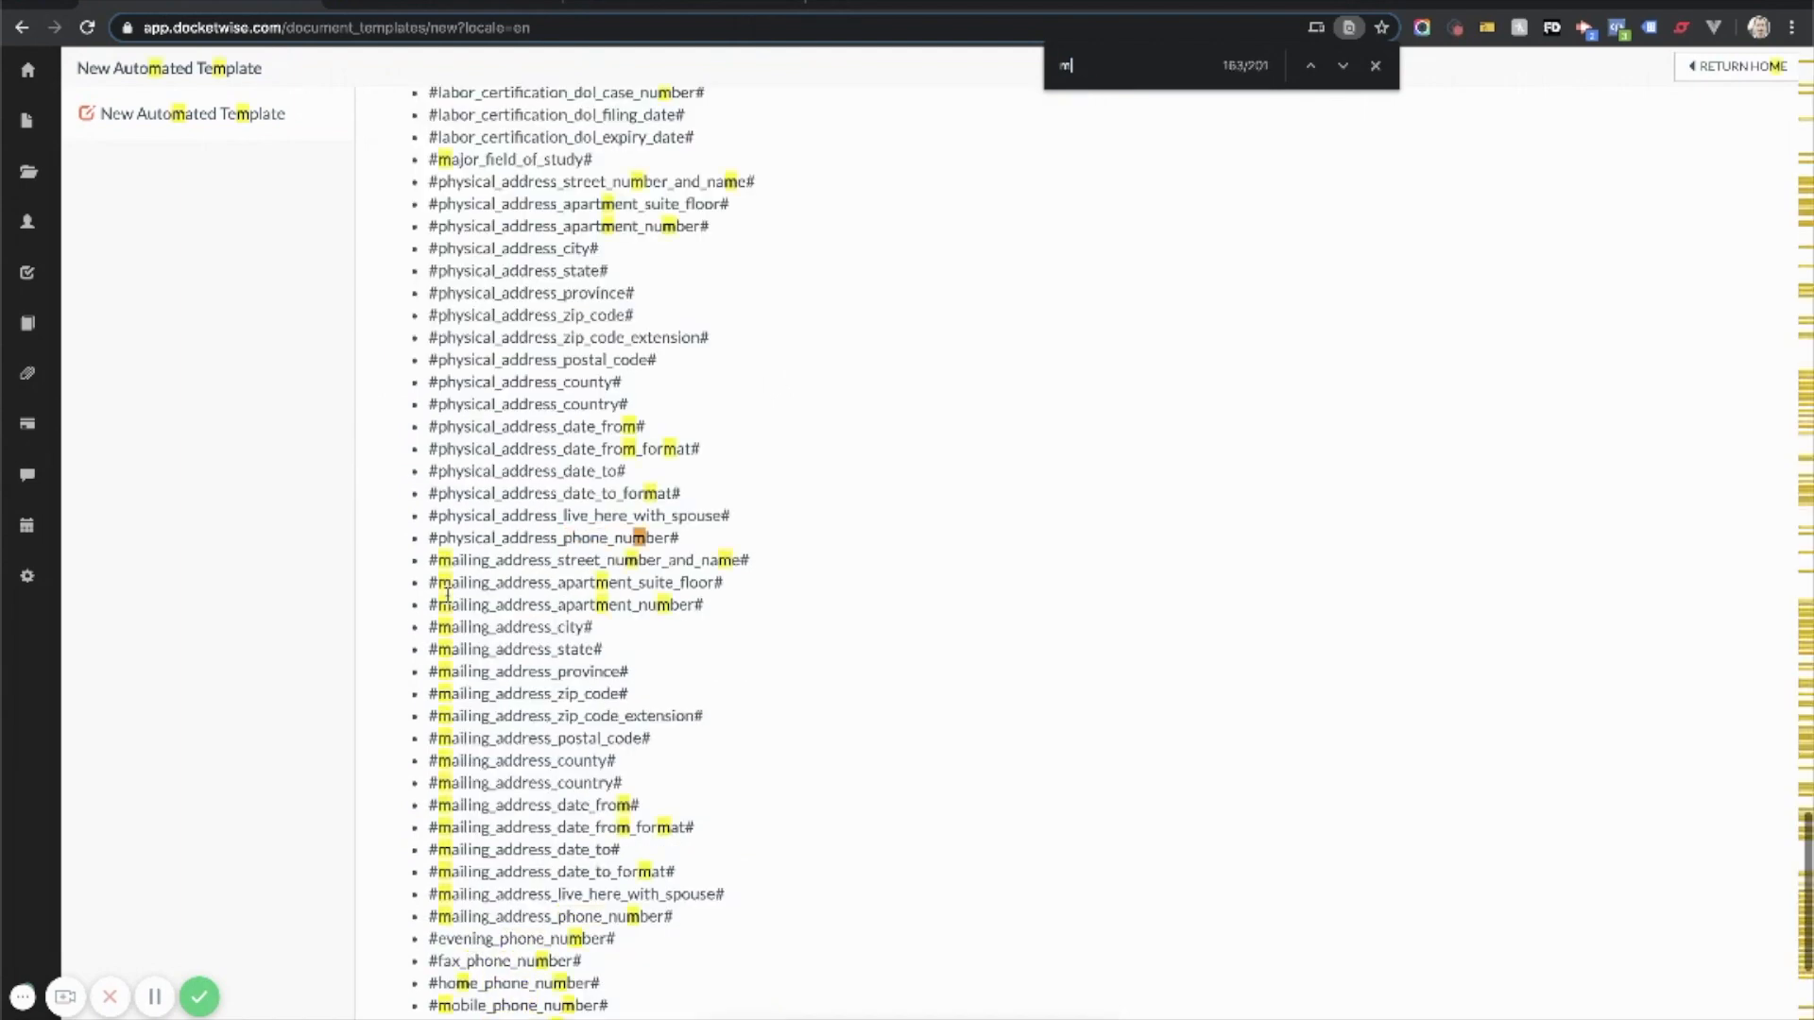
pyautogui.write('obile')
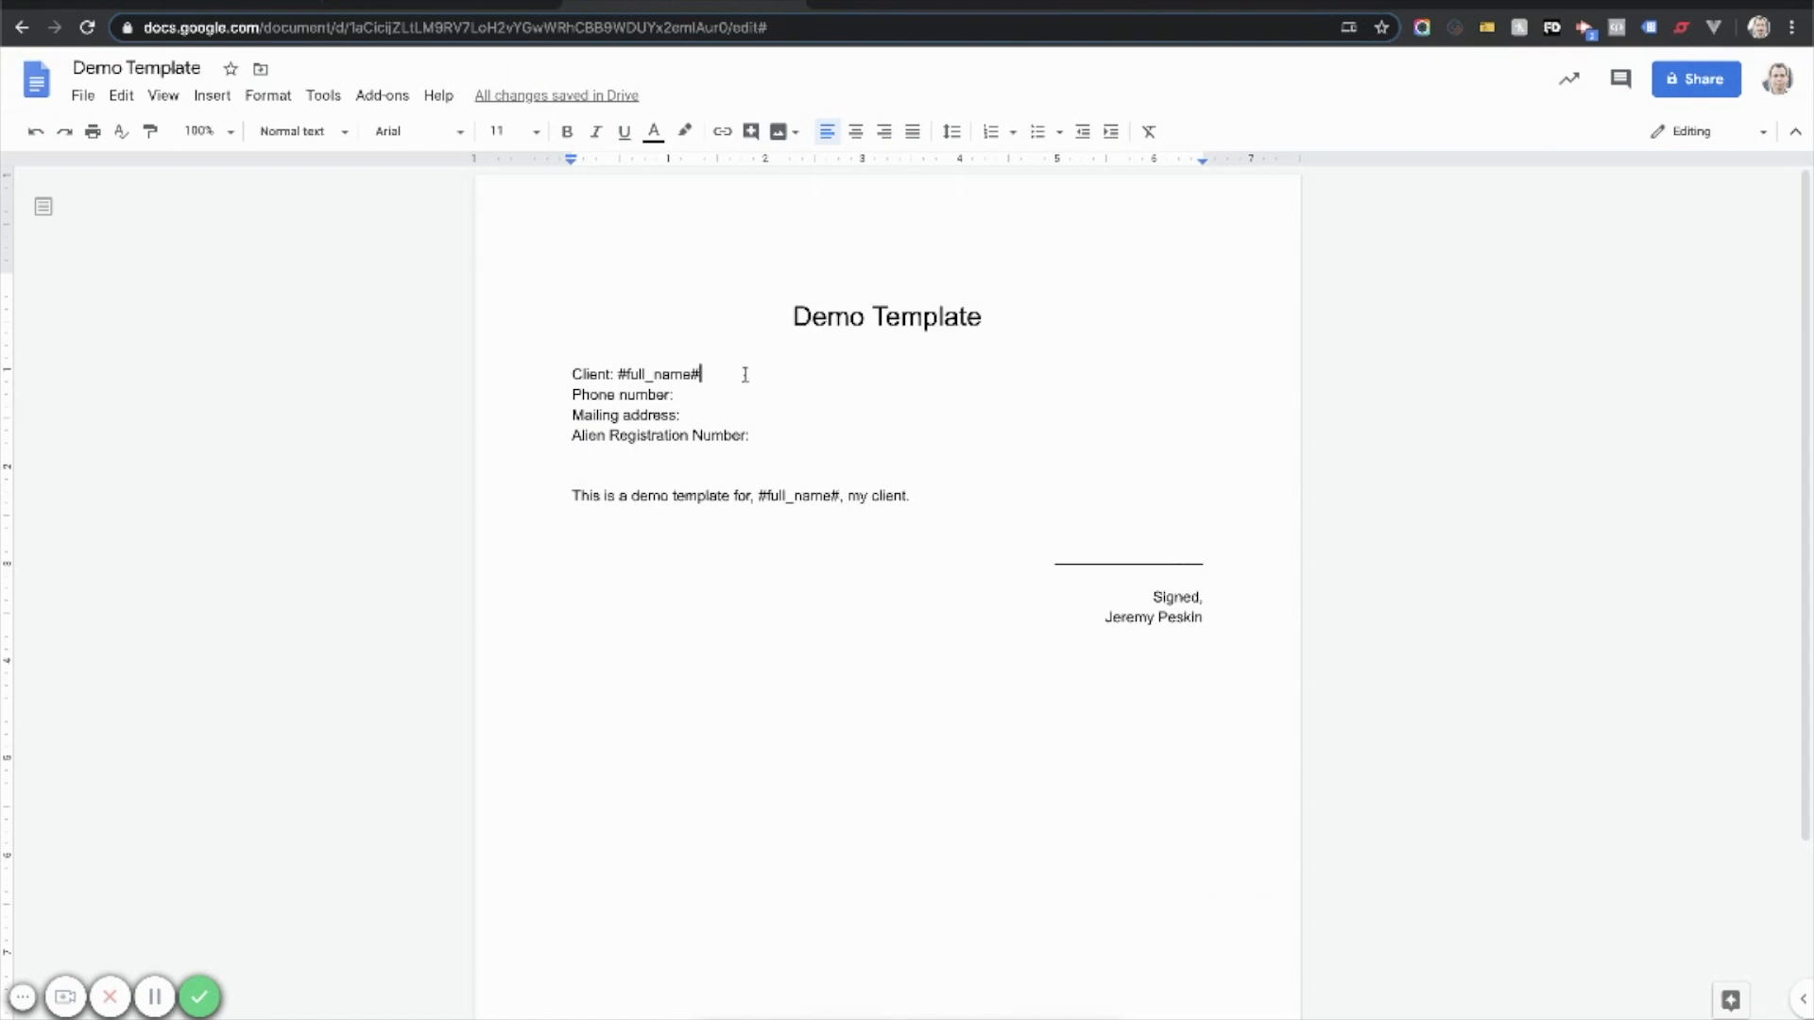
pyautogui.write('#mobile_phone_number#')
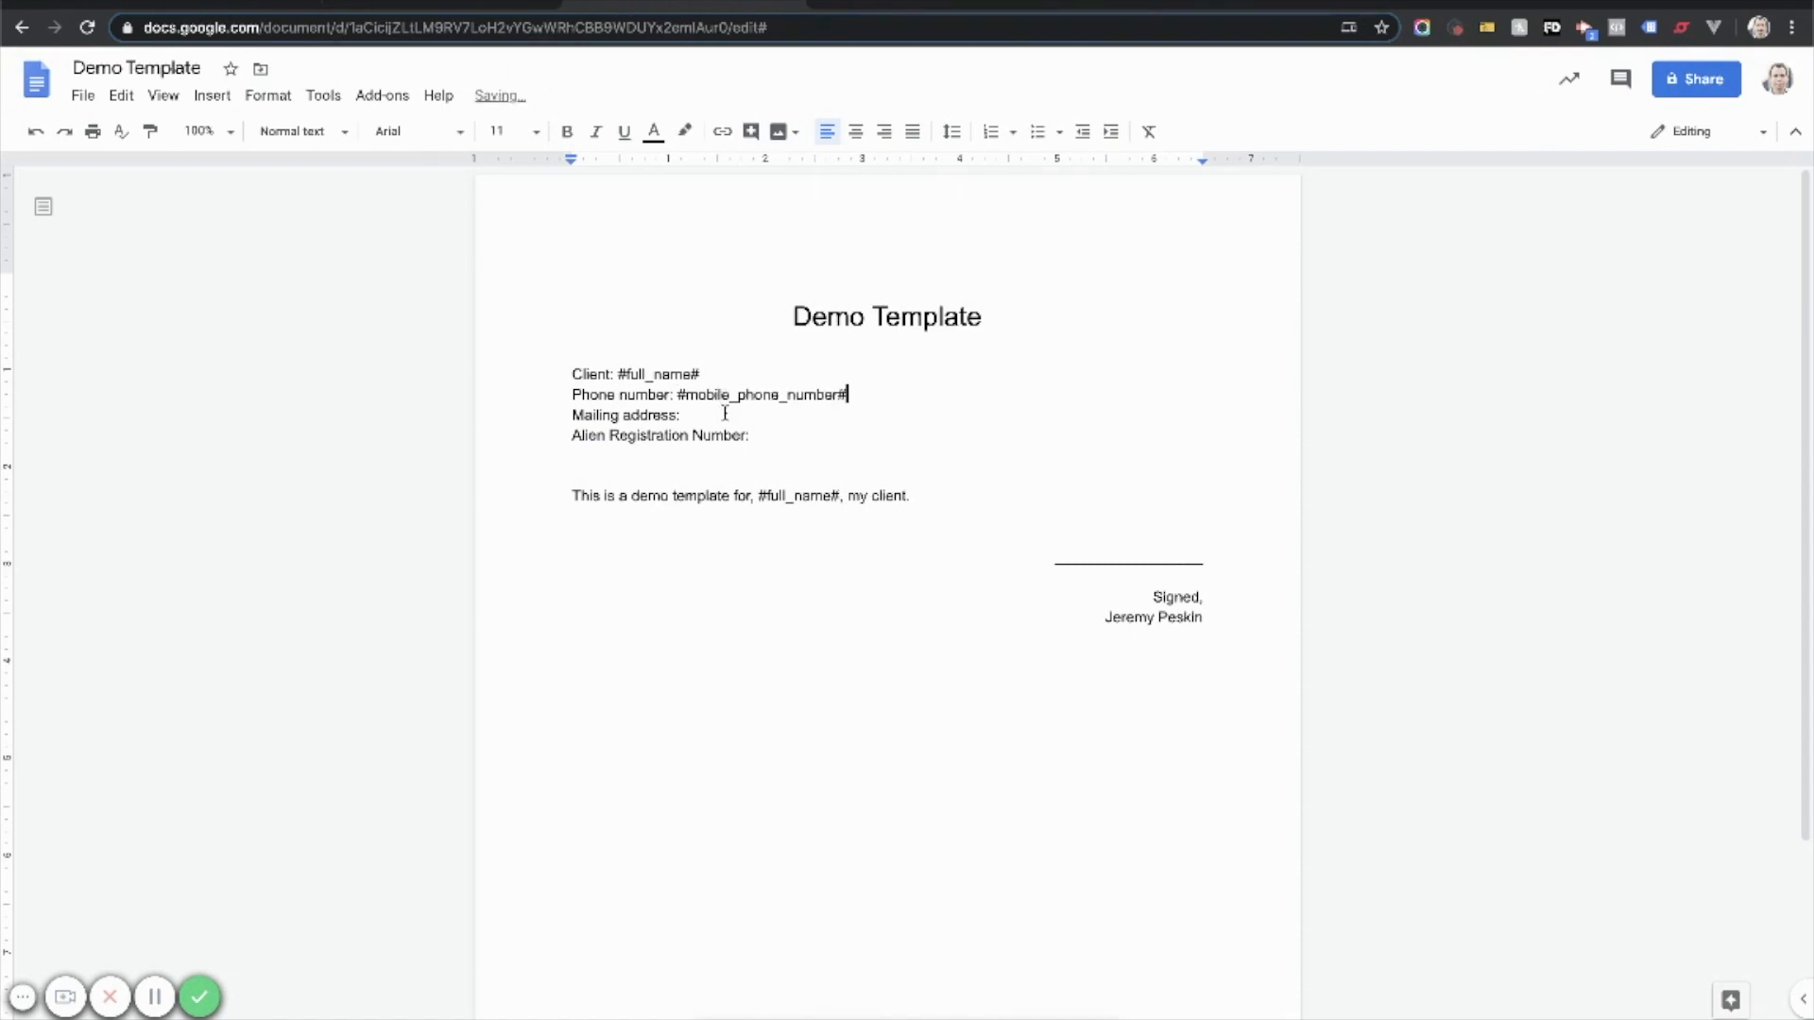
pyautogui.moveTo(599, 64)
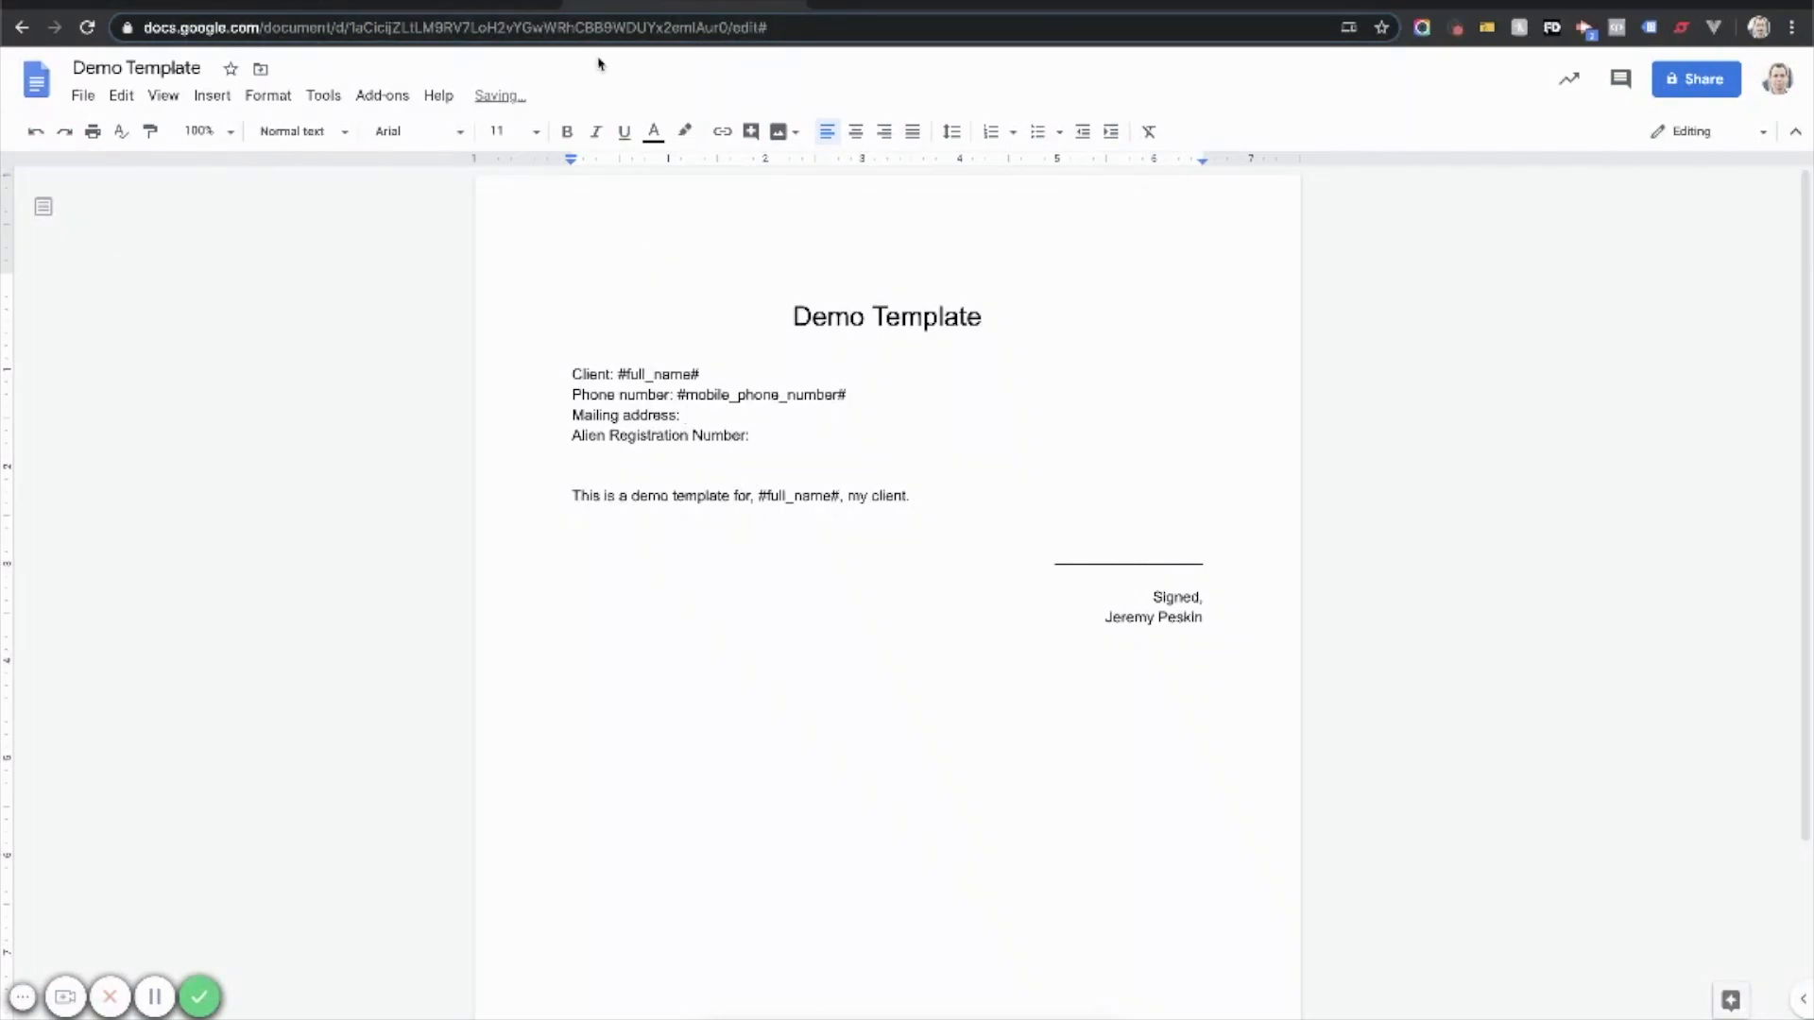
pyautogui.write('#mailing_ad')
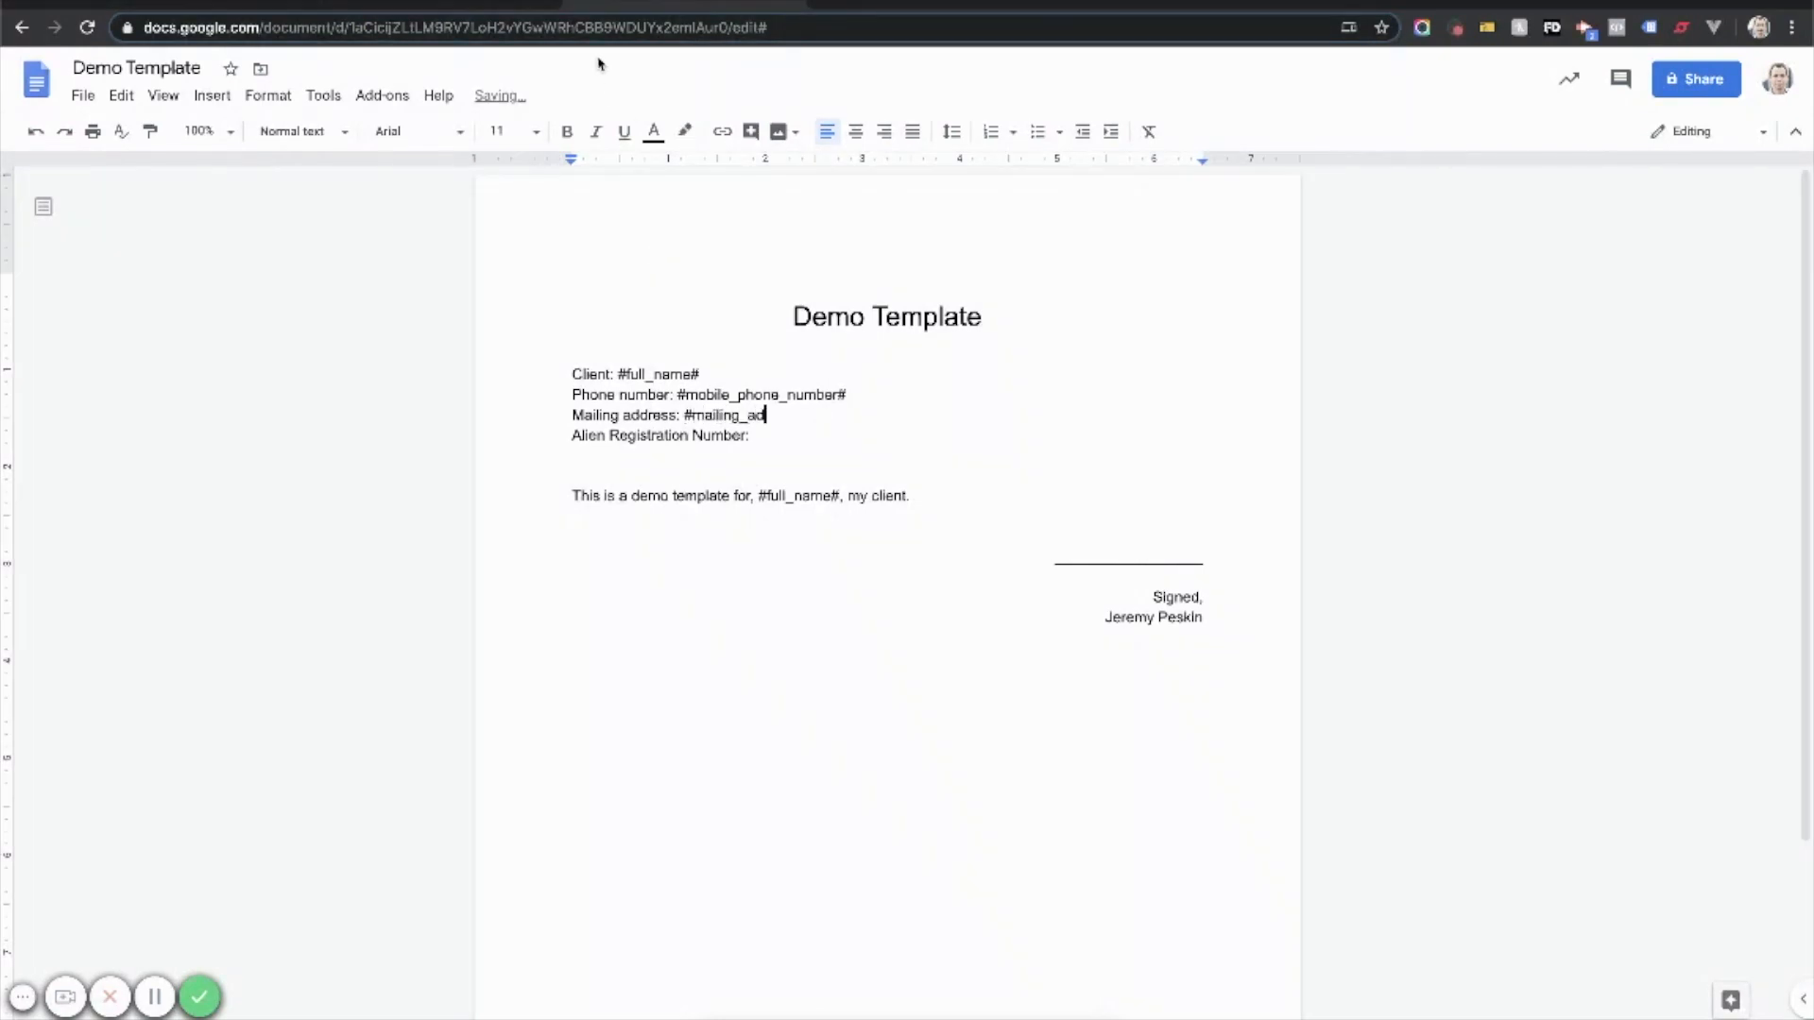
pyautogui.write('dress#')
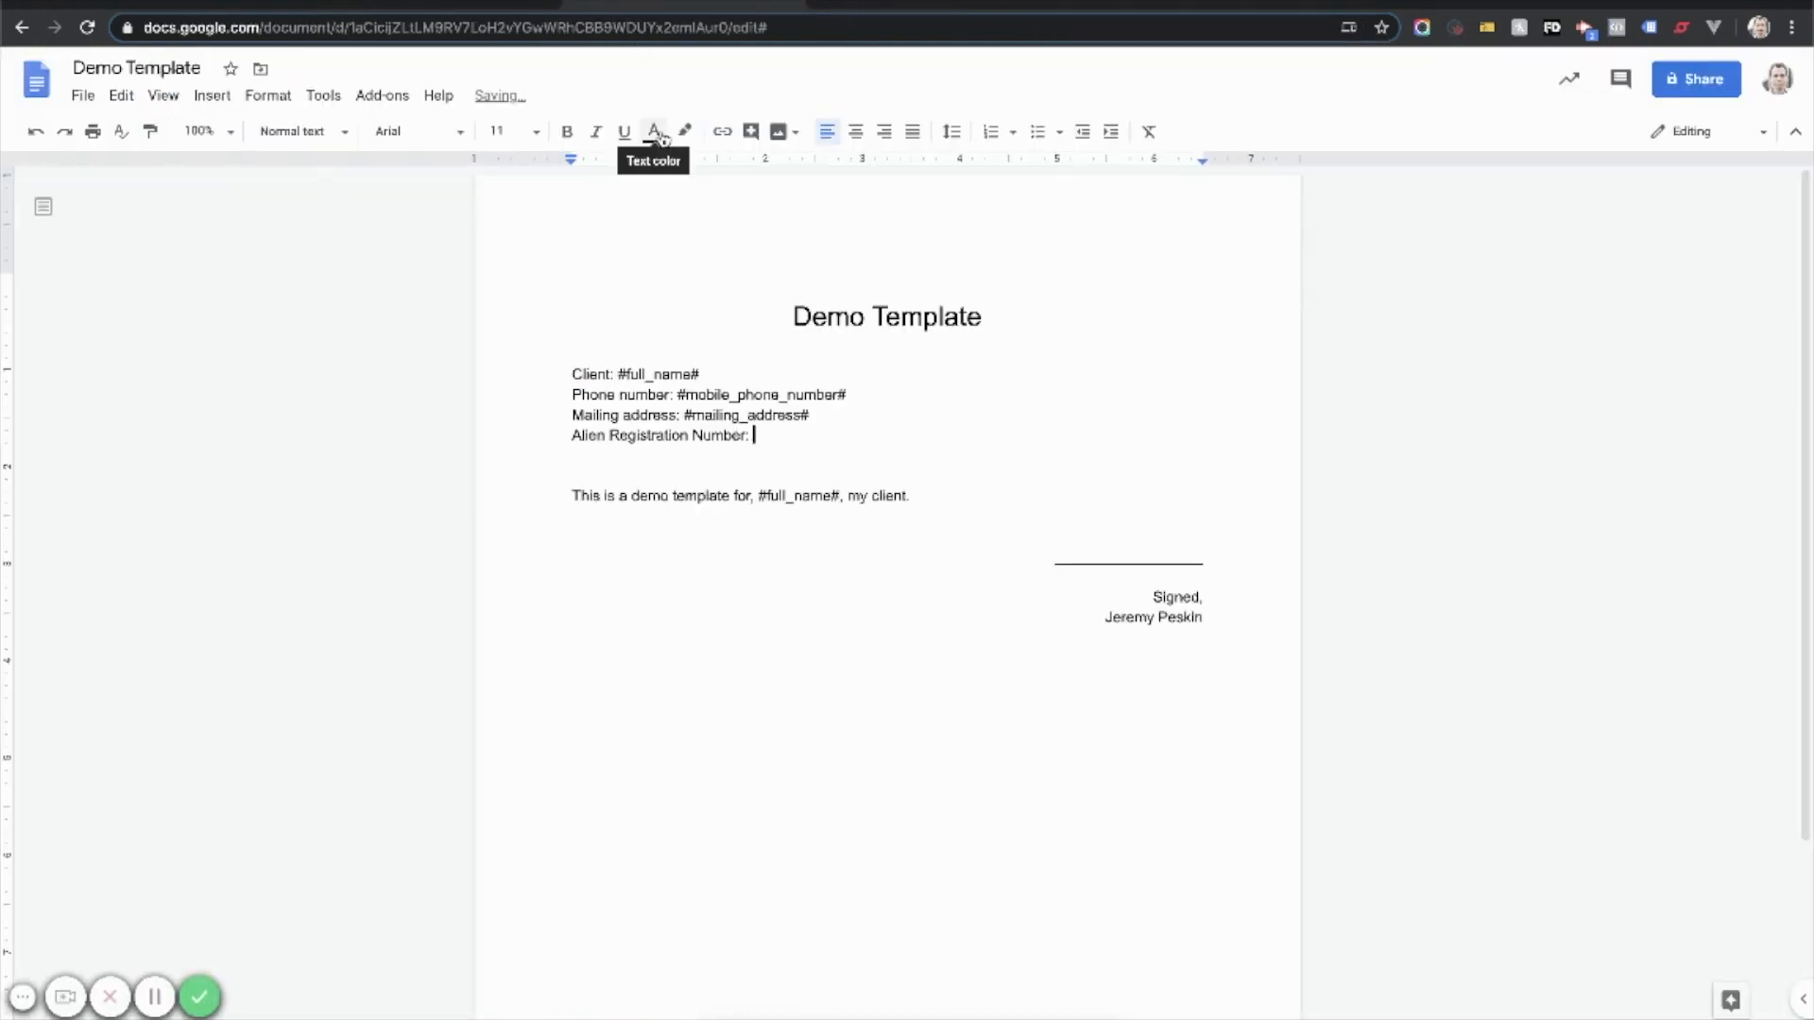
pyautogui.write('#alien_registration_number#')
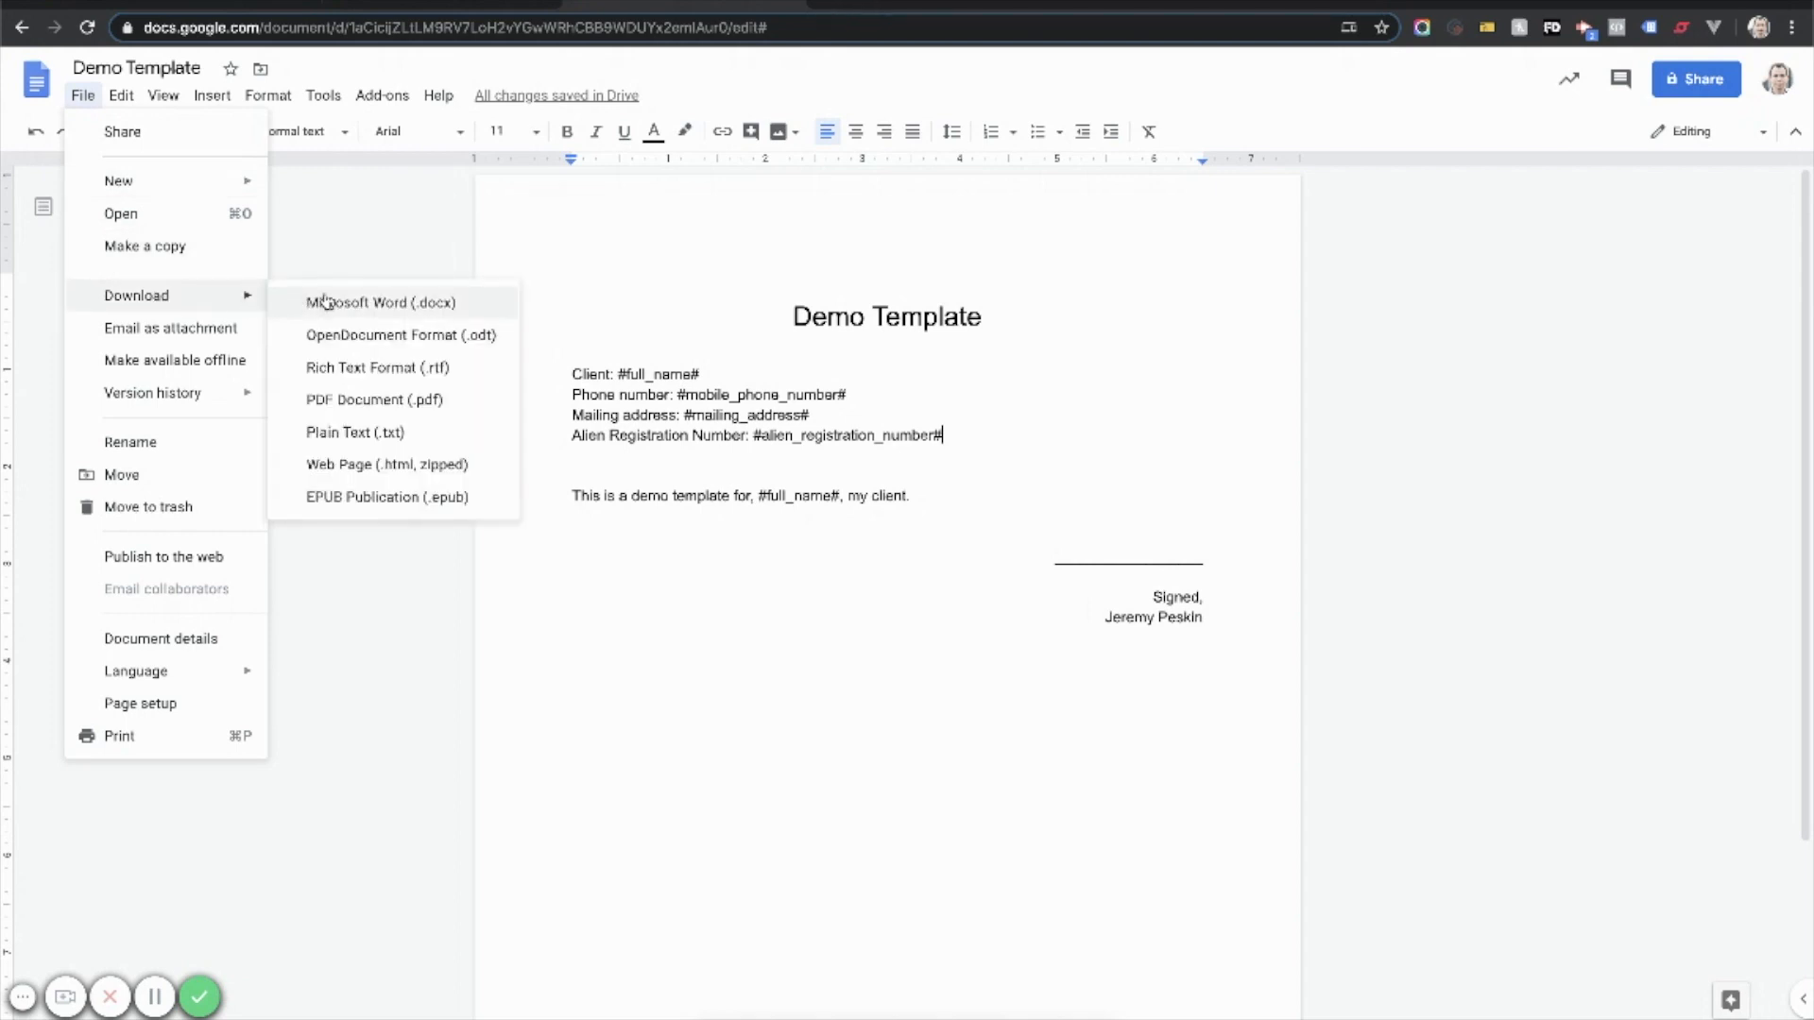
# Step: Download the doc as a Word file and close Docketwise's find bar
pyautogui.click(326, 300)
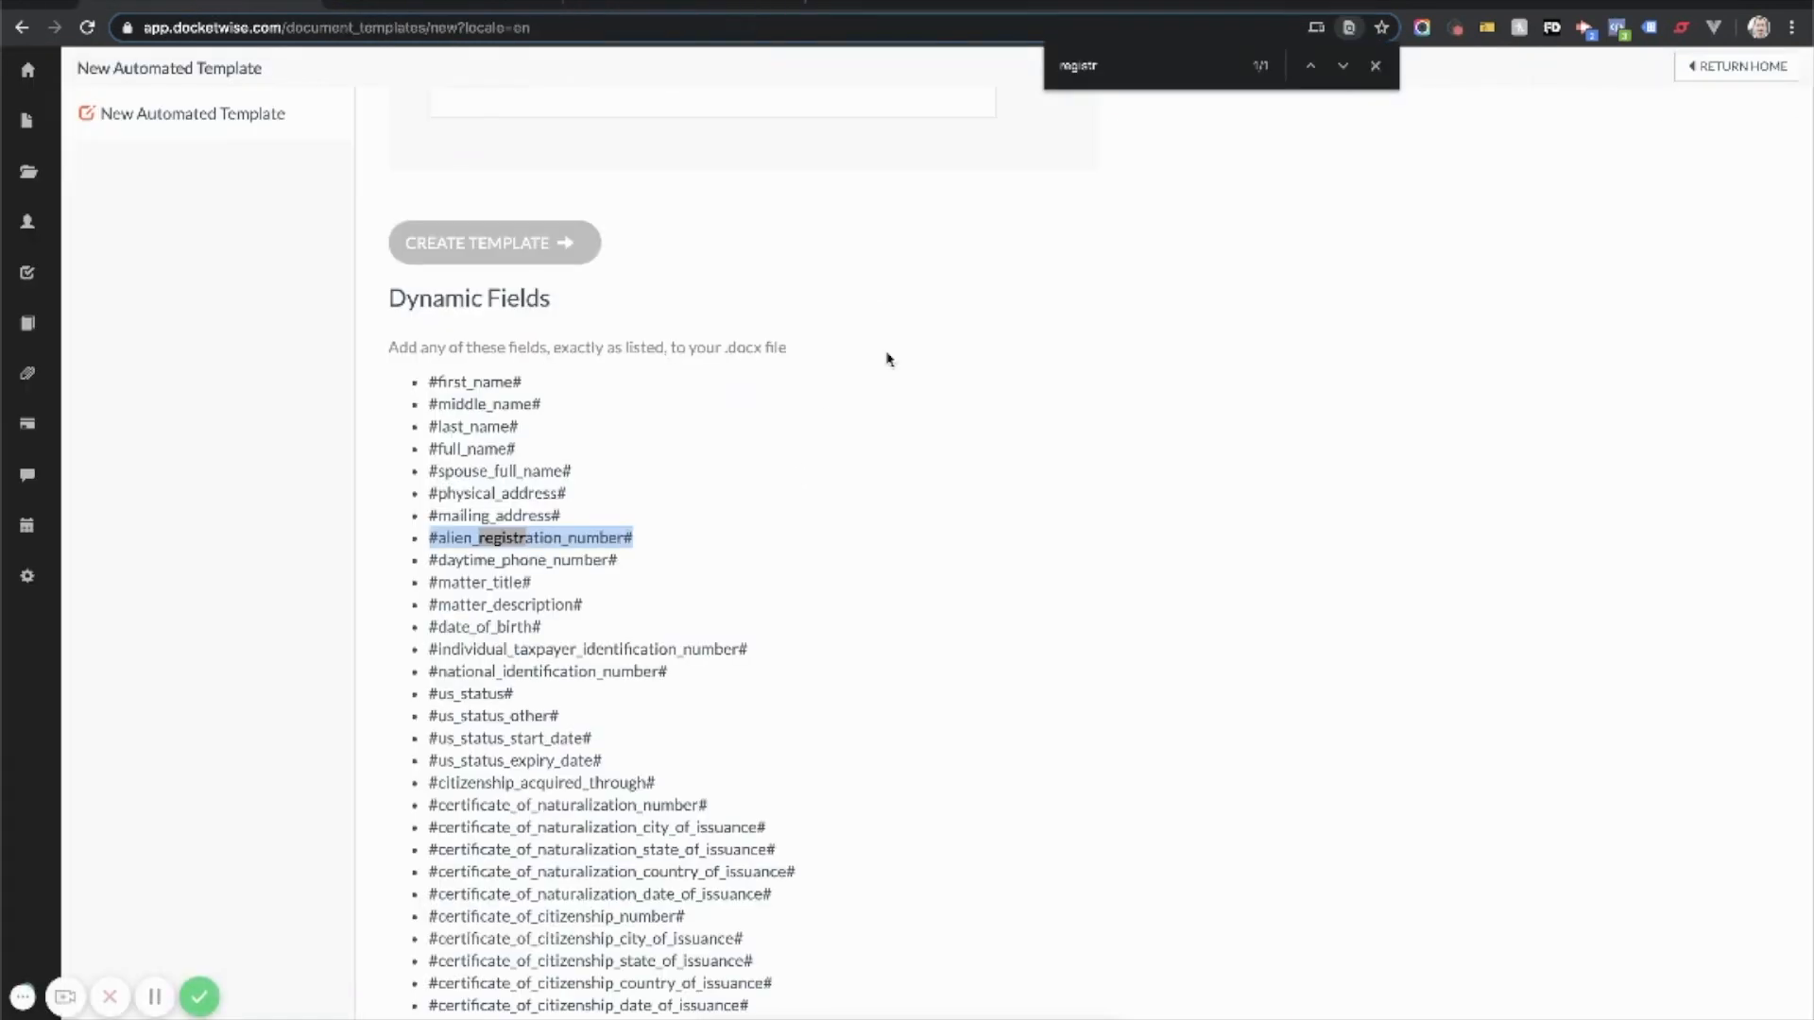
pyautogui.click(1375, 66)
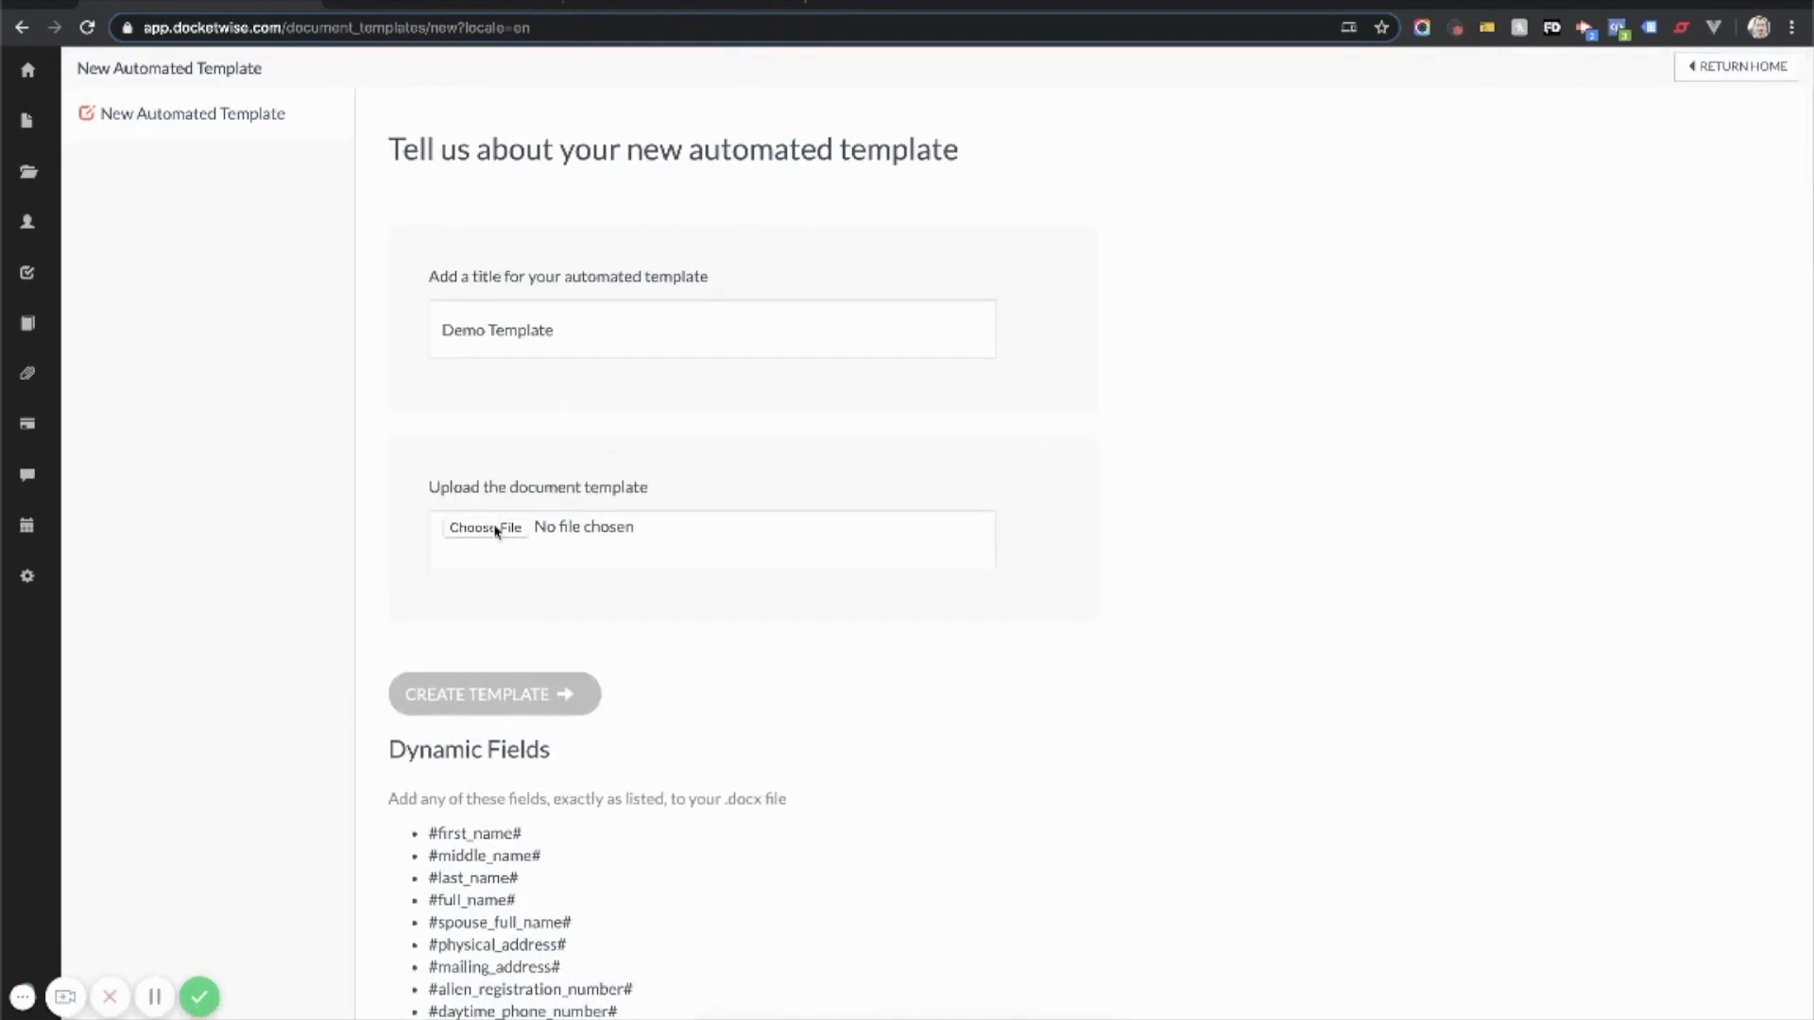
# Step: Attach Demo Template.docx from Downloads and create the template
pyautogui.click(485, 527)
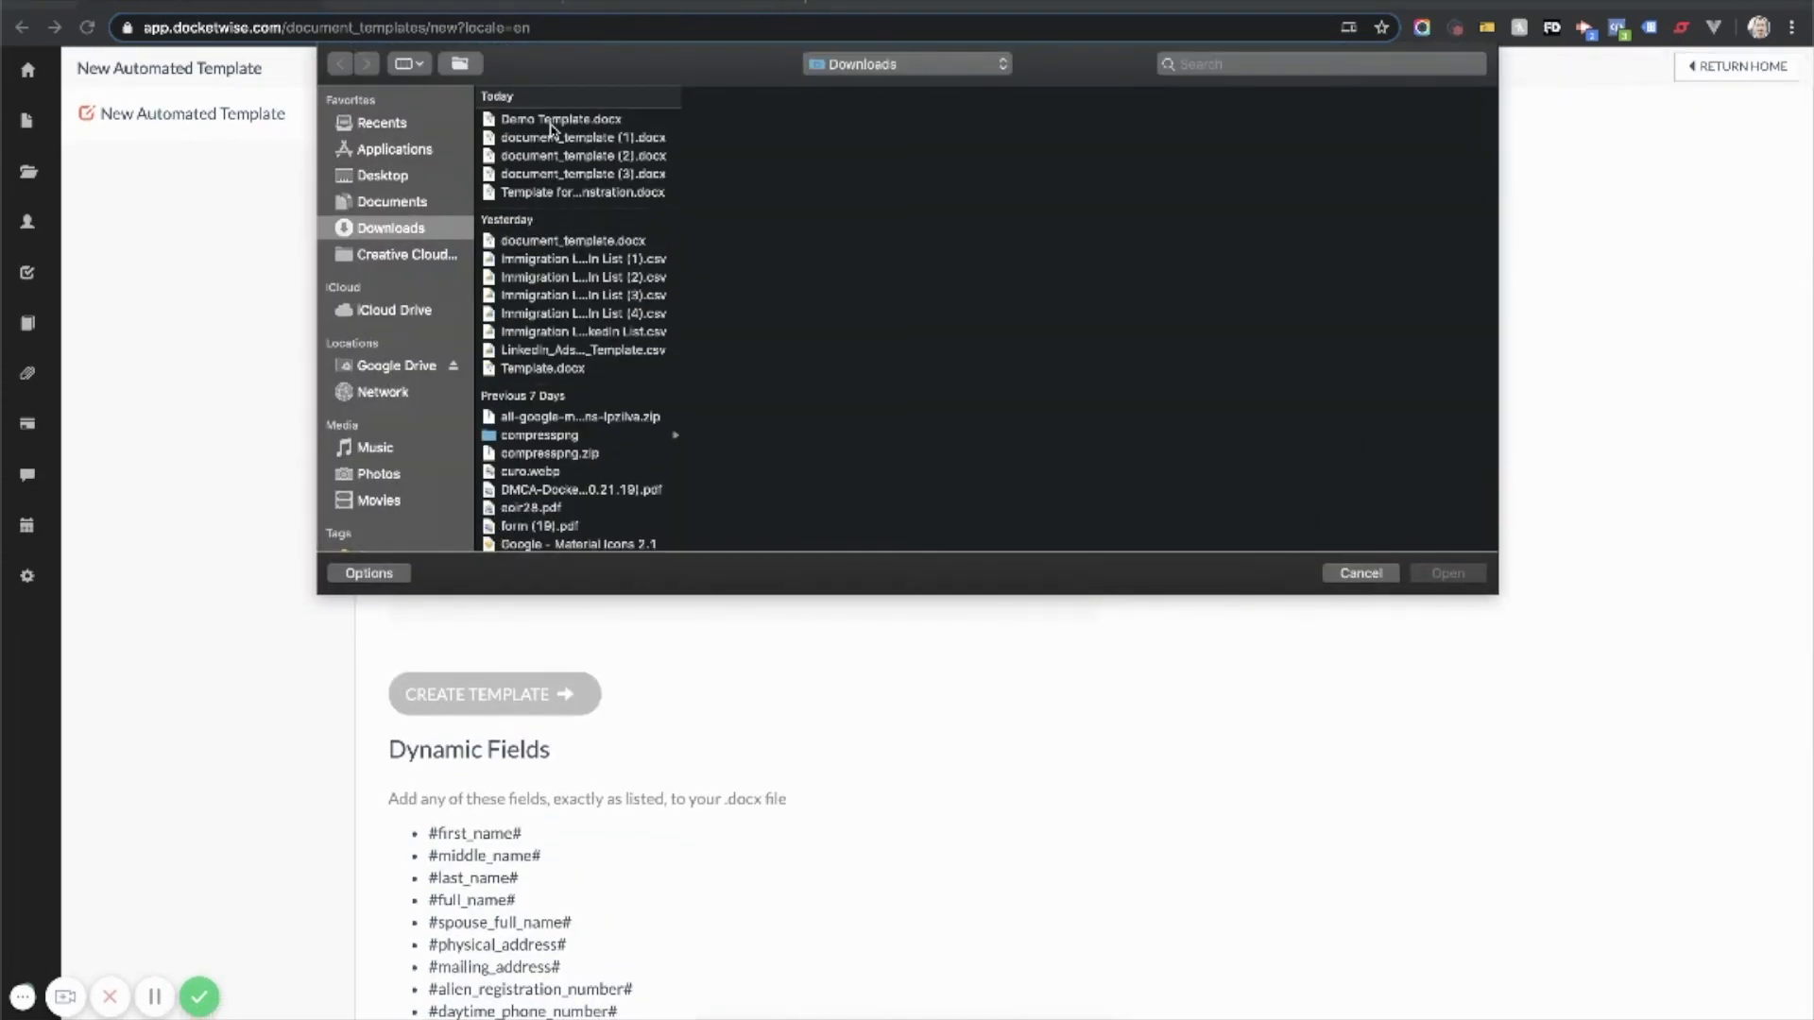
pyautogui.click(561, 119)
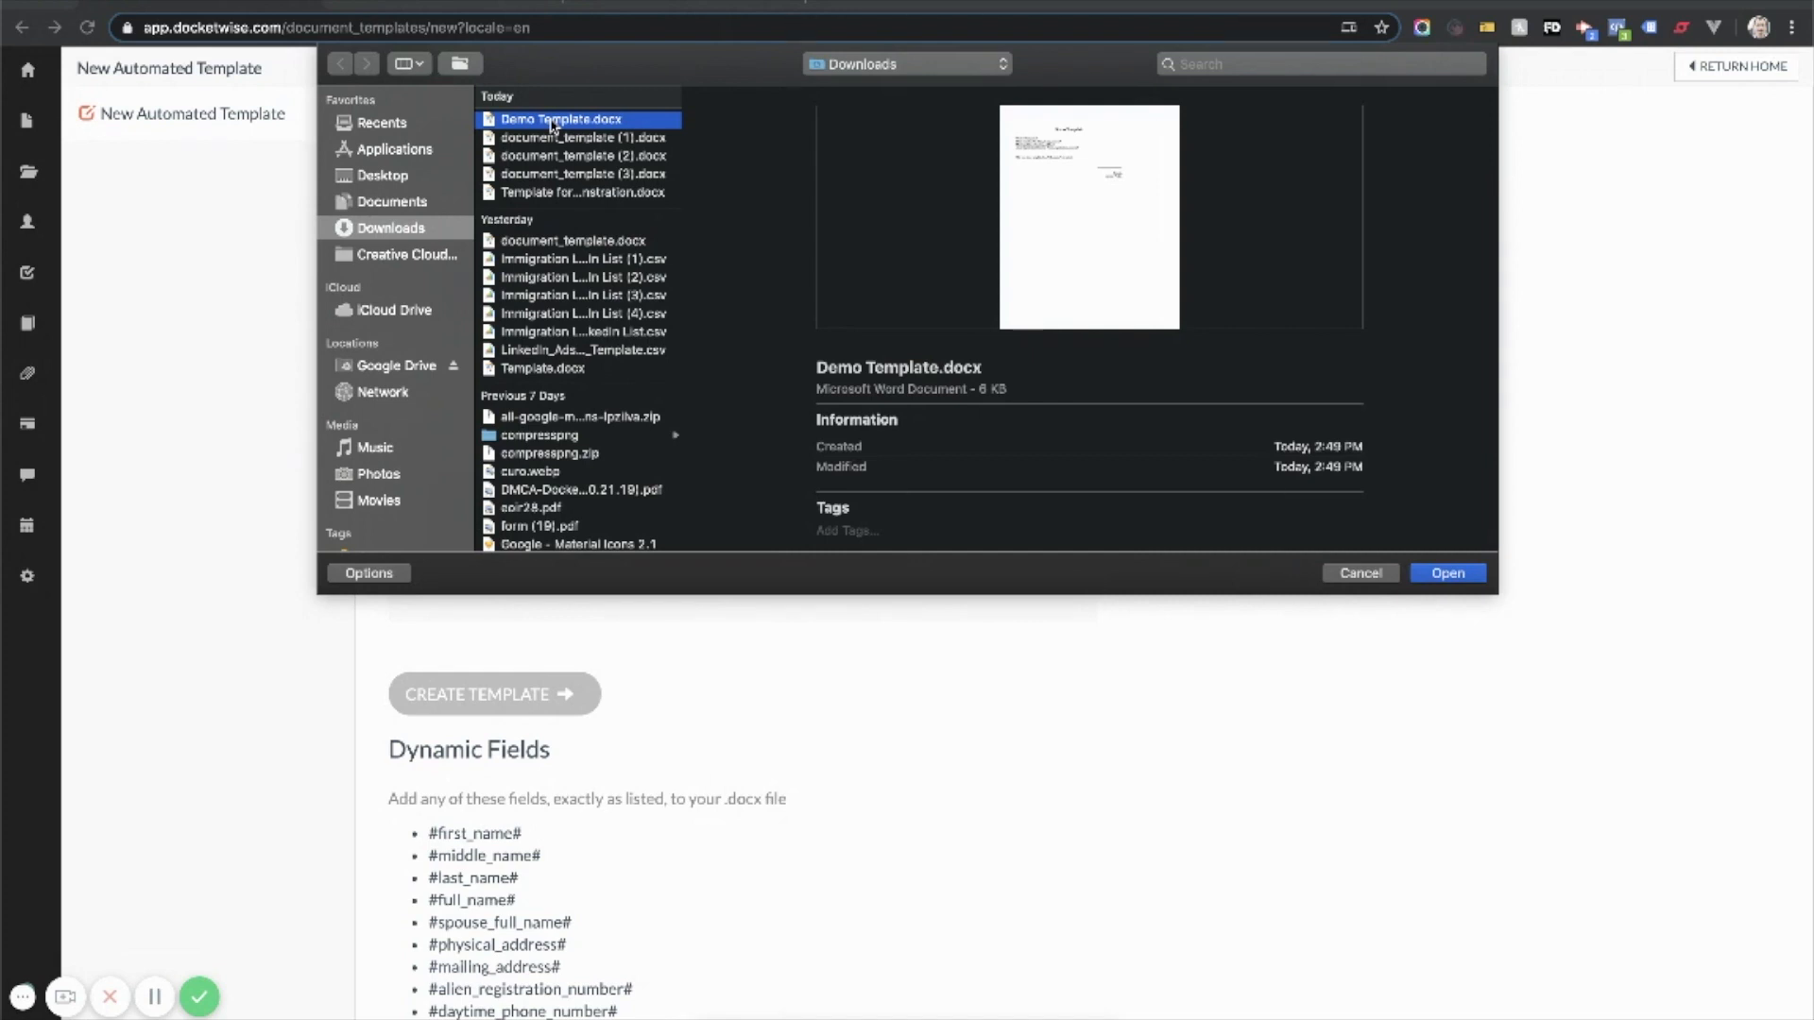
pyautogui.click(1448, 573)
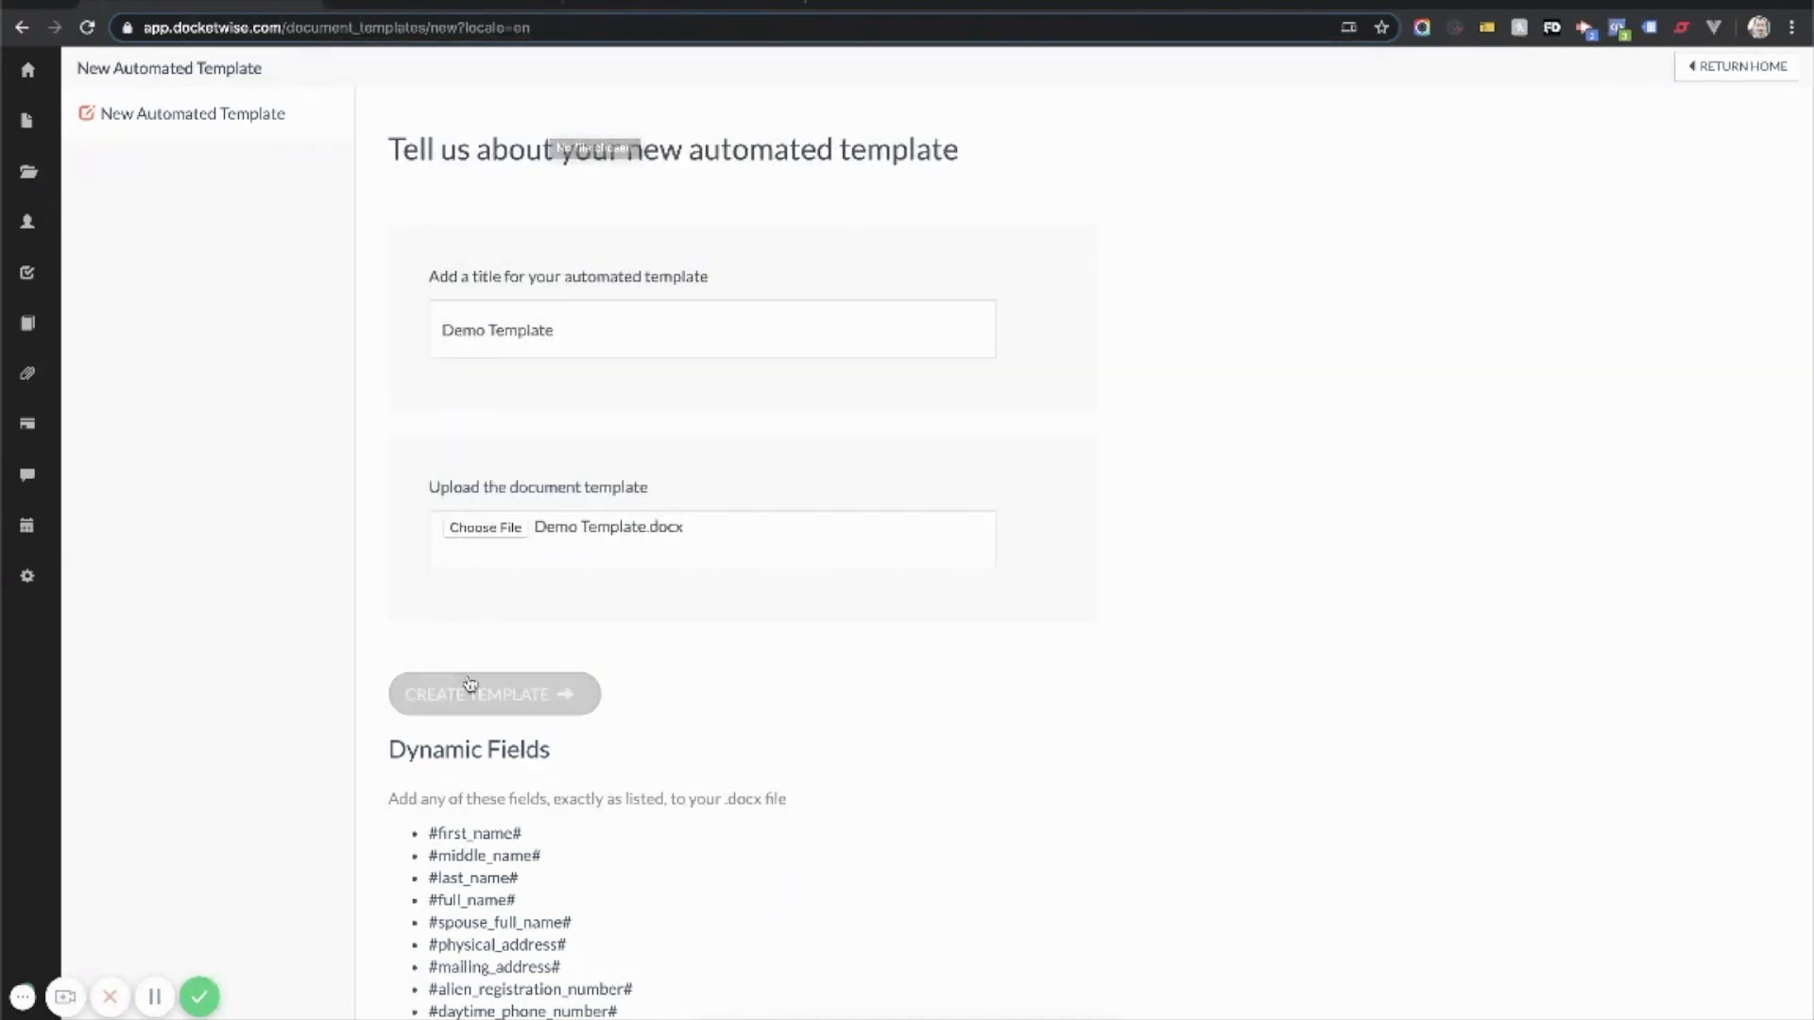
pyautogui.click(484, 692)
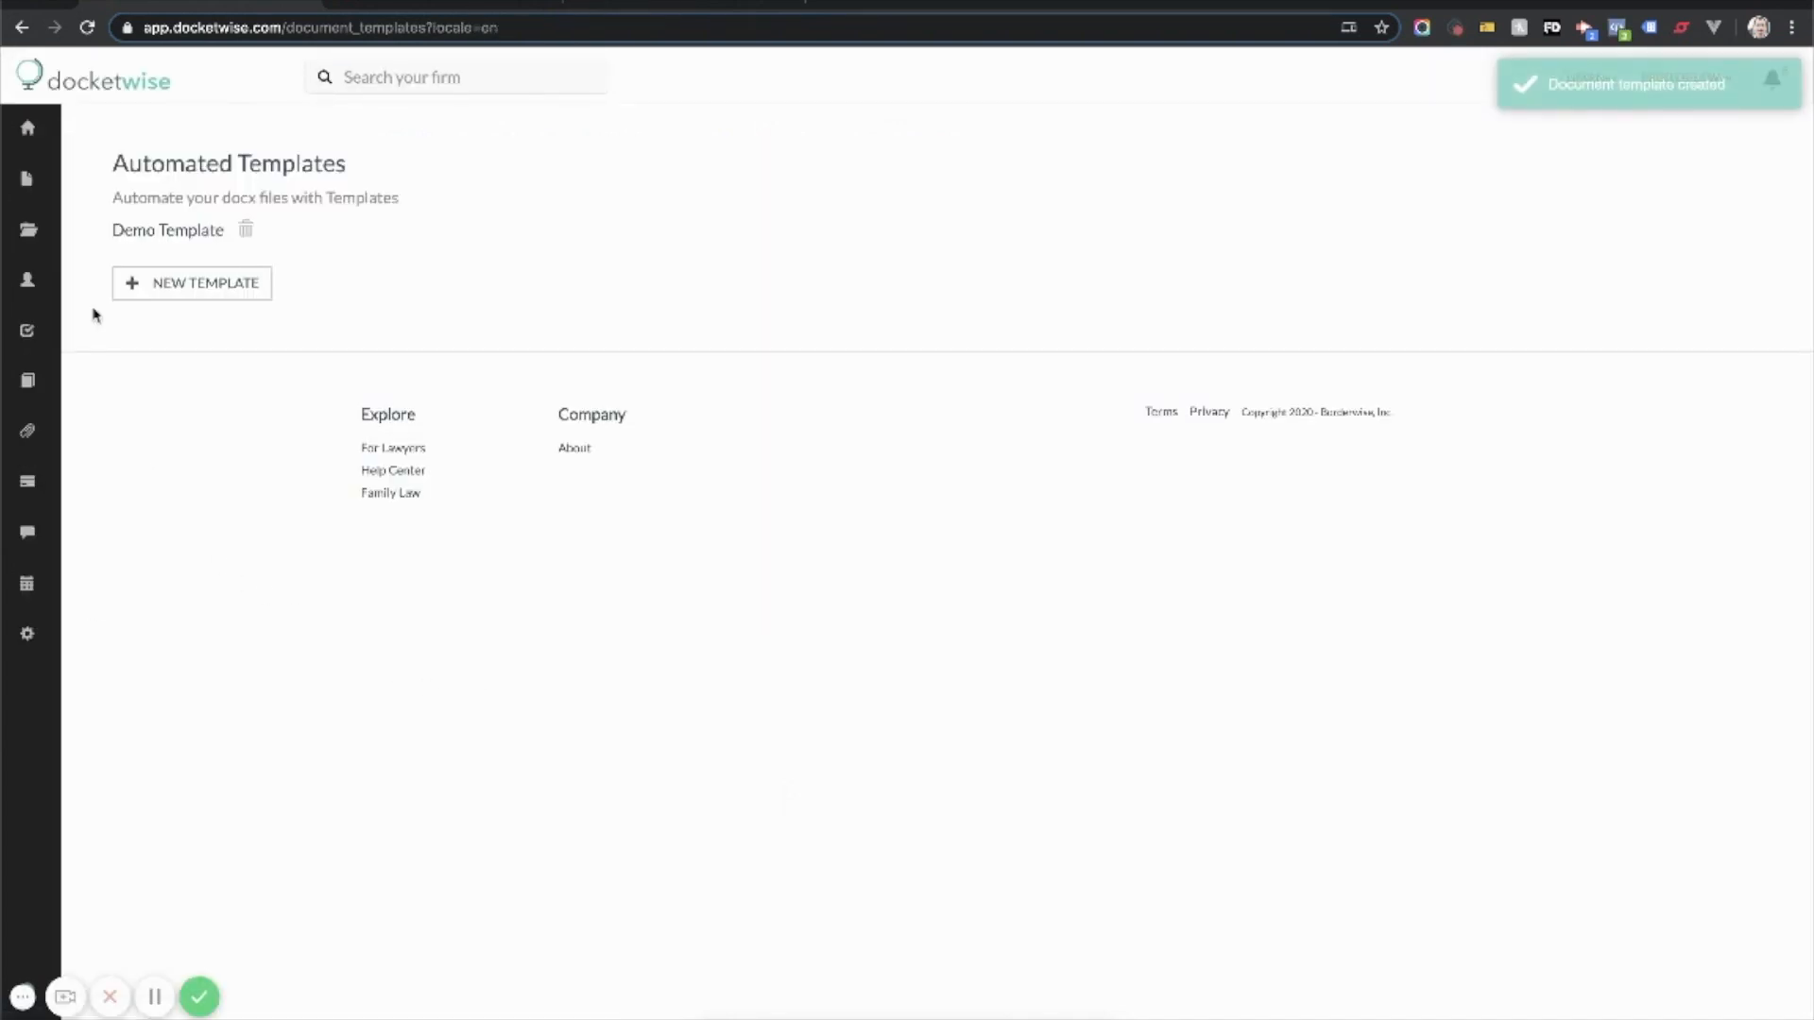
# Step: Return to the Docketwise home dashboard via the sidebar Home icon
pyautogui.click(28, 128)
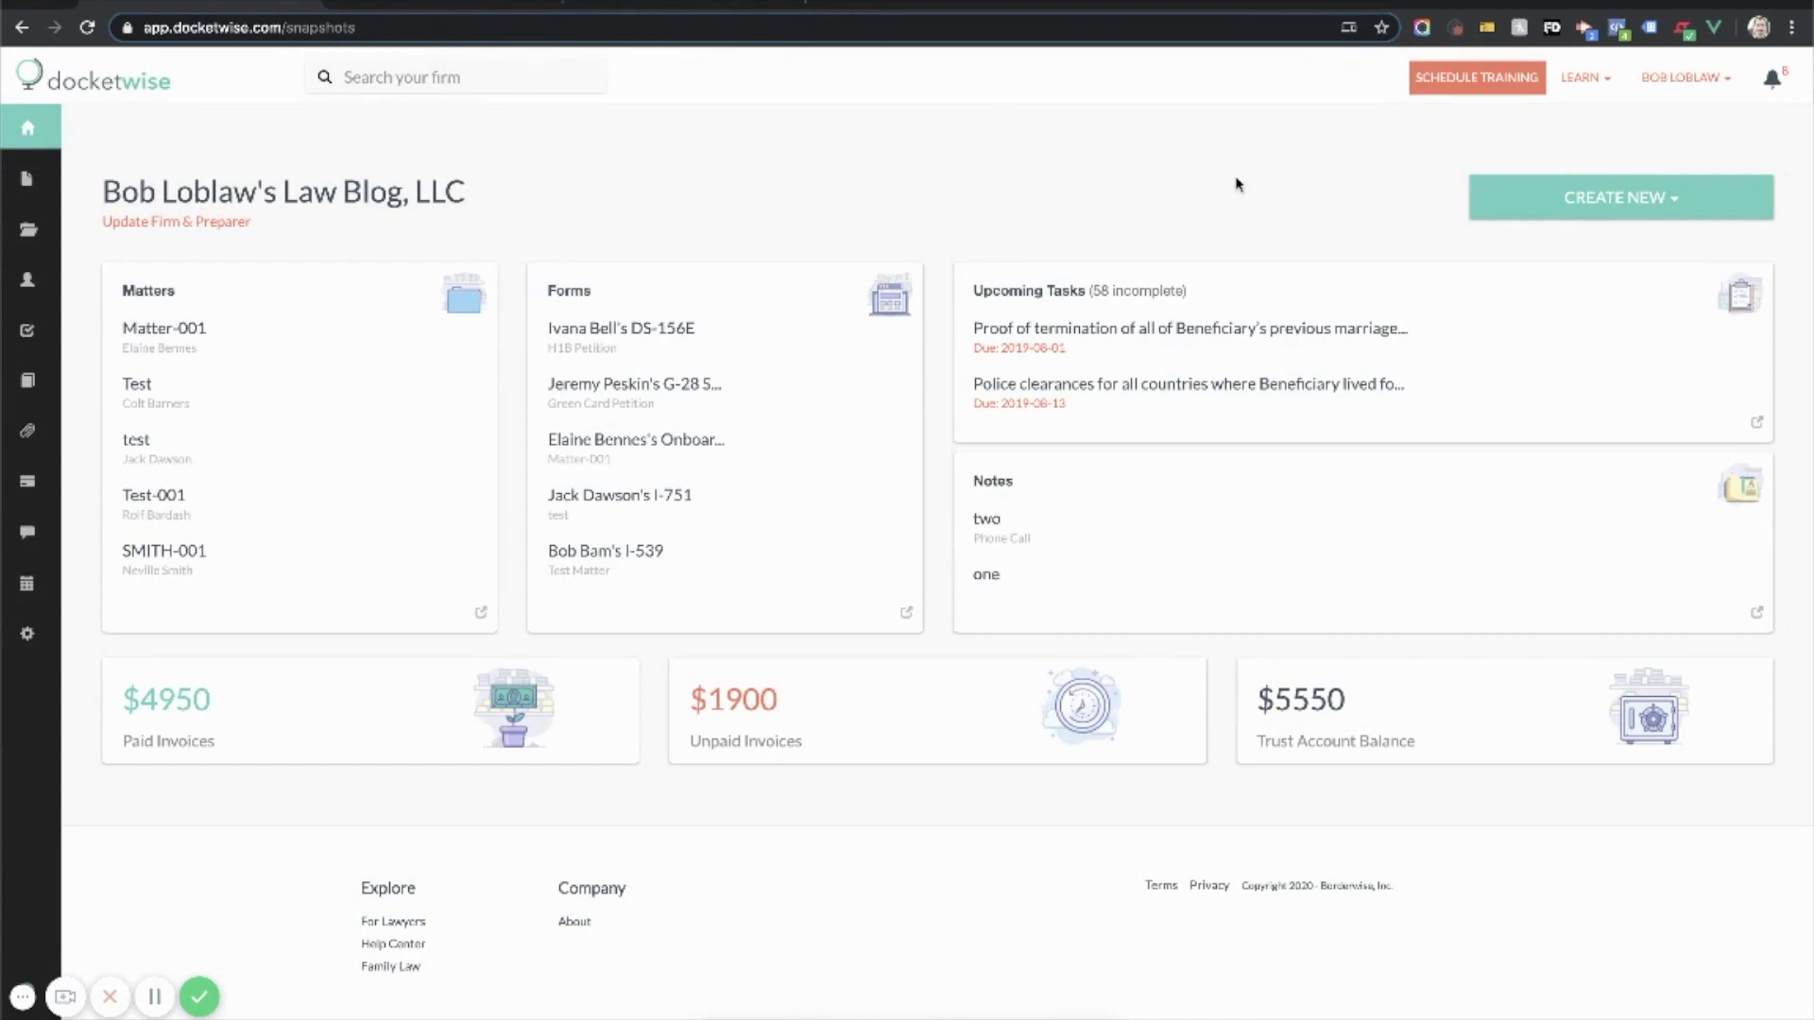
# Step: Start a new template export and select client George Bluth as the contact
pyautogui.click(1619, 197)
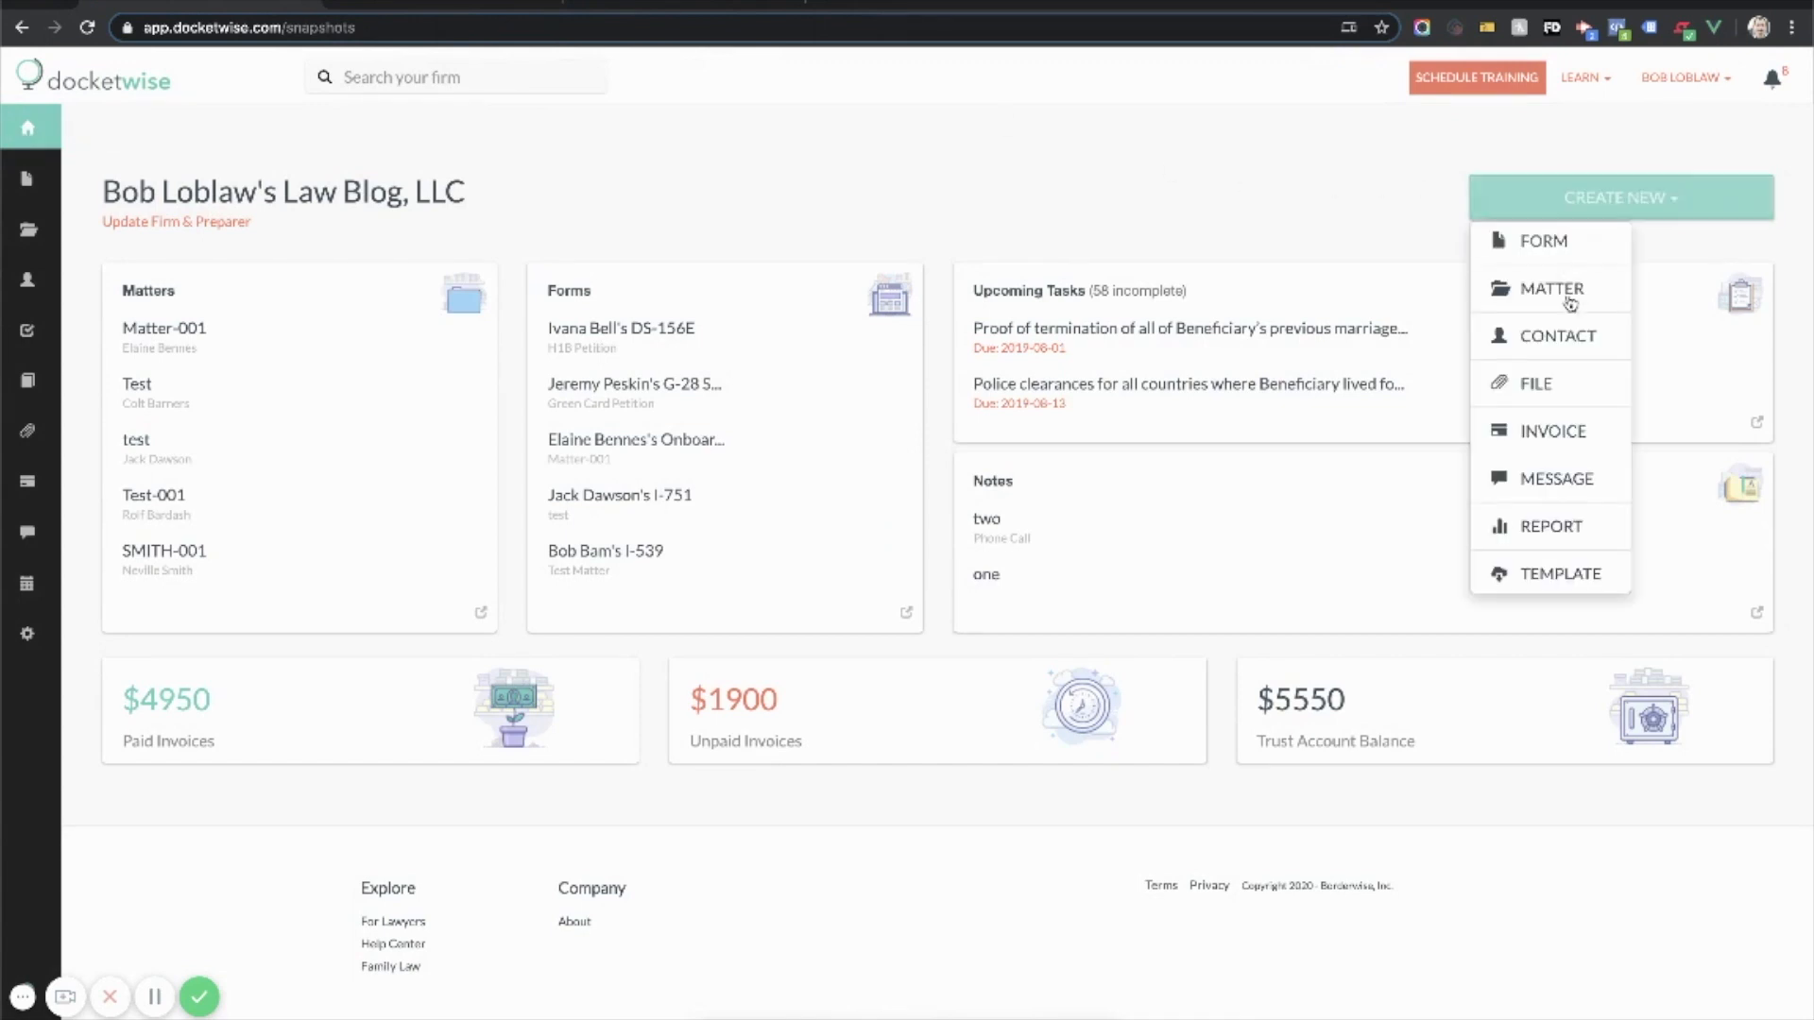
pyautogui.click(1560, 573)
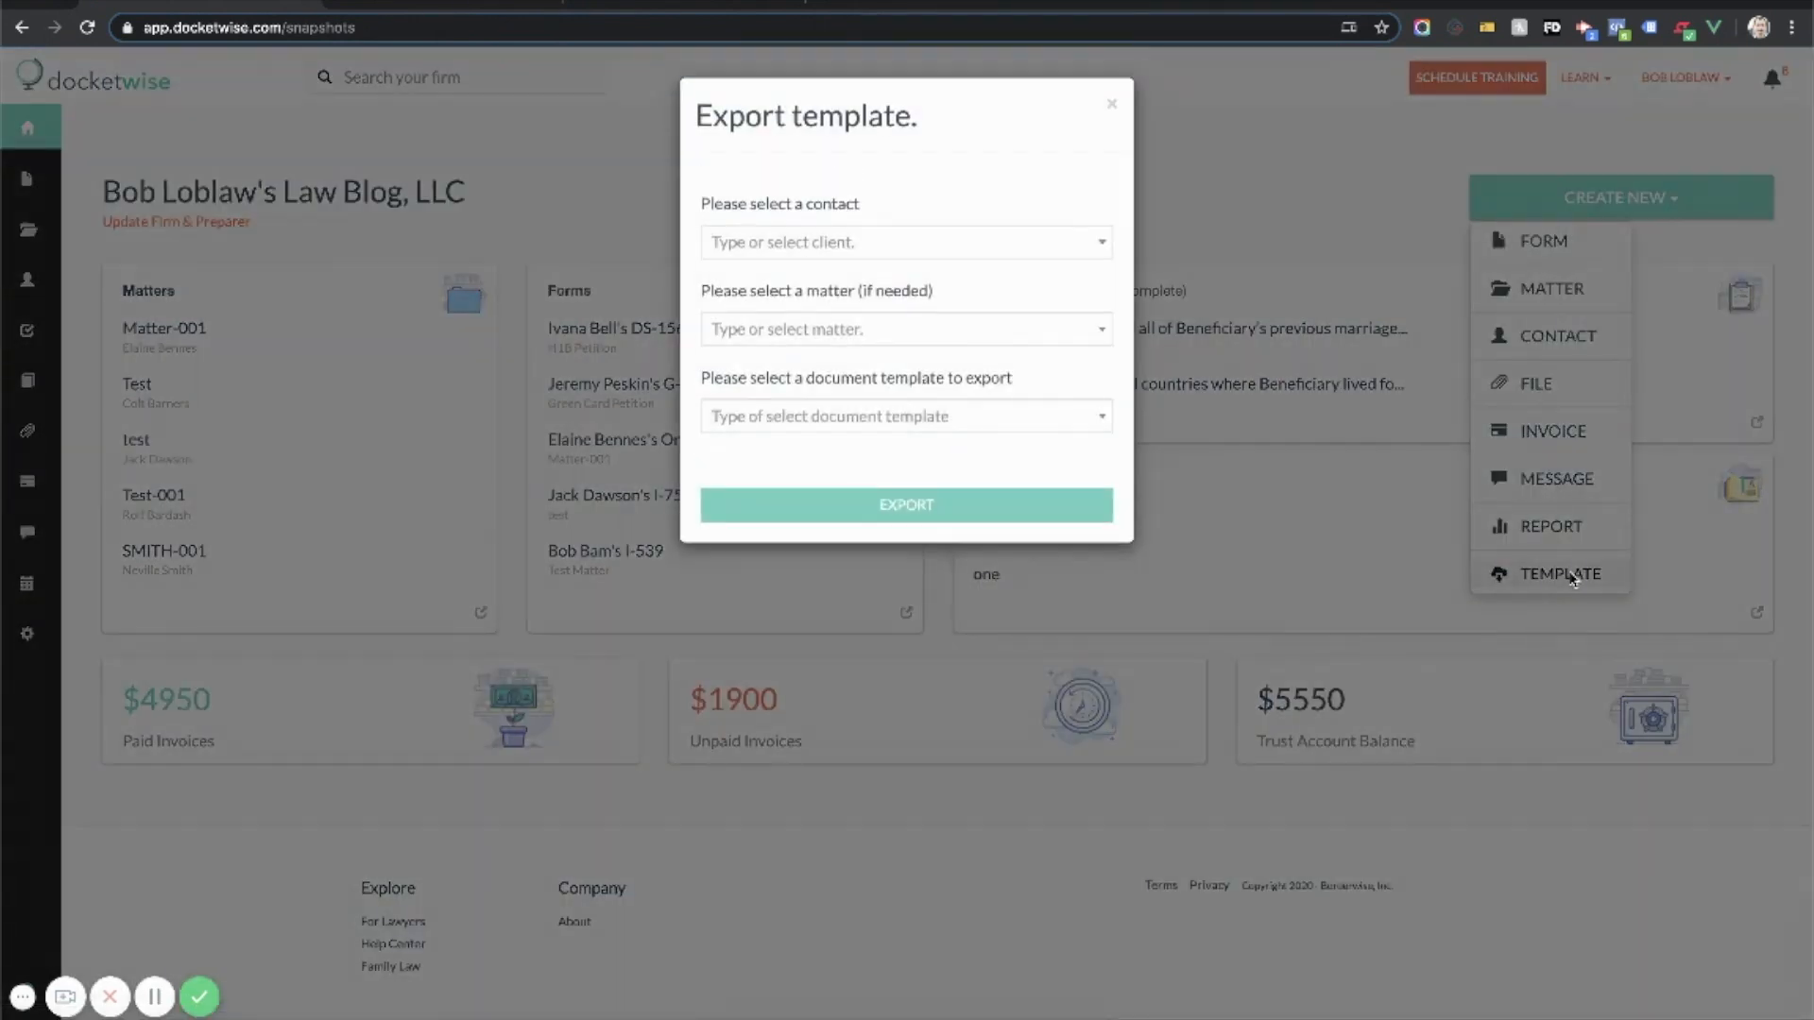
pyautogui.click(906, 242)
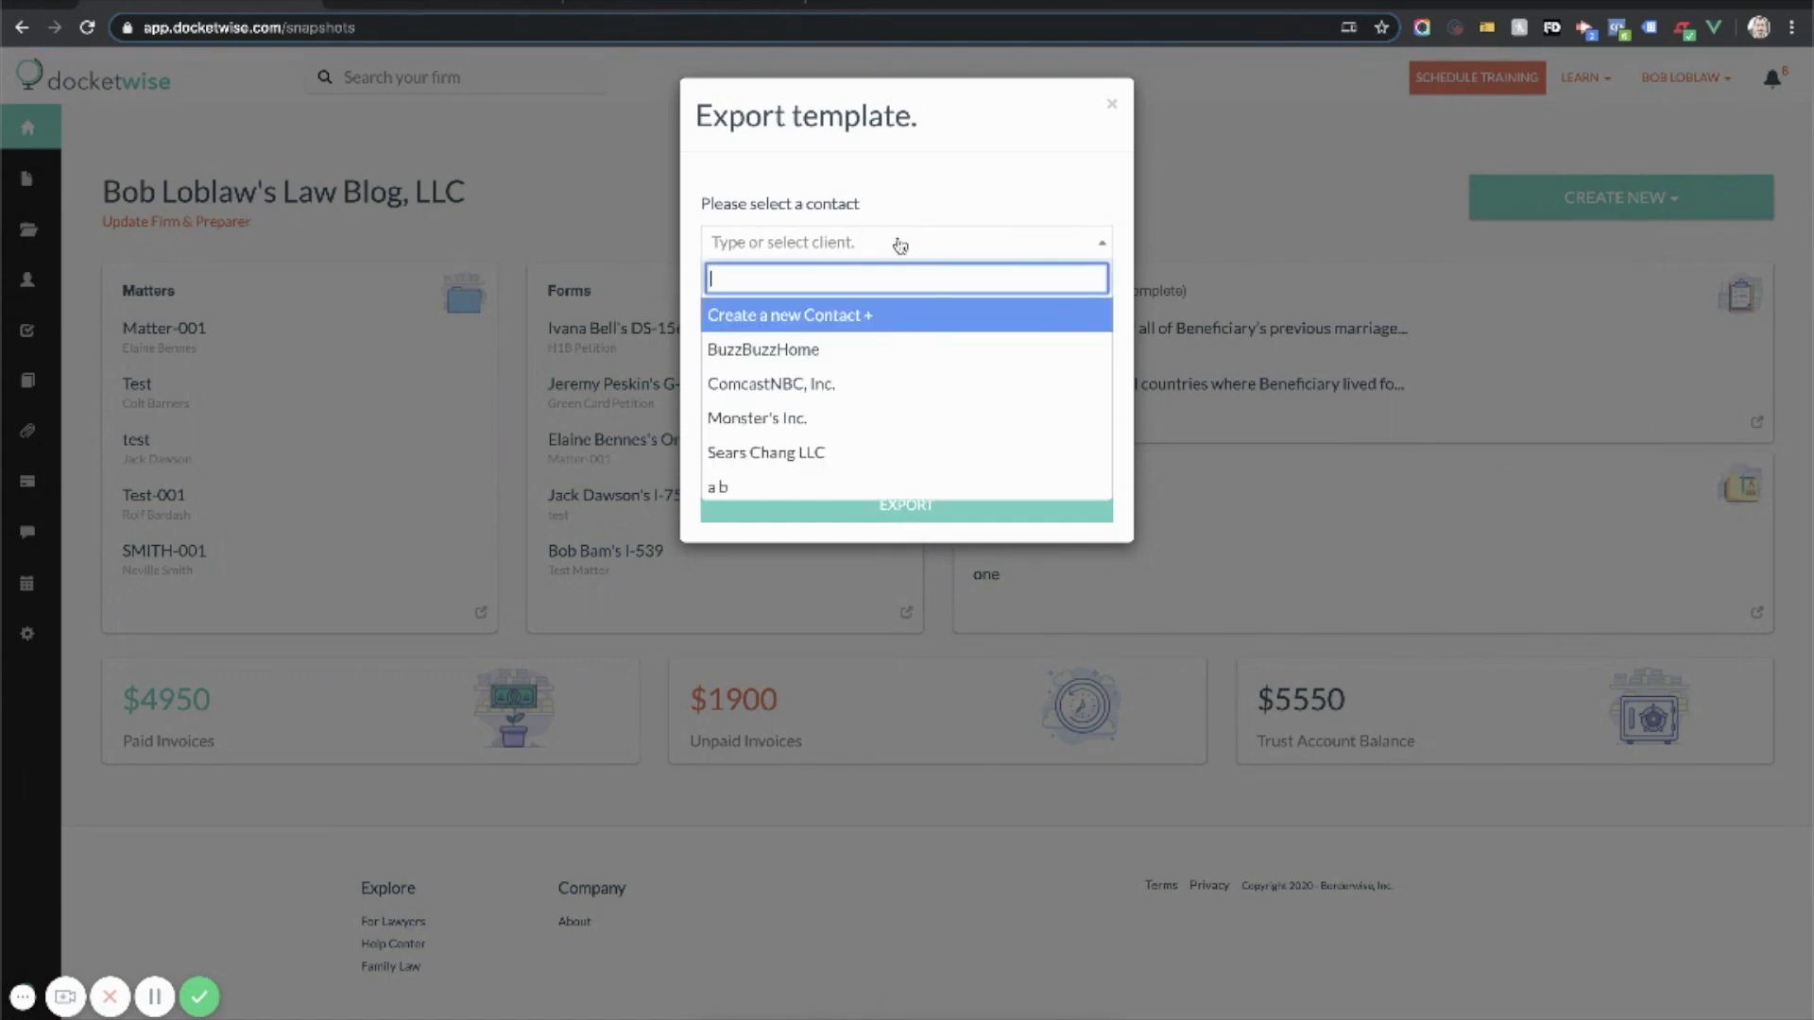
pyautogui.write('geor')
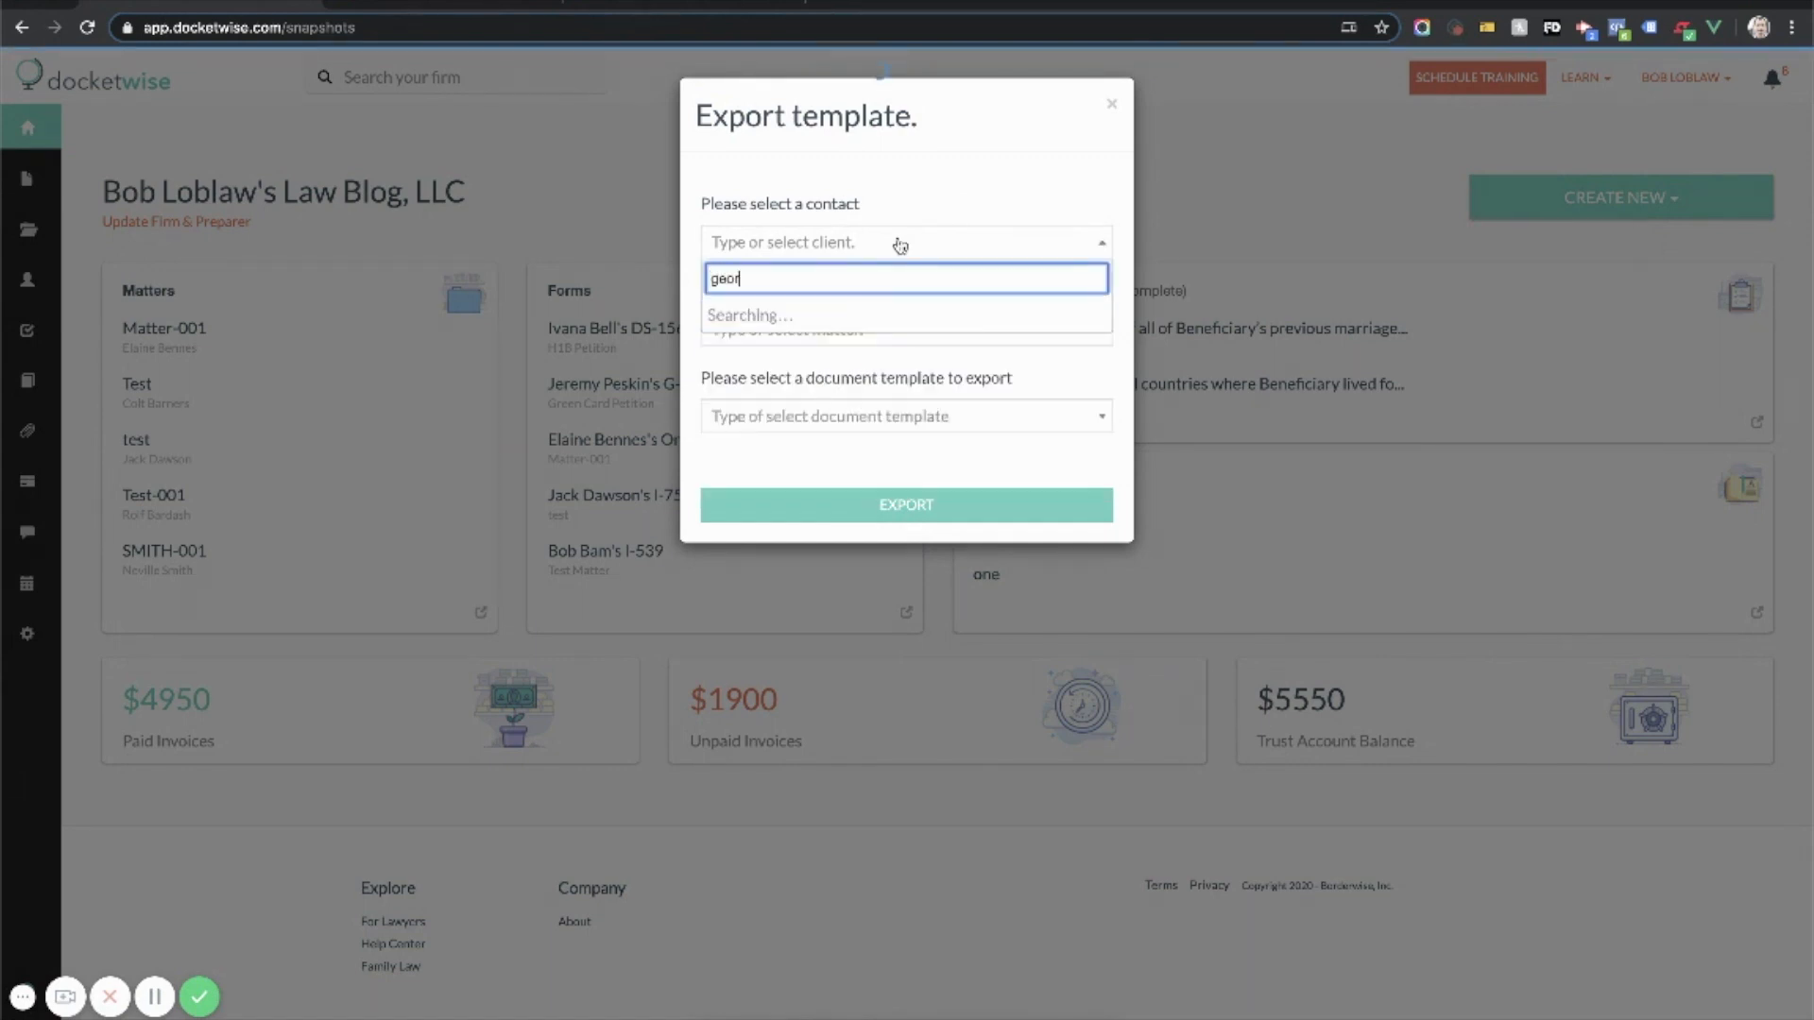
pyautogui.write('george')
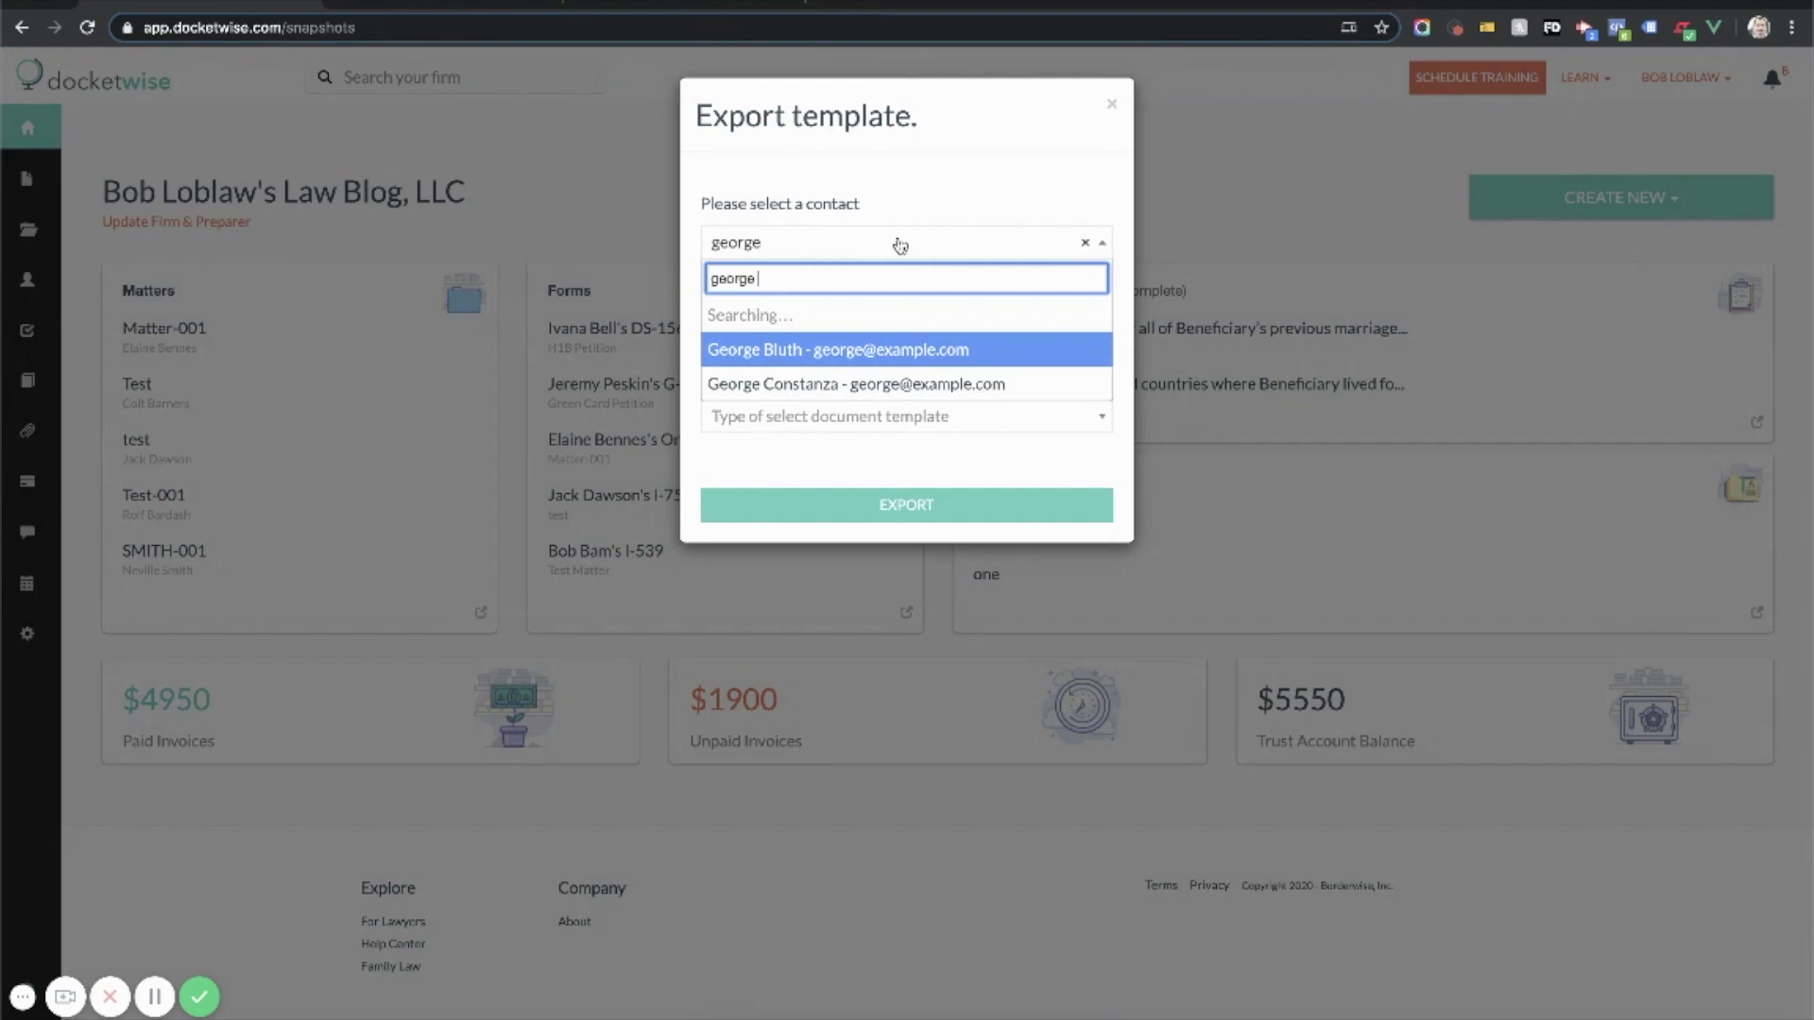
pyautogui.click(836, 350)
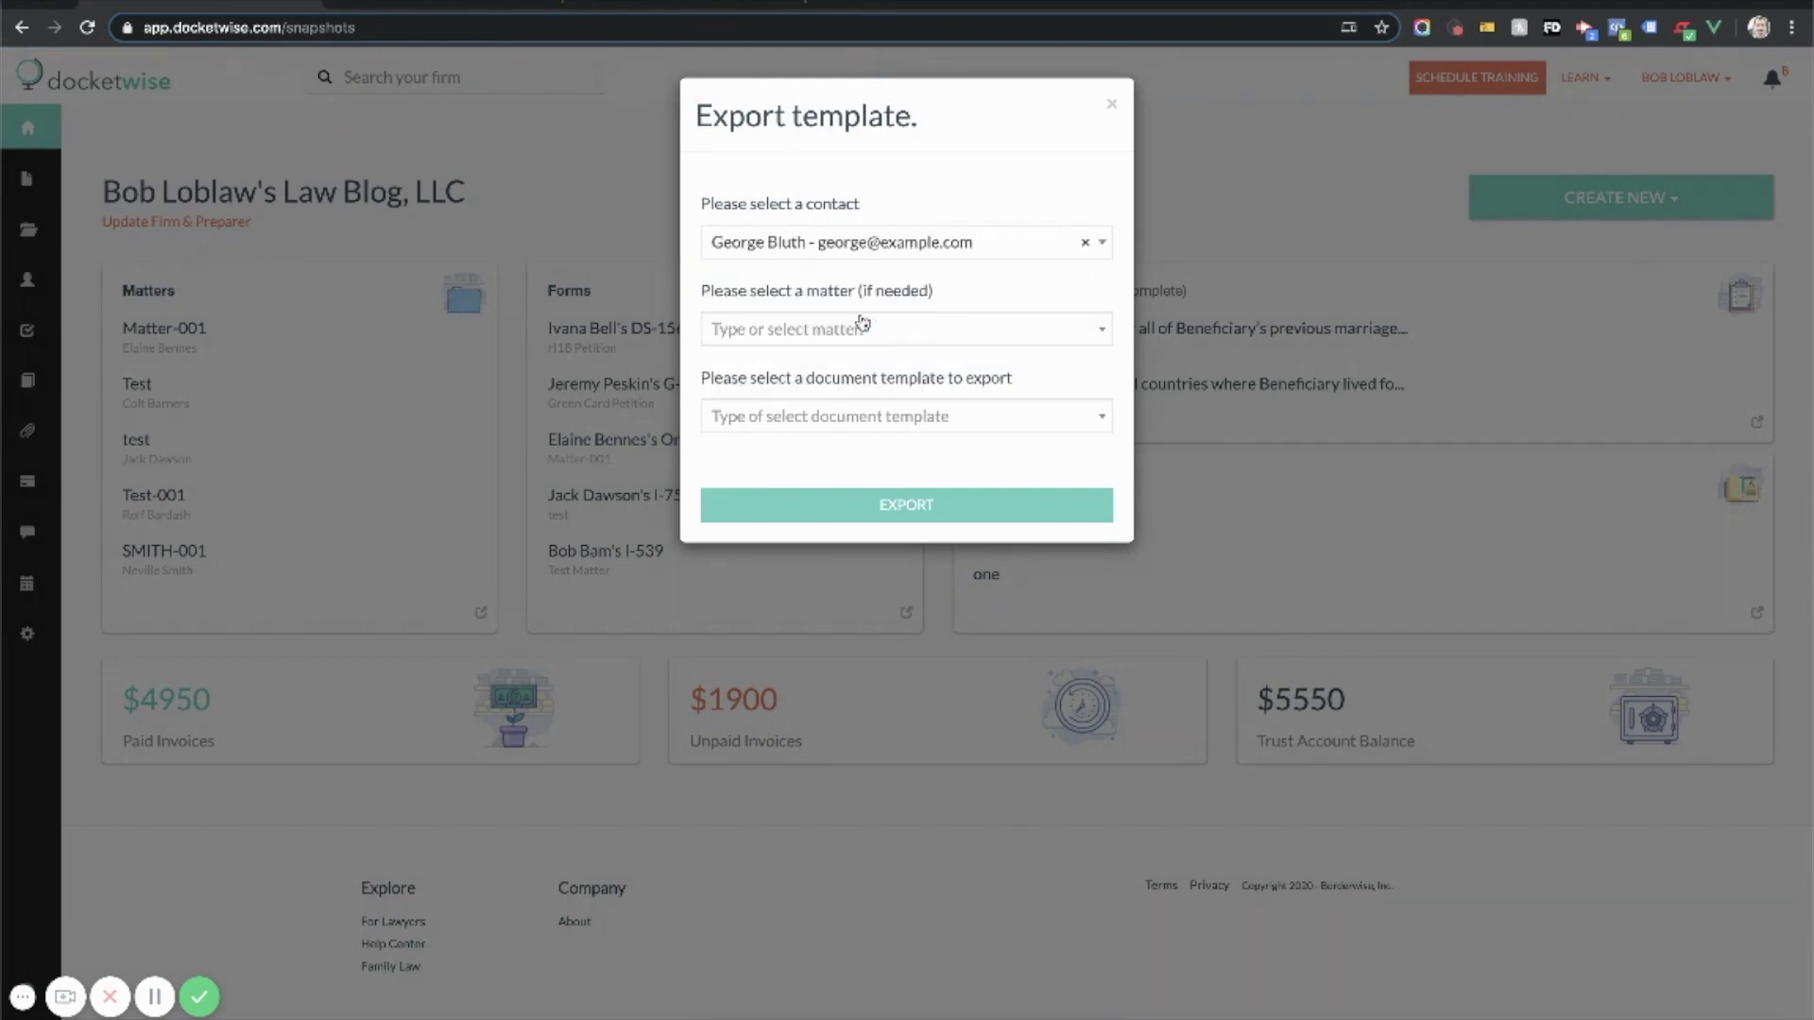
# Step: Choose Demo Template and export it for George Bluth
pyautogui.click(905, 417)
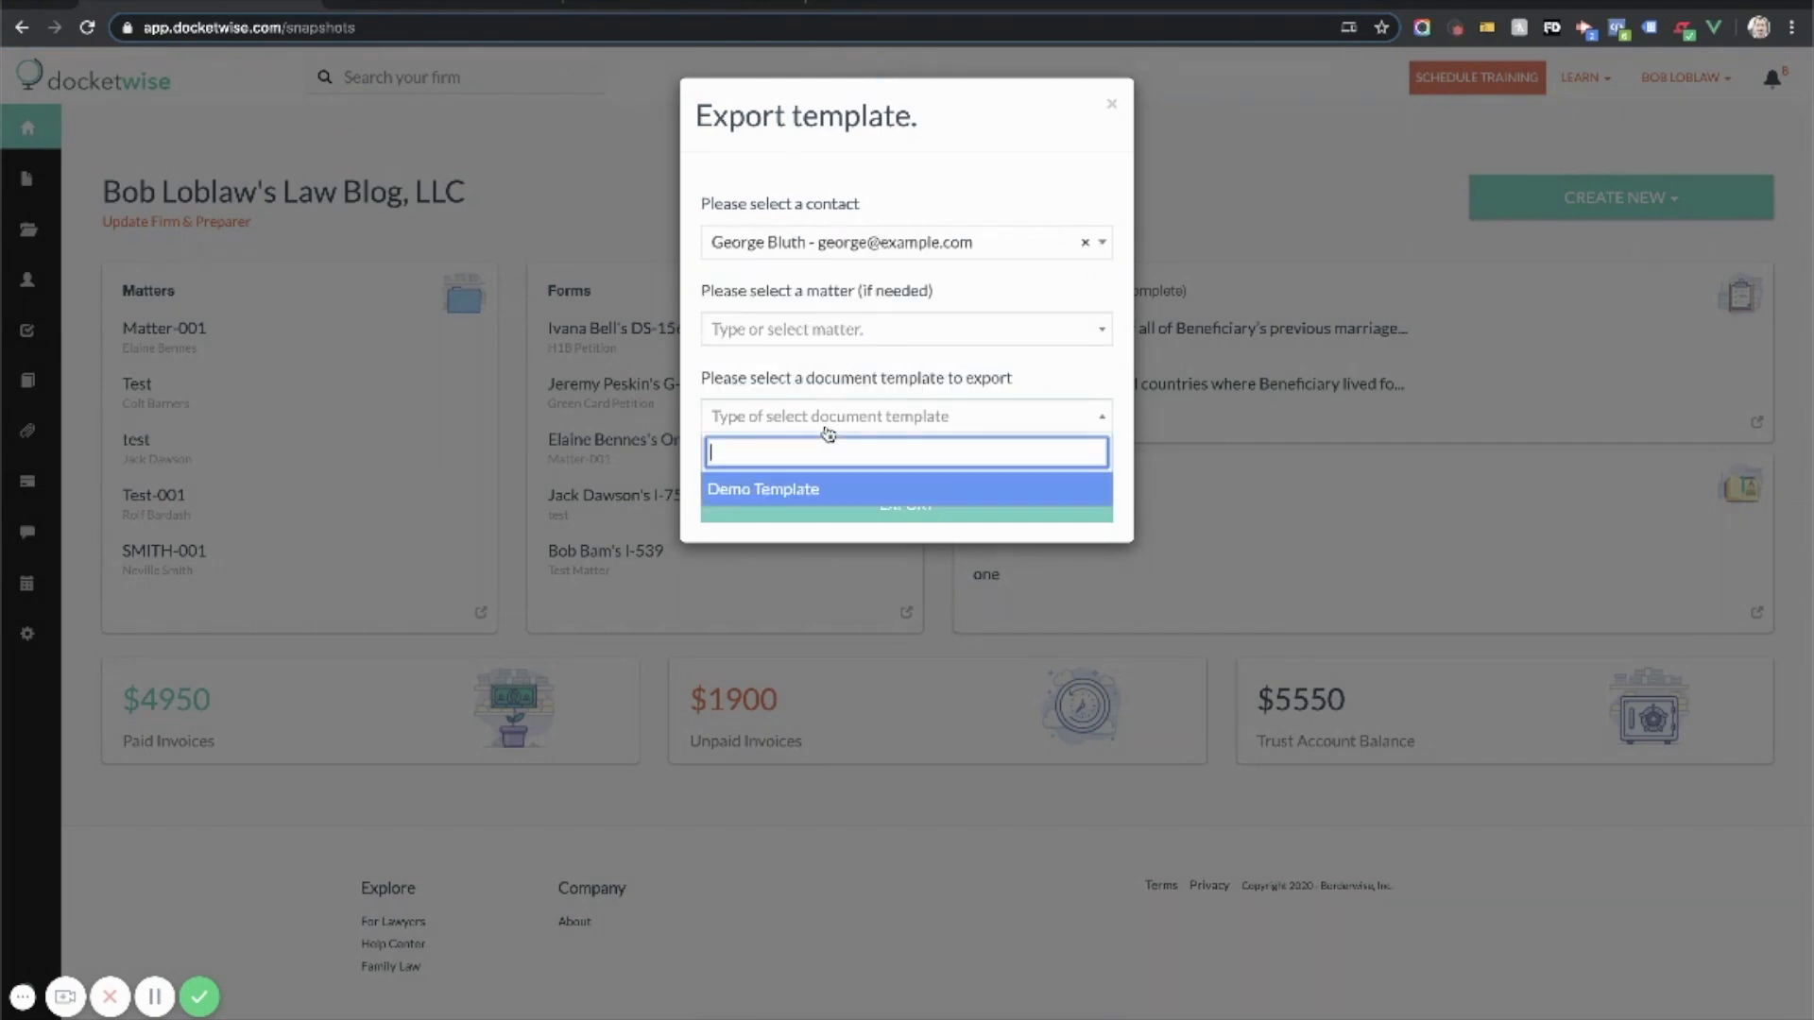
pyautogui.click(763, 488)
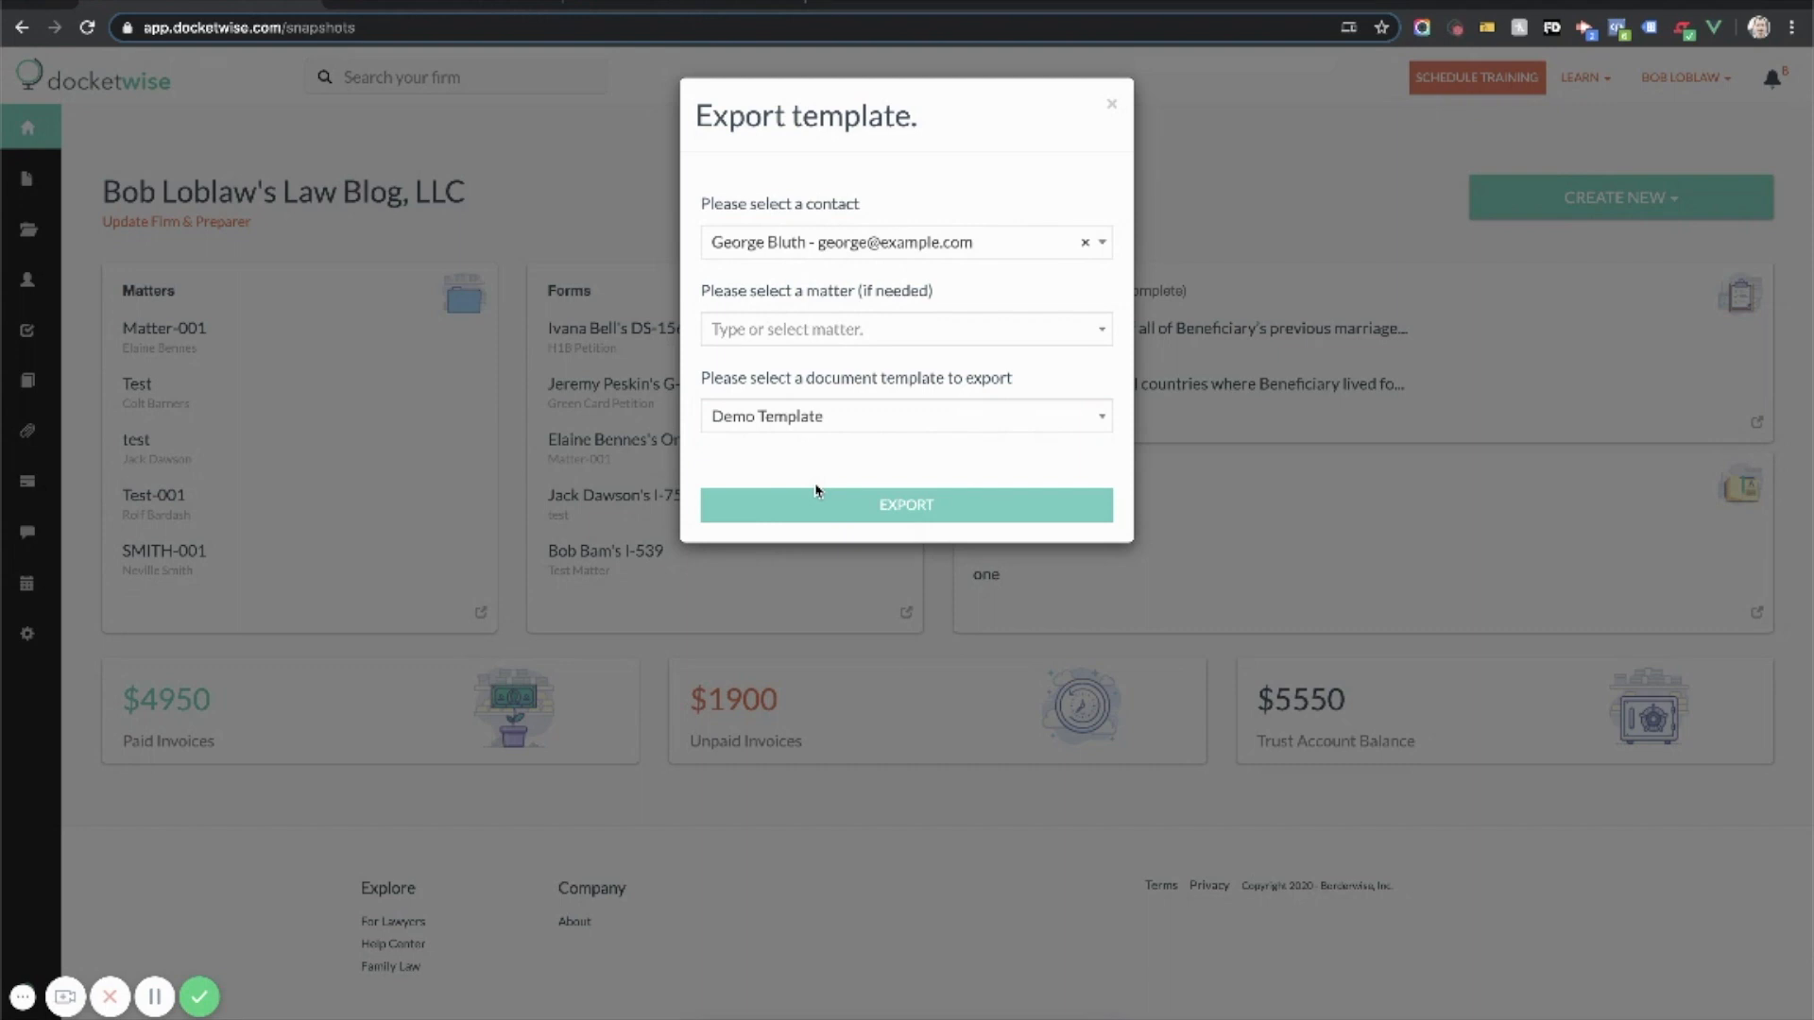
pyautogui.click(906, 505)
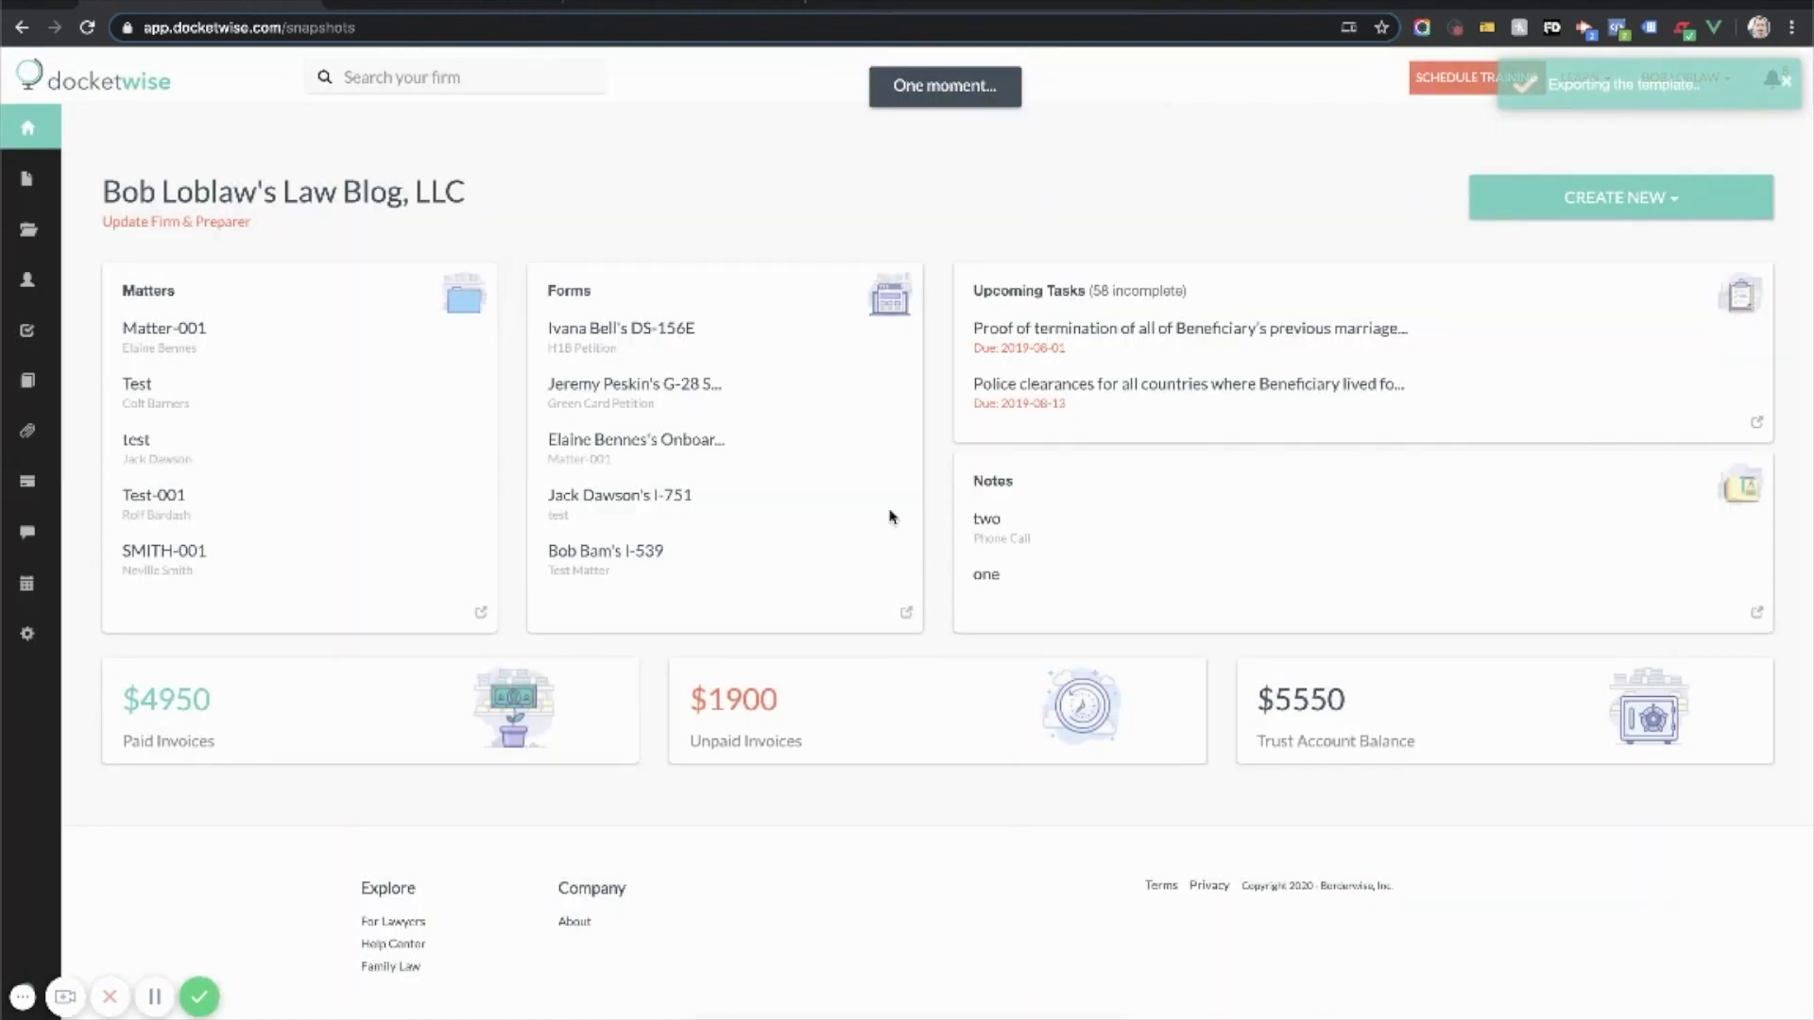